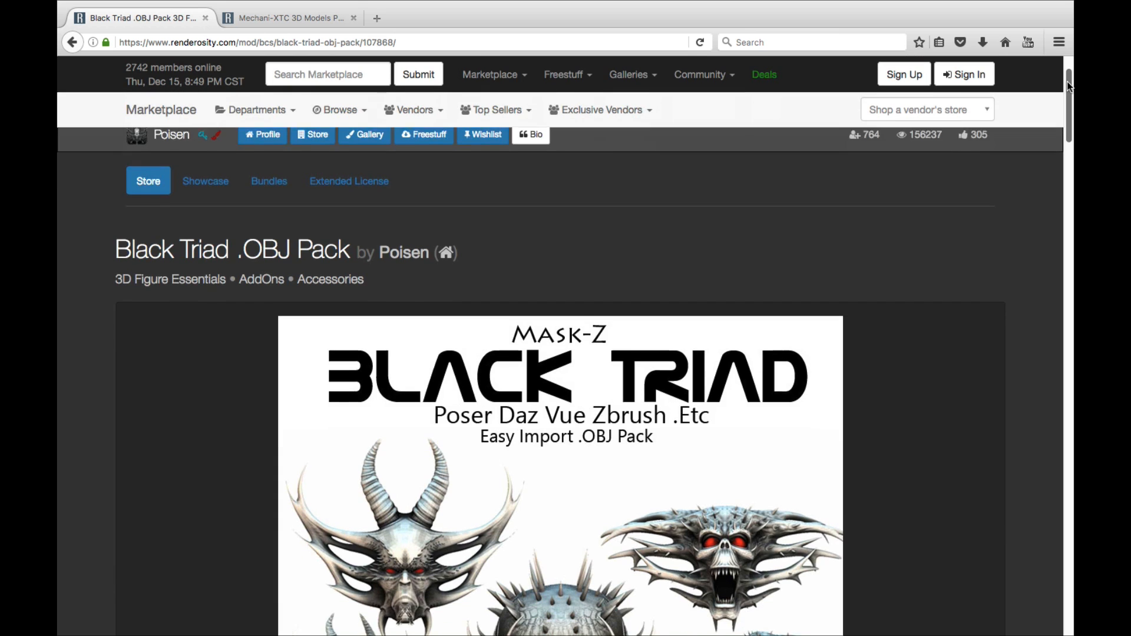
Step: Scroll through the first Renderosity product page and enlarge its example images
scroll(down, 3)
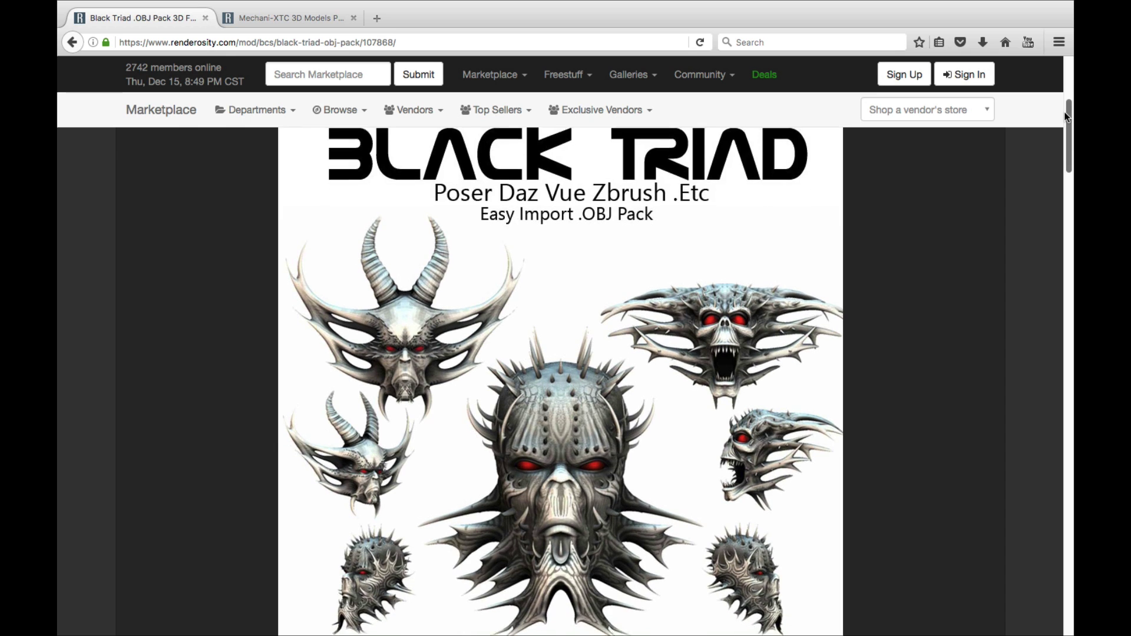
scroll(down, 3)
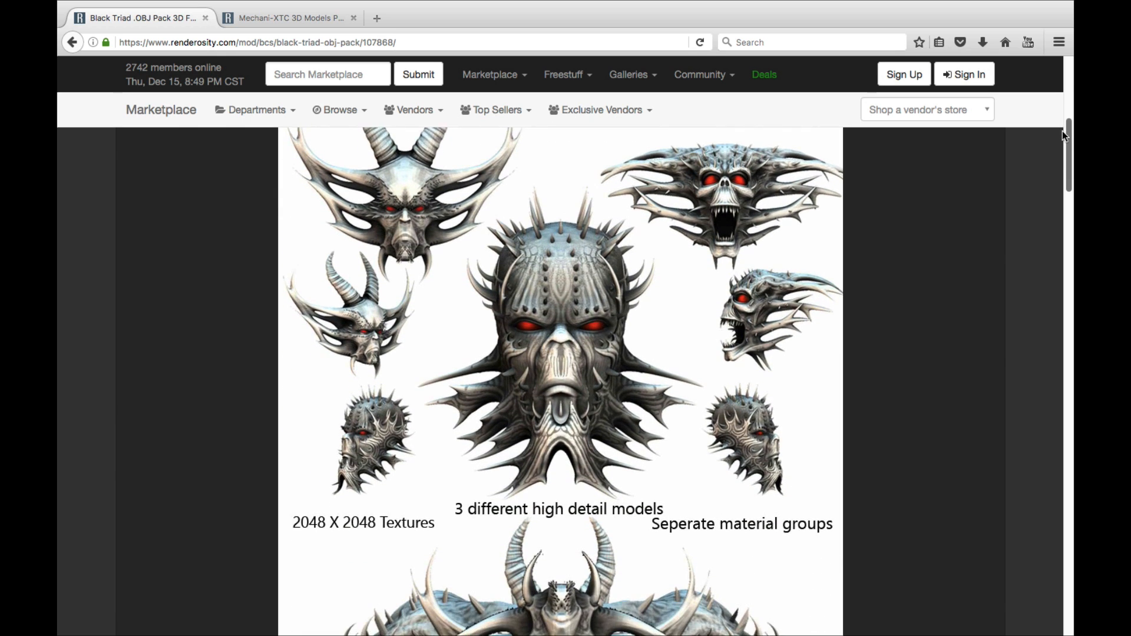
scroll(down, 3)
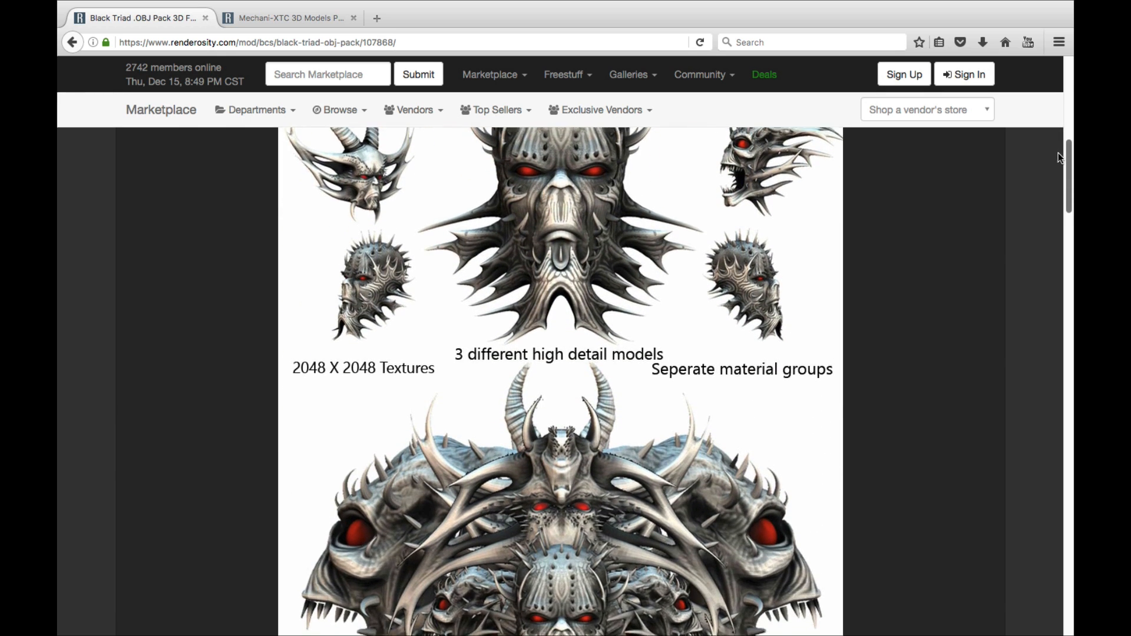
scroll(down, 3)
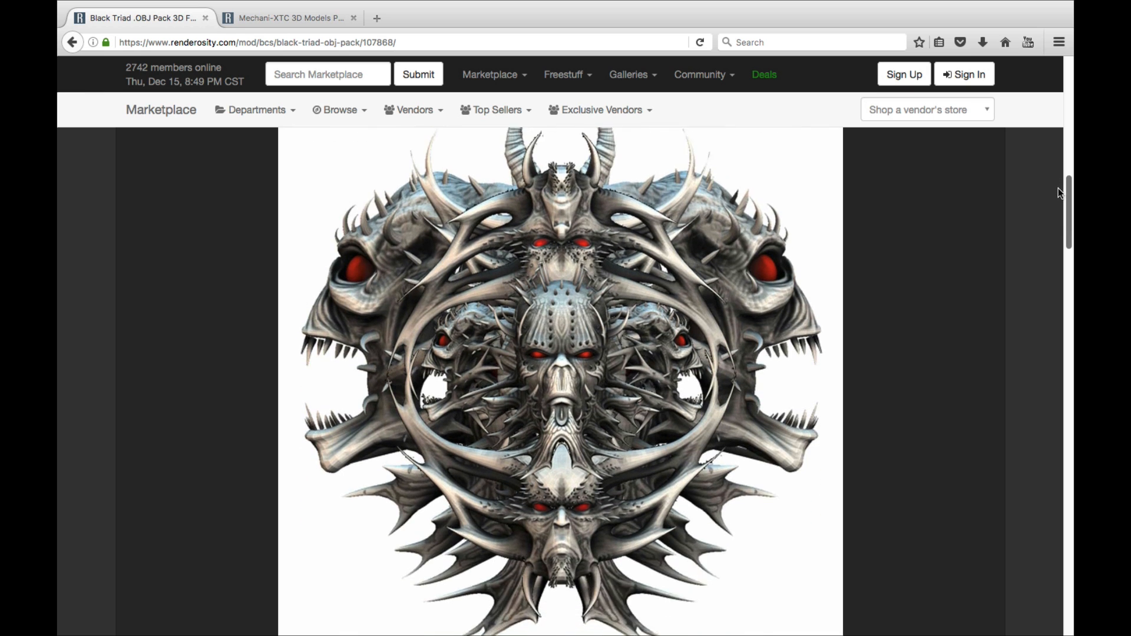
scroll(down, 3)
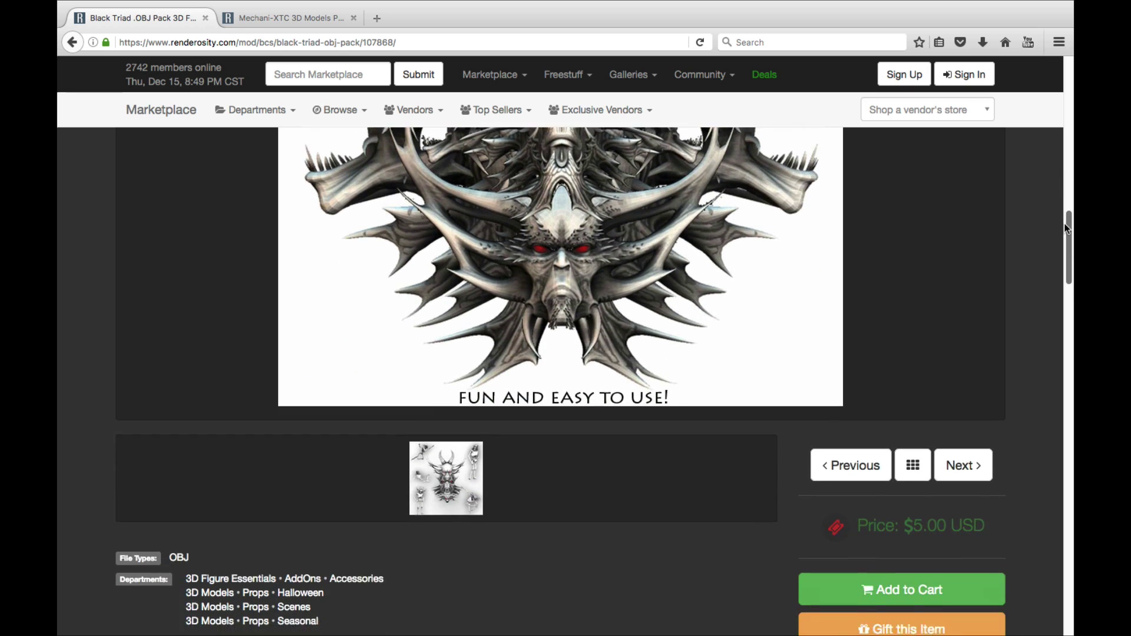
scroll(down, 3)
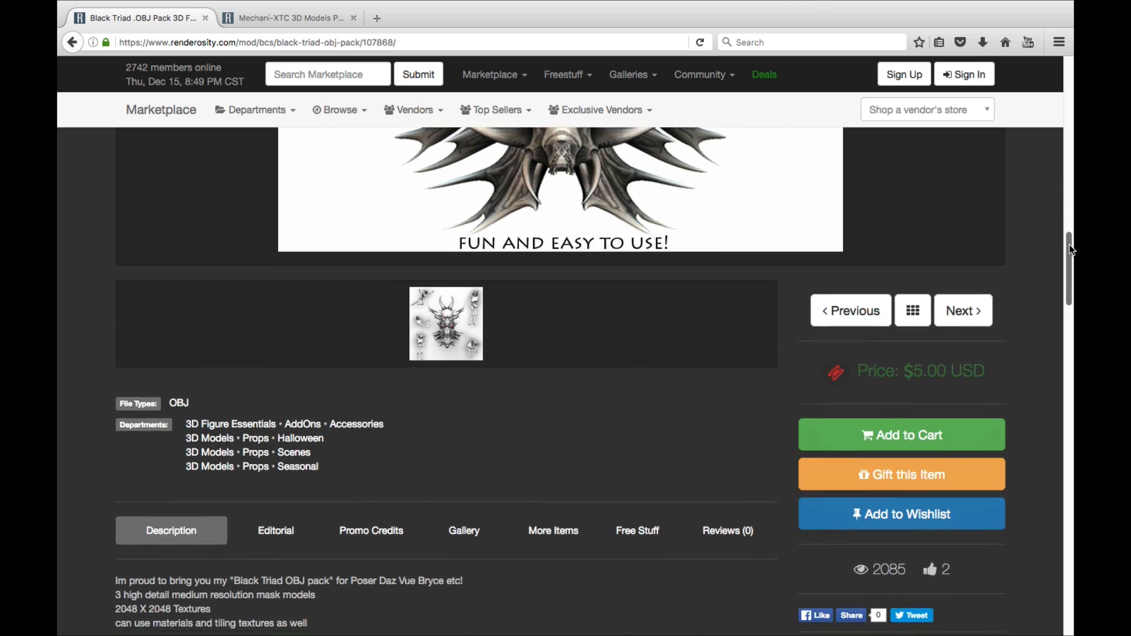
scroll(down, 3)
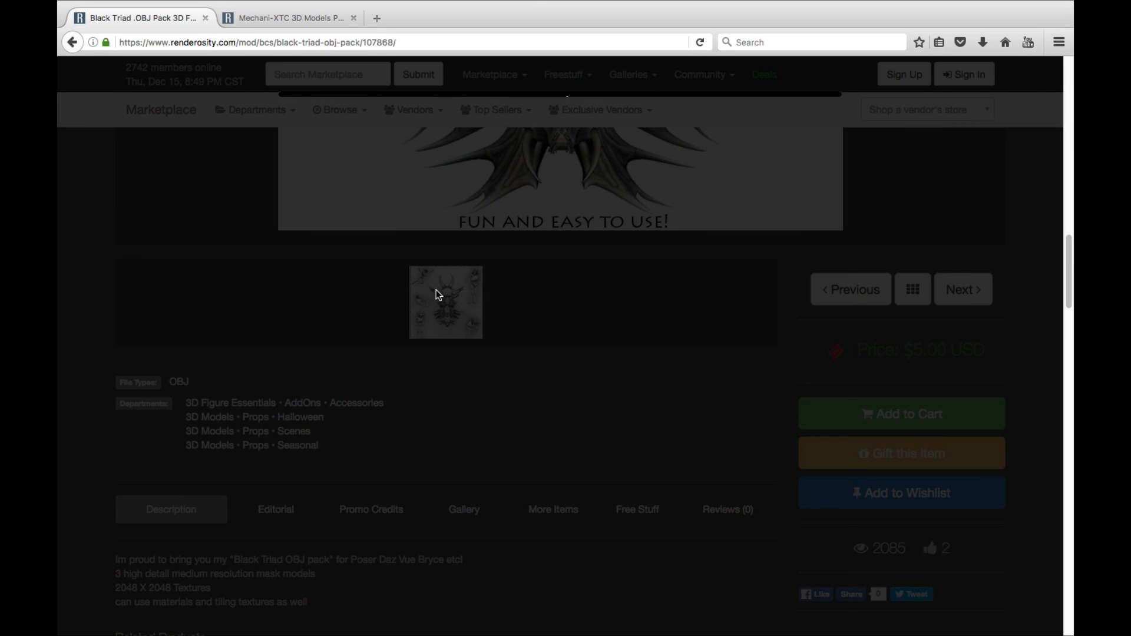
click(445, 302)
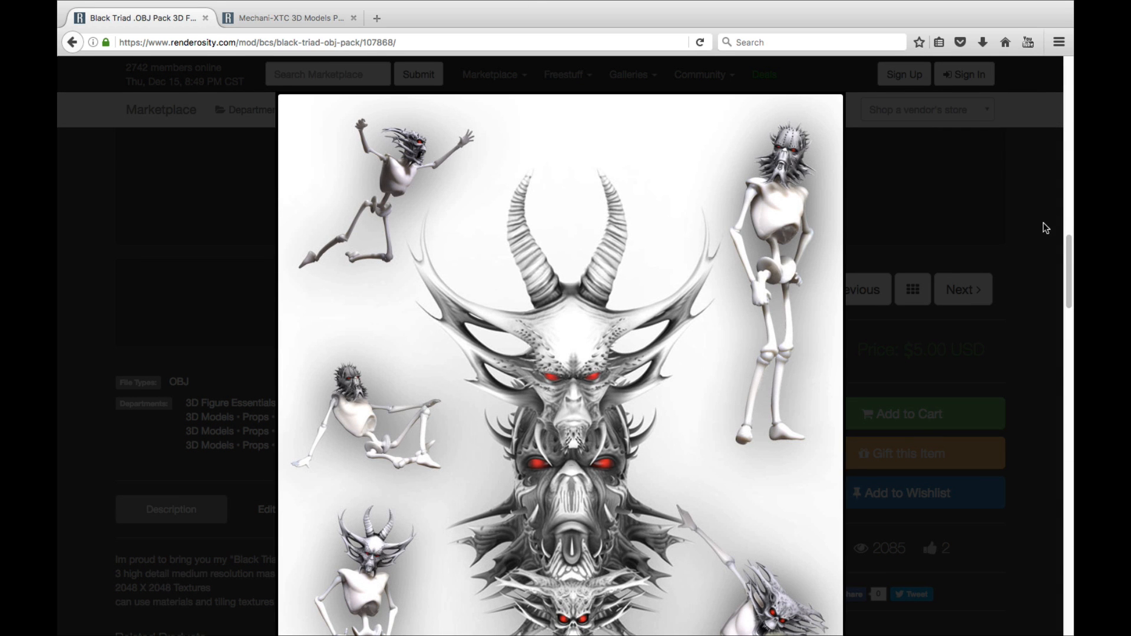
scroll(down, 3)
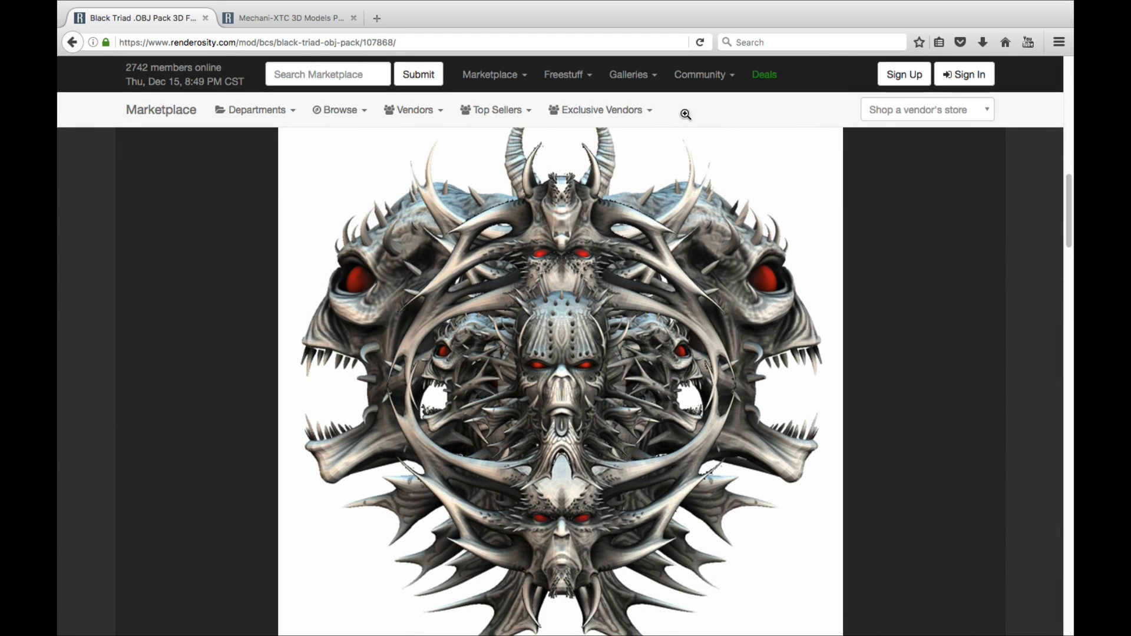
Step: Review the Mechani-XTC product page and open its example image gallery
click(297, 17)
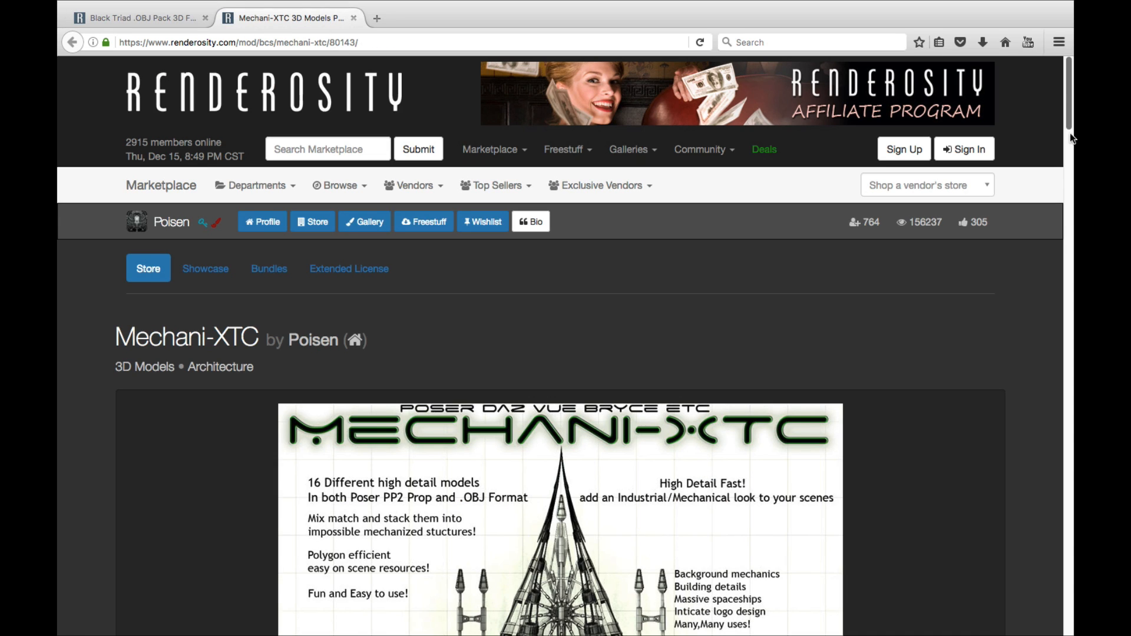
scroll(down, 3)
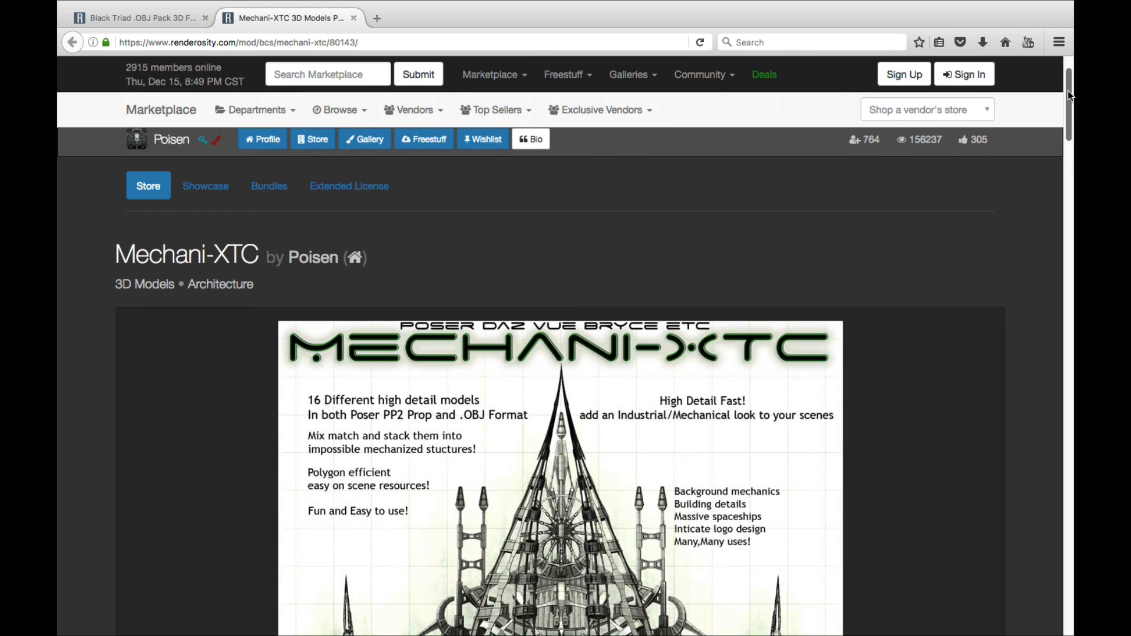
scroll(down, 3)
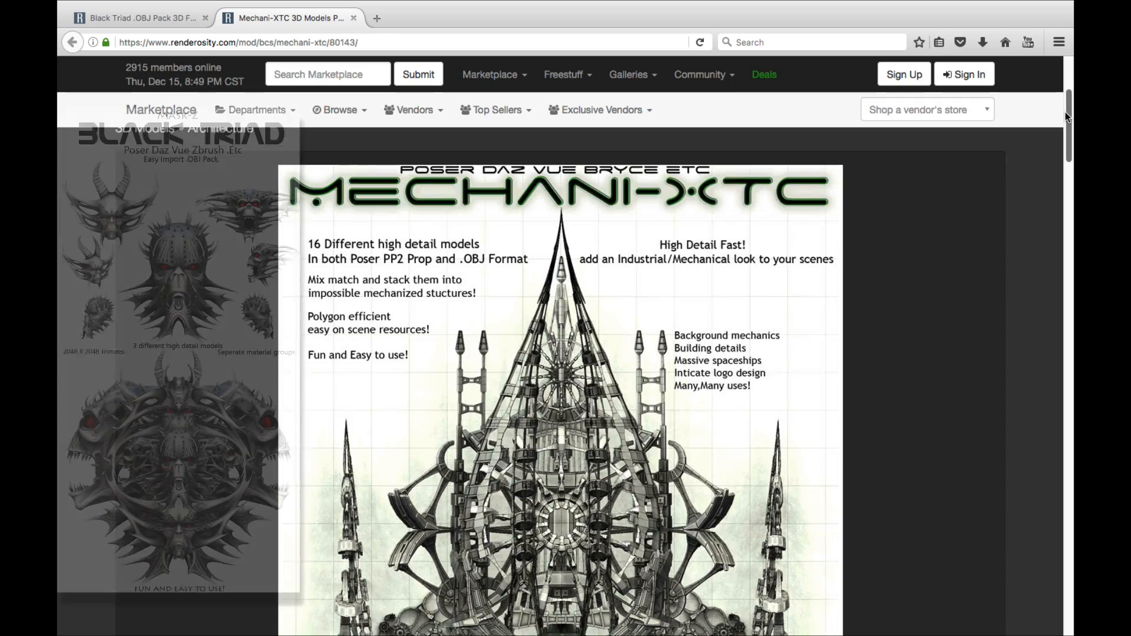
scroll(down, 3)
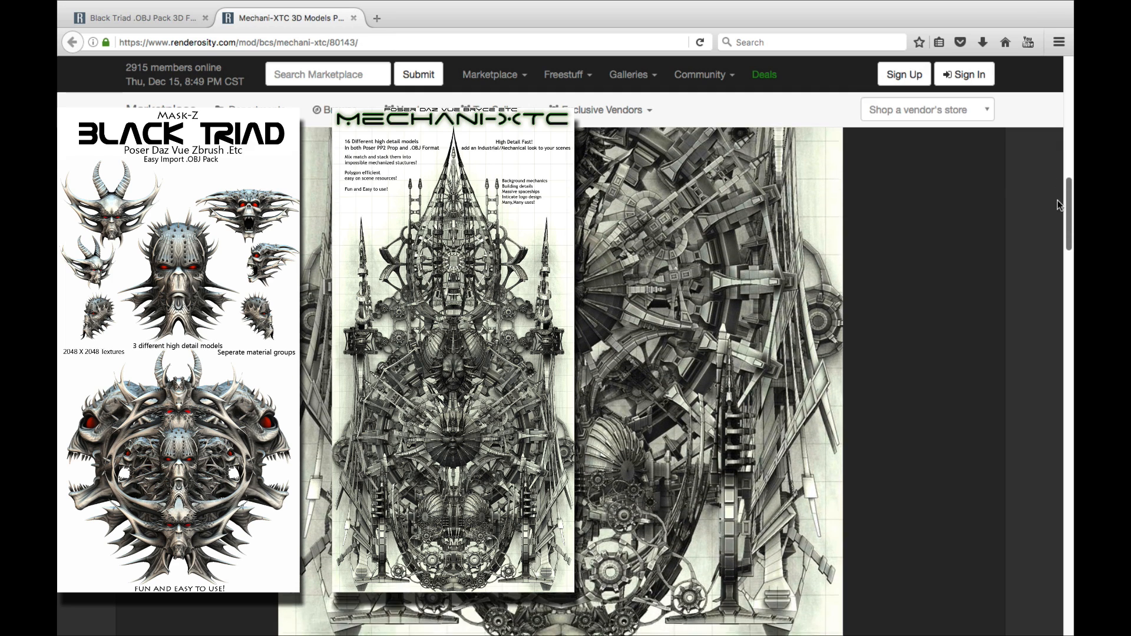
scroll(down, 3)
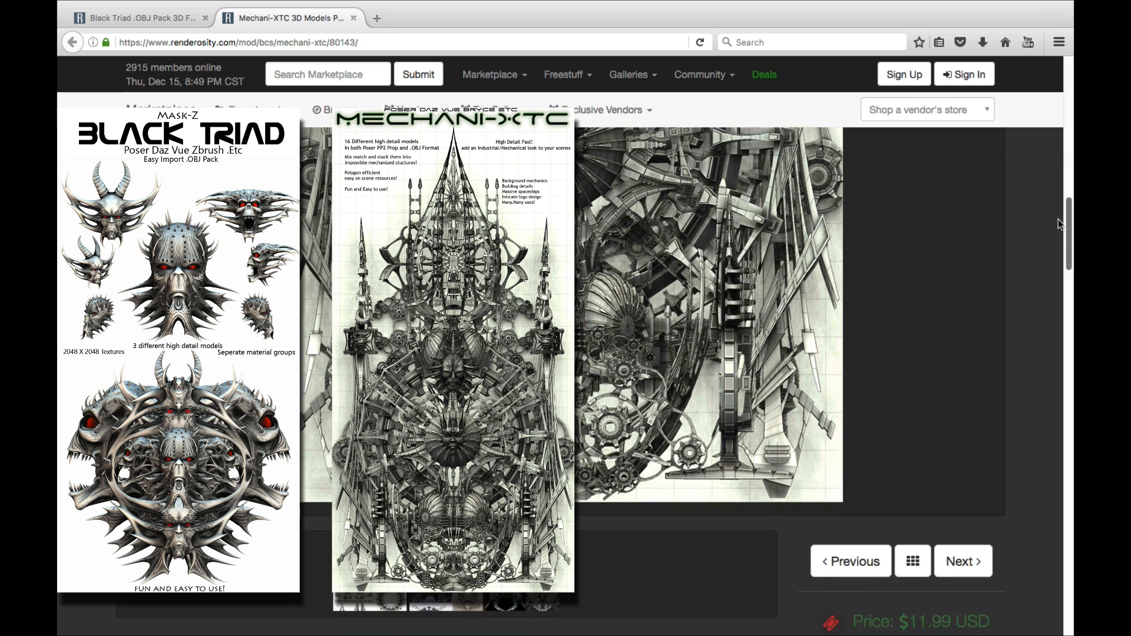
scroll(down, 3)
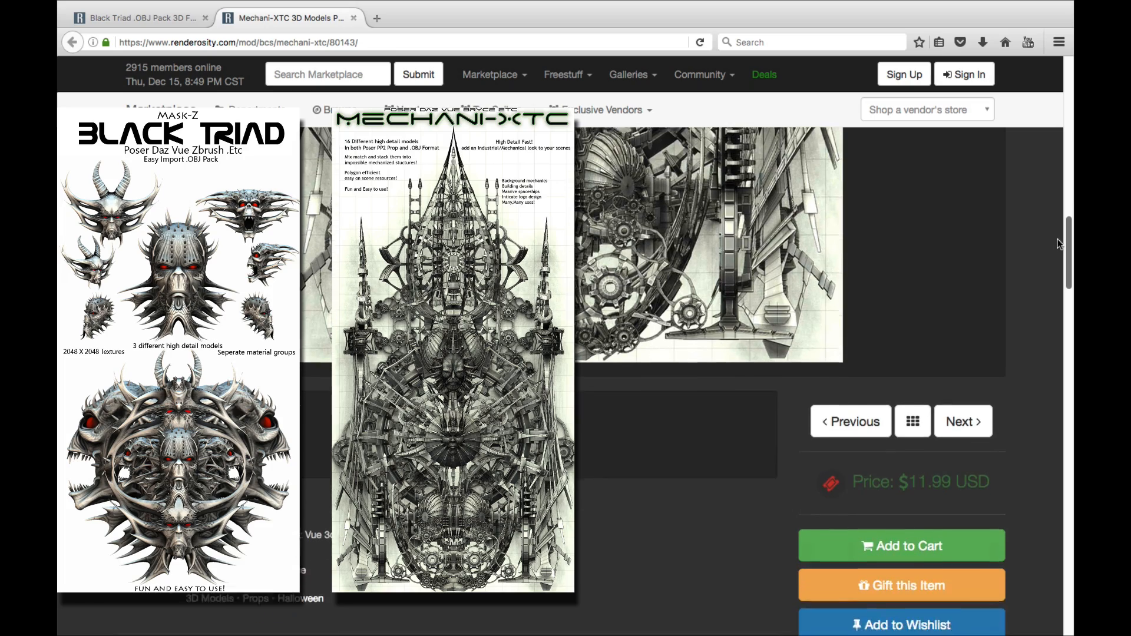
scroll(down, 3)
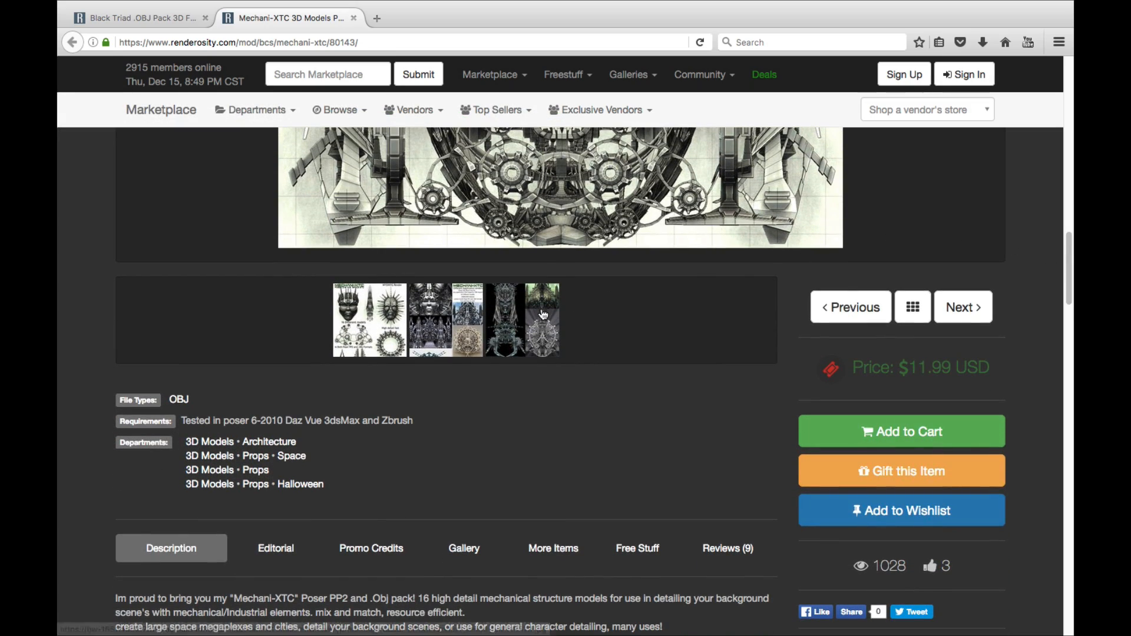
click(542, 314)
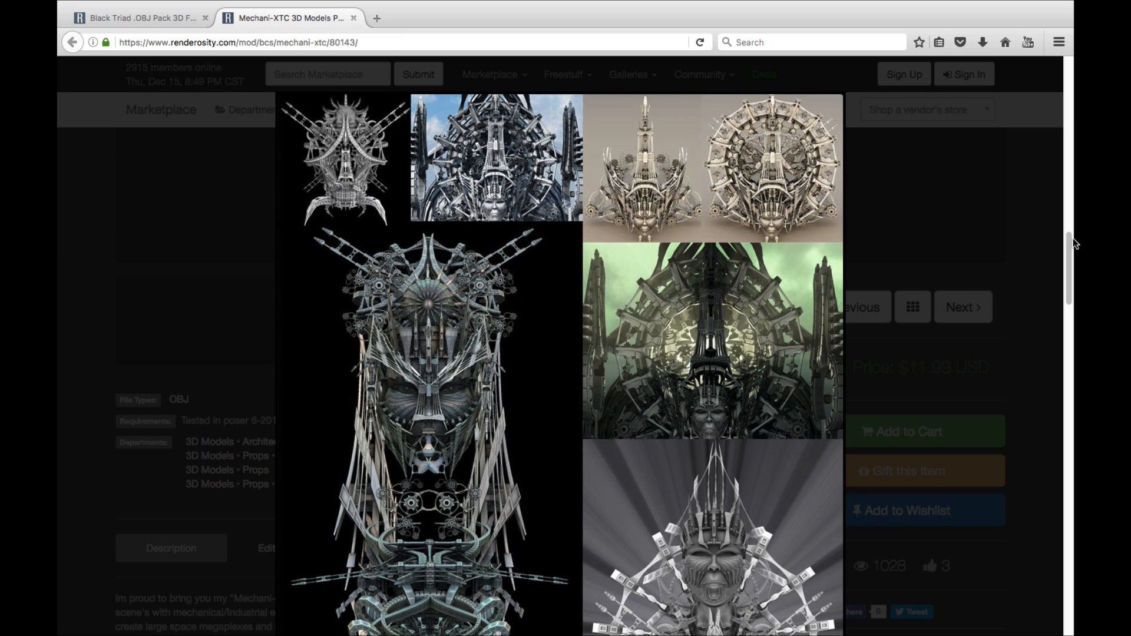
scroll(down, 3)
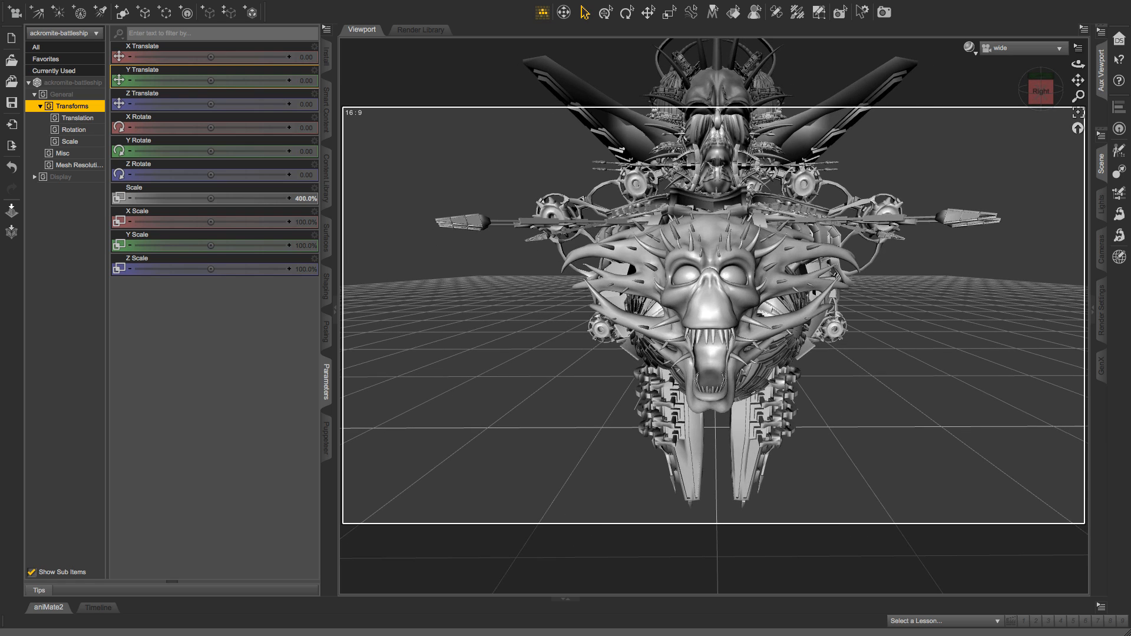
Step: Orbit the viewport to view the assembled skull-faced spaceship from an angle
drag(1040, 89, 1041, 89)
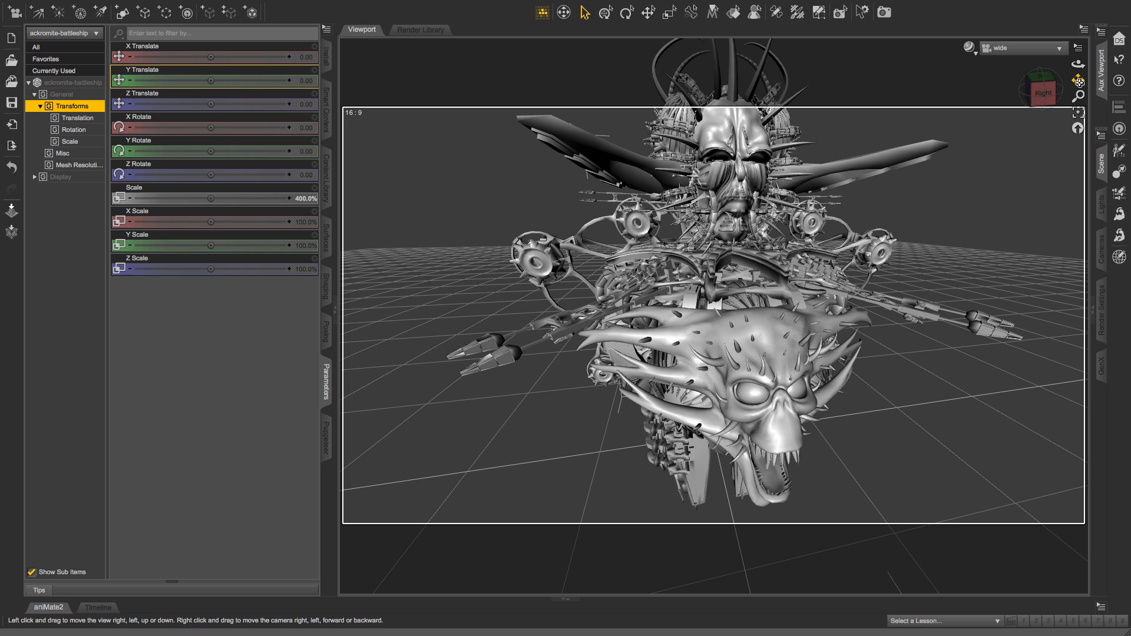
mouse_move(741, 36)
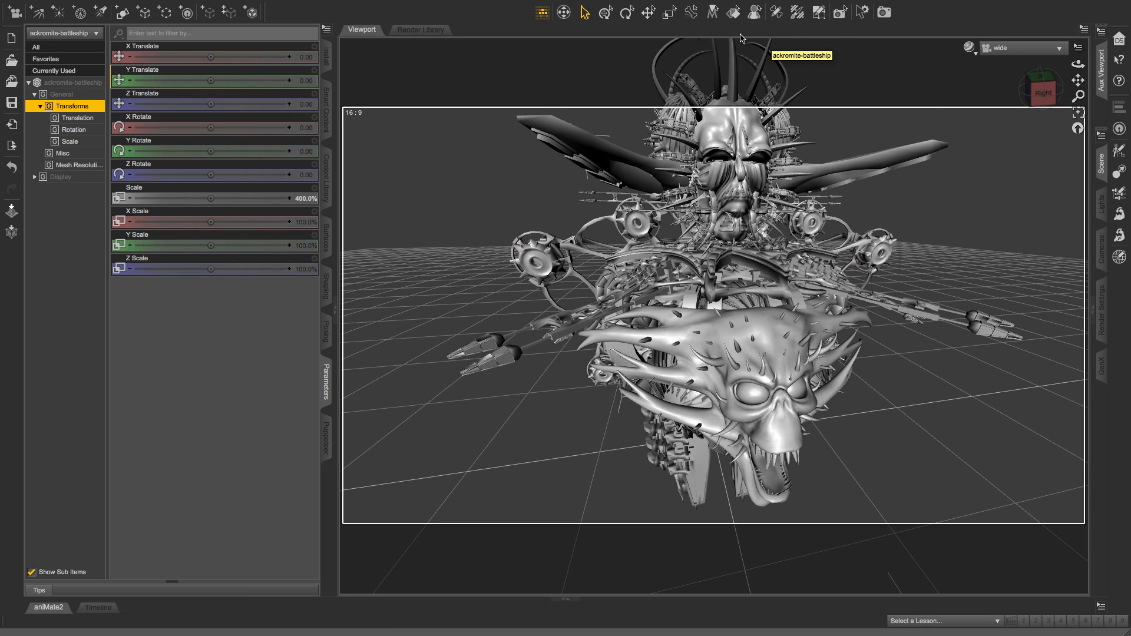
mouse_move(481, 182)
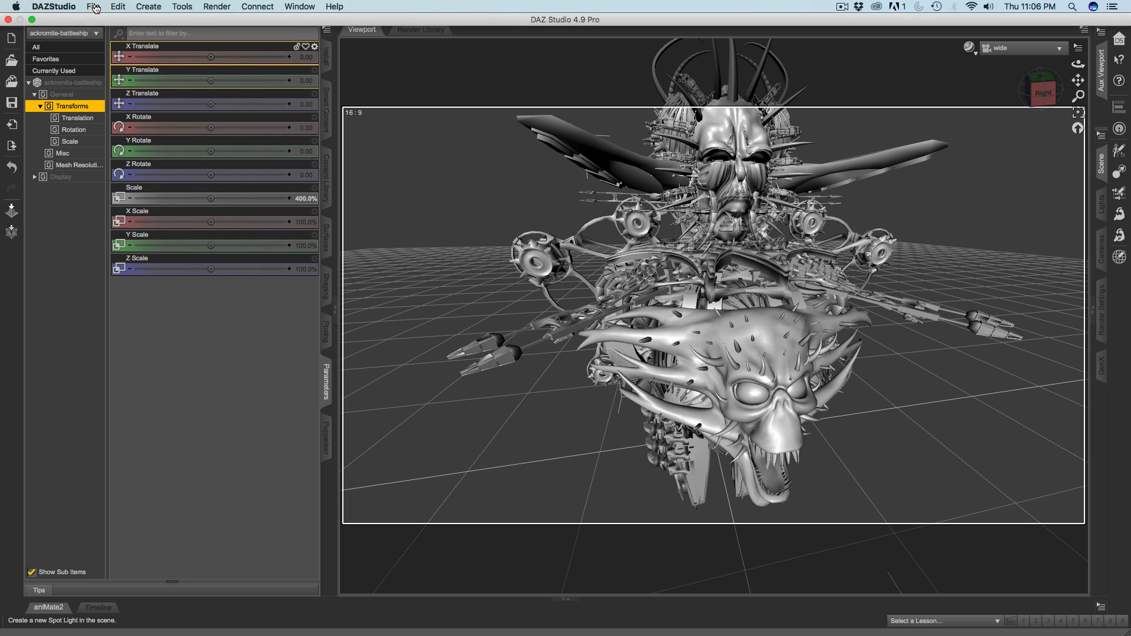
Step: Start an OBJ import and browse Documents > Comic & 3D Resources into the MechaniXTC-OBJ folder
click(94, 7)
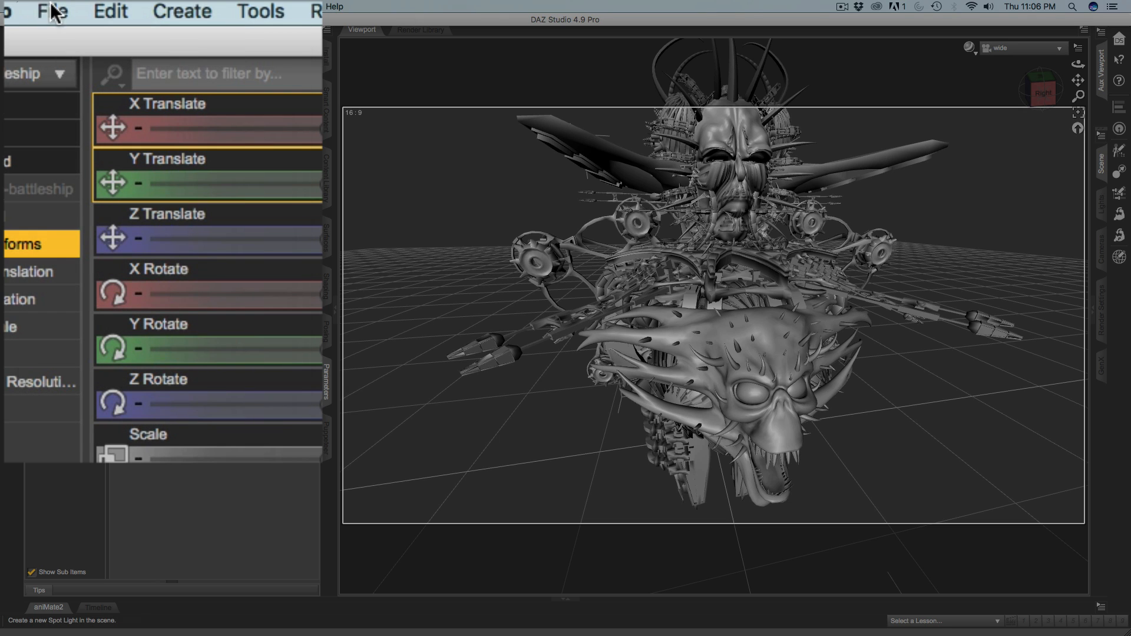
click(49, 11)
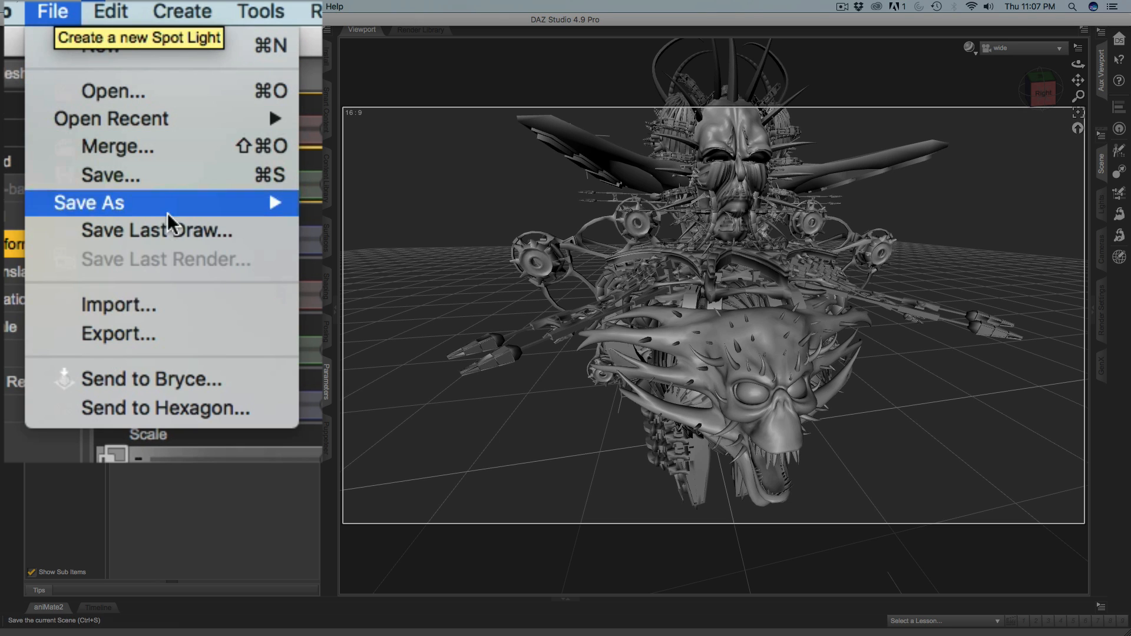
mouse_move(198, 313)
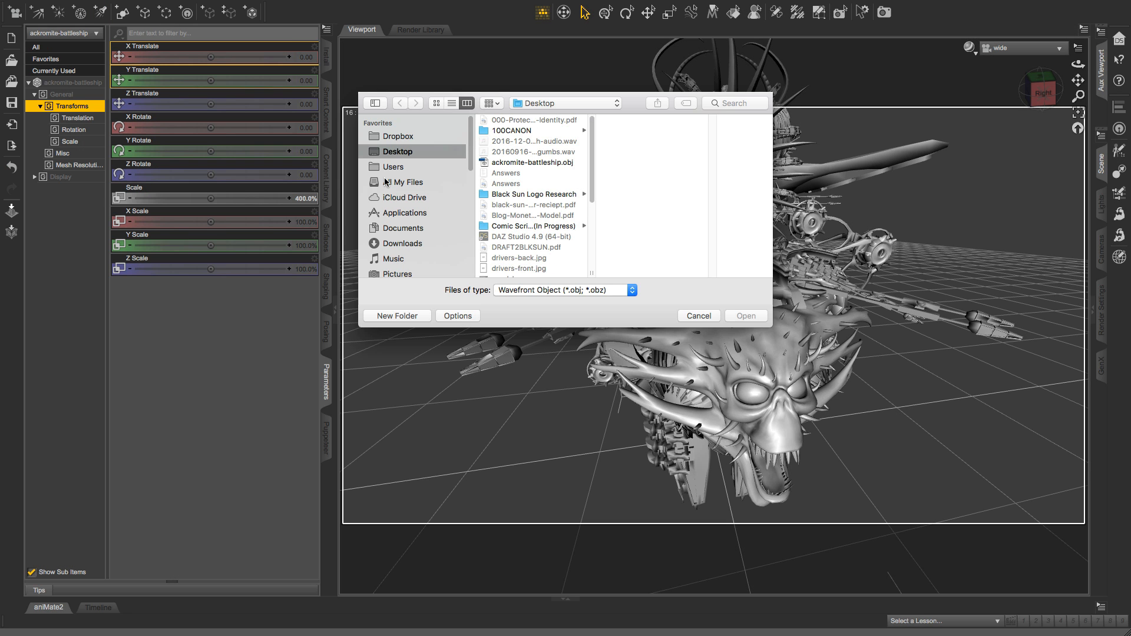
click(403, 229)
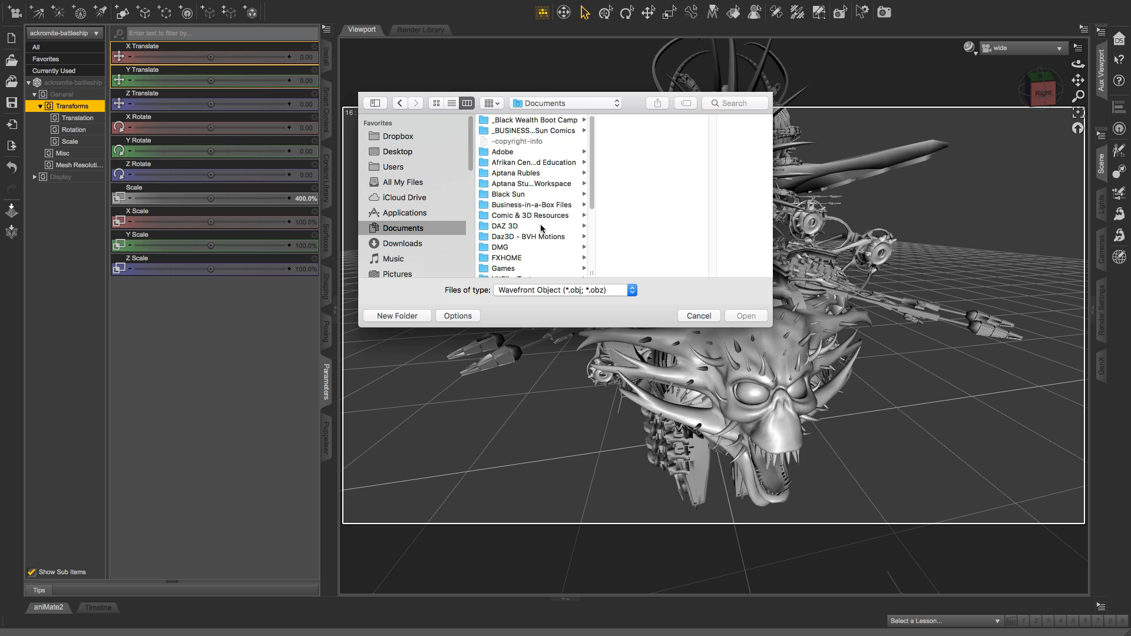
click(530, 214)
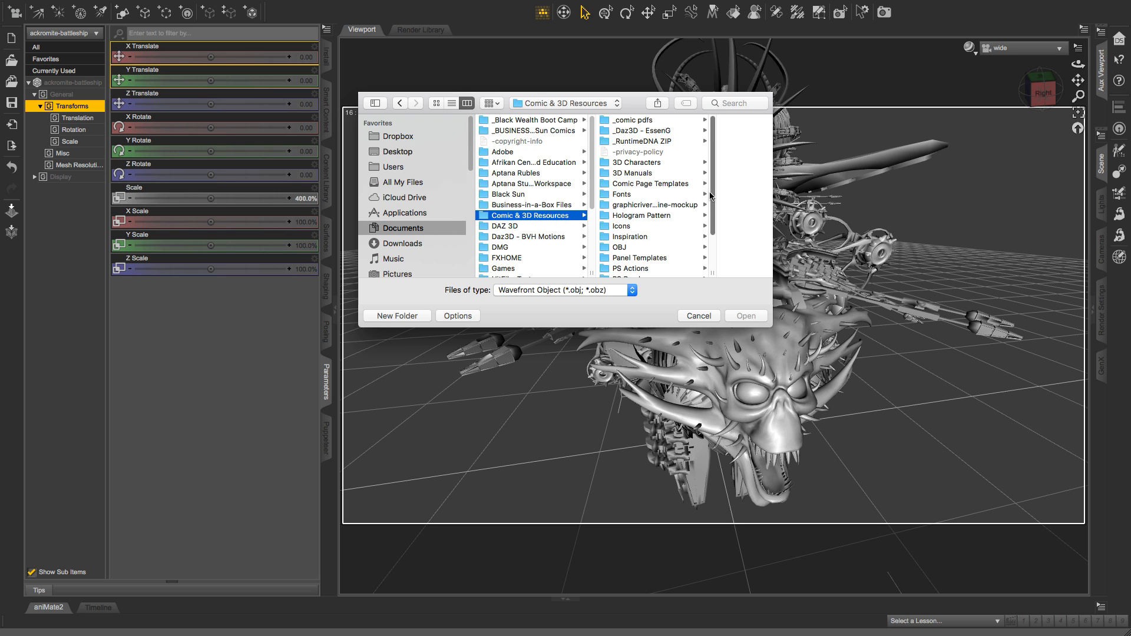
click(627, 248)
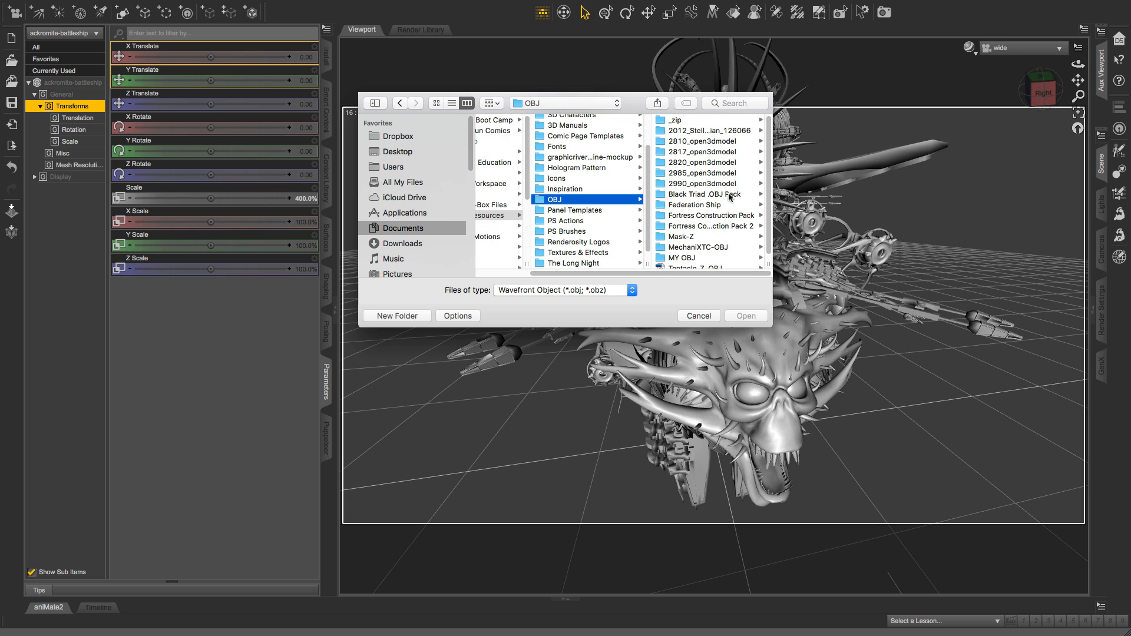
mouse_move(738, 205)
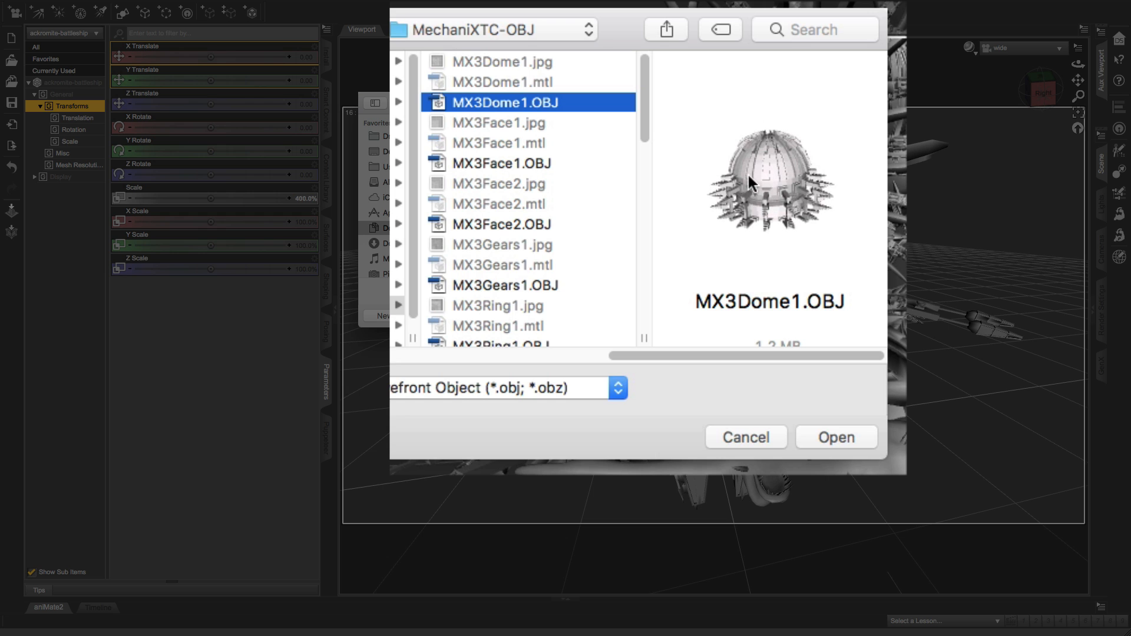
Step: Preview MX3Dome1.OBJ, then choose MX3Ring2.OBJ and open it for import
click(498, 162)
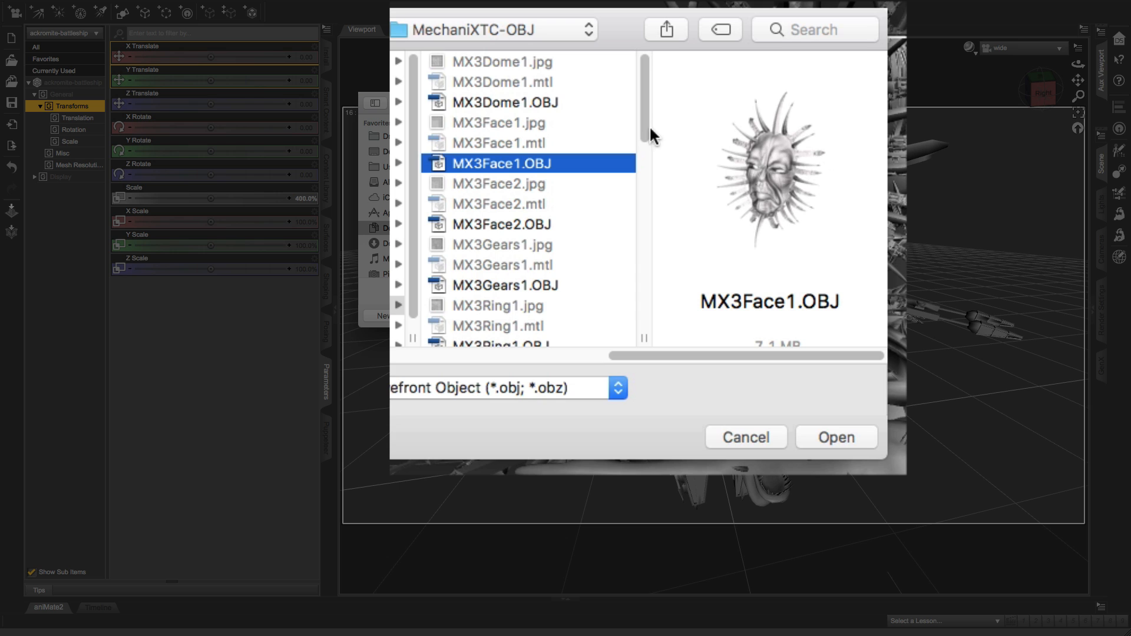
scroll(down, 3)
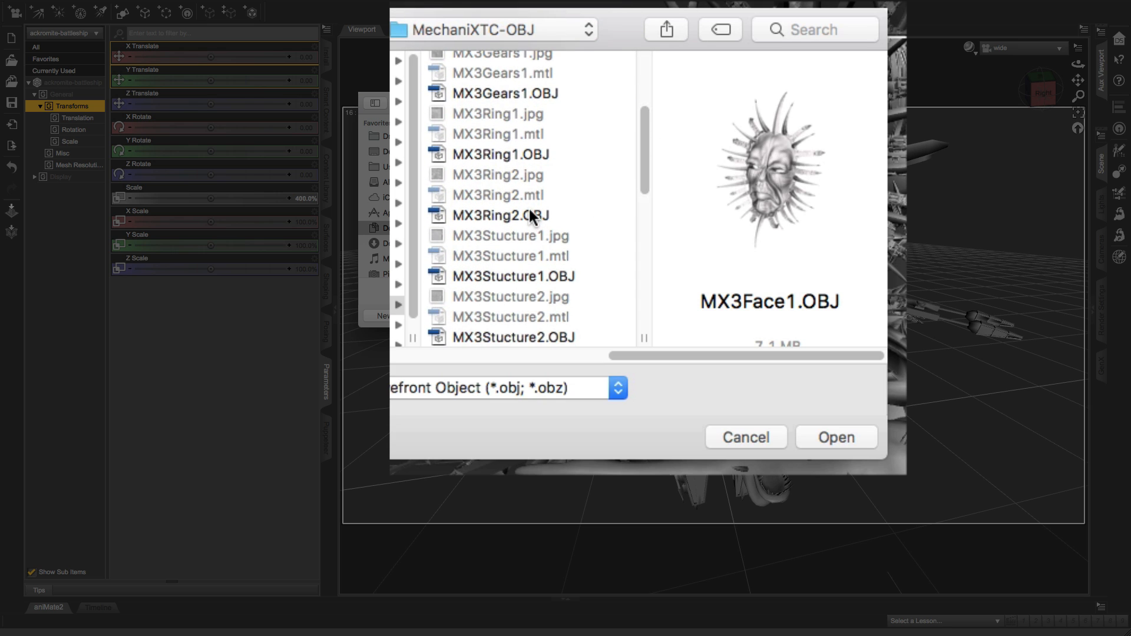
click(500, 215)
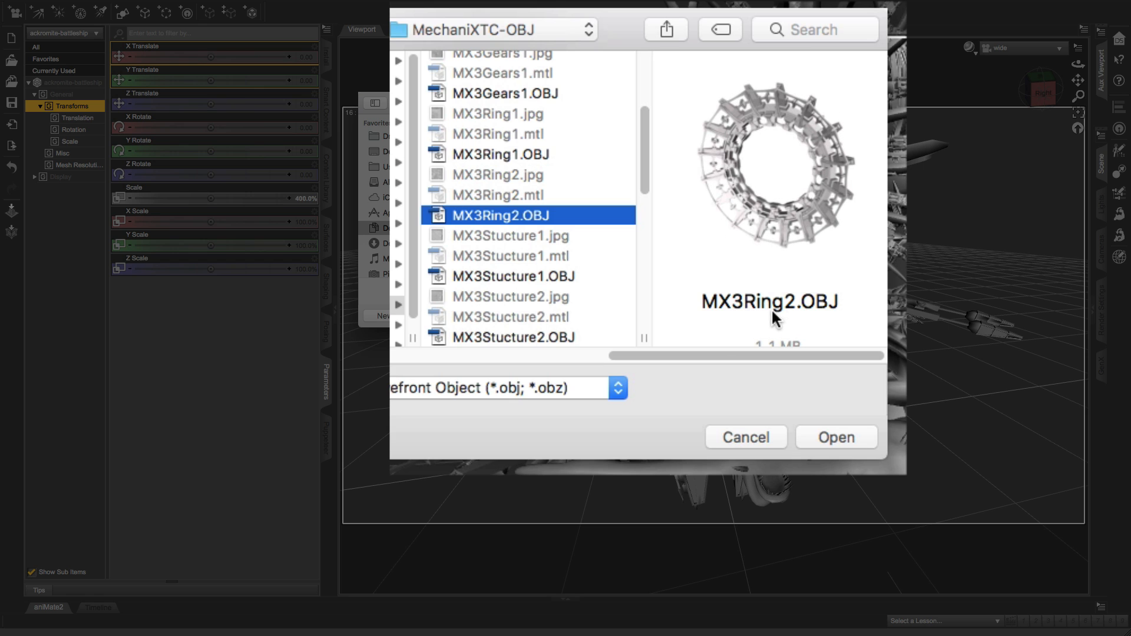
mouse_move(809, 438)
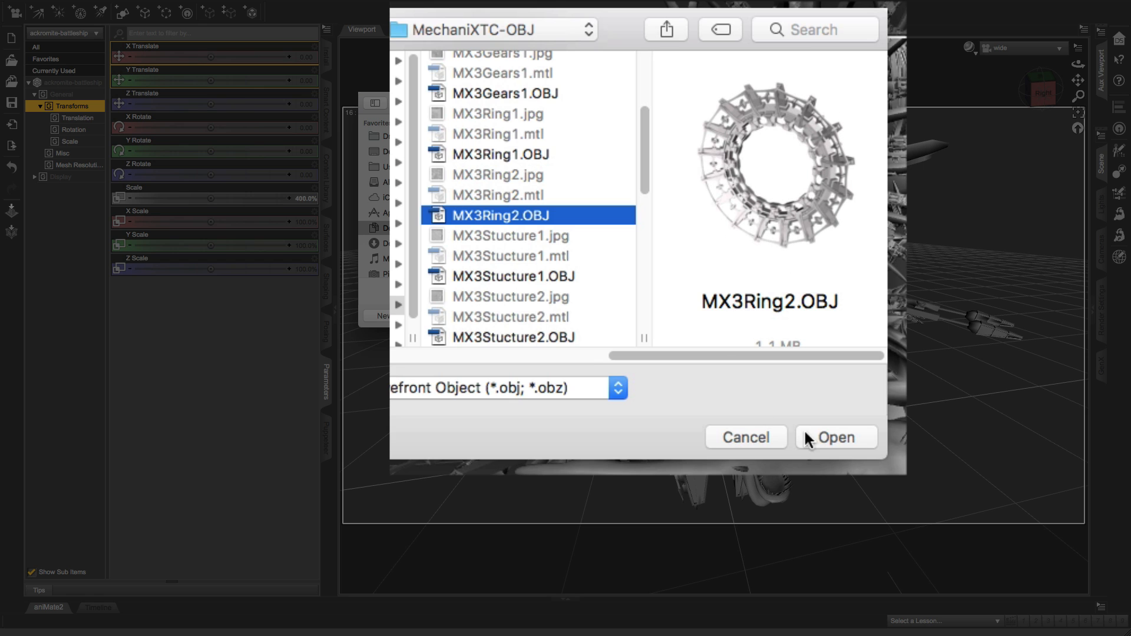
click(837, 437)
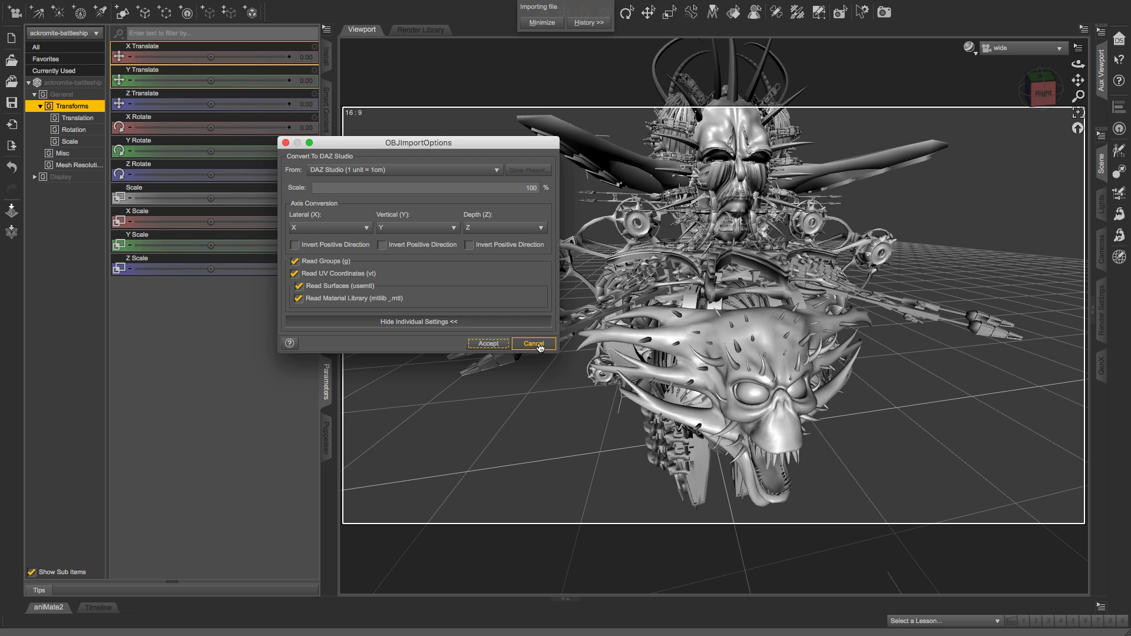
Step: Cancel the MX3Ring2 import and start a fresh import in the MechaniXTC-OBJ folder
click(533, 344)
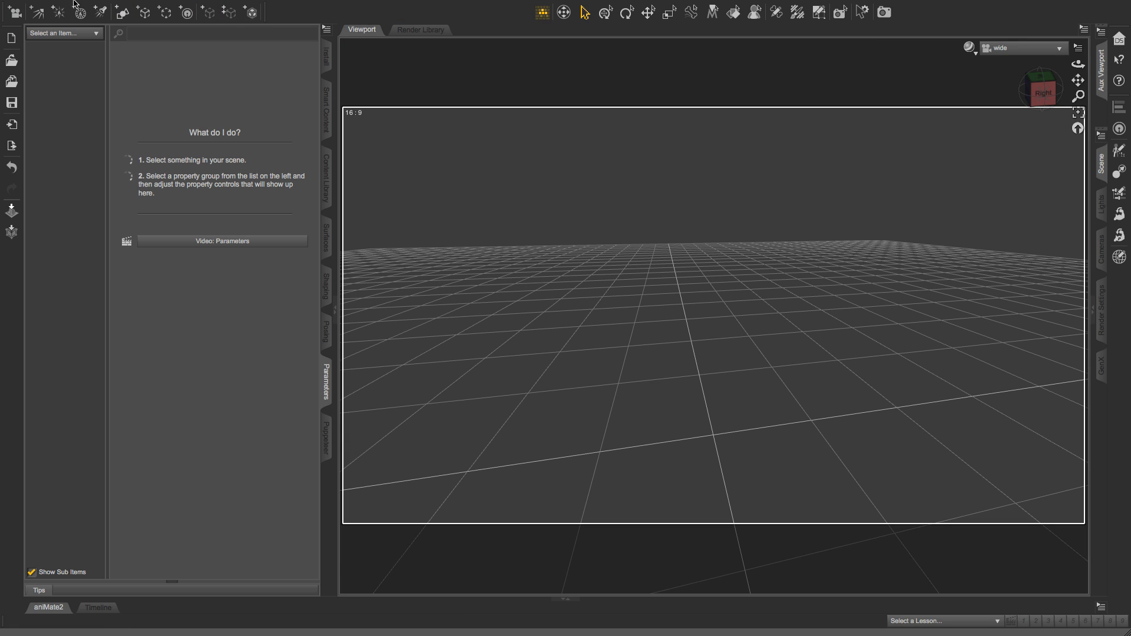
click(97, 6)
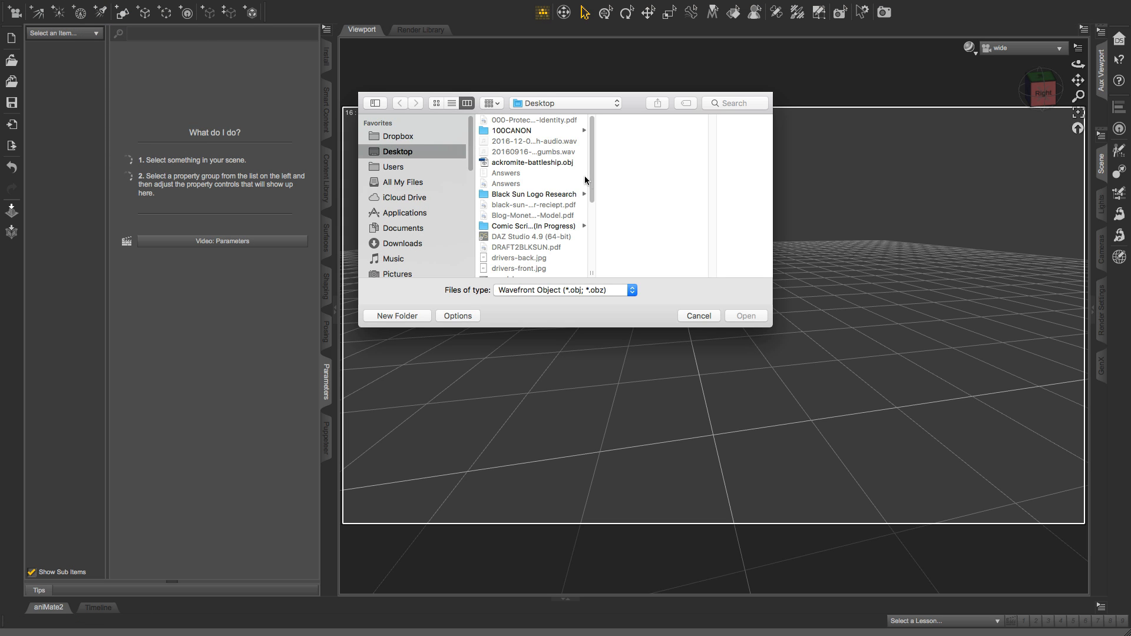
mouse_move(400, 201)
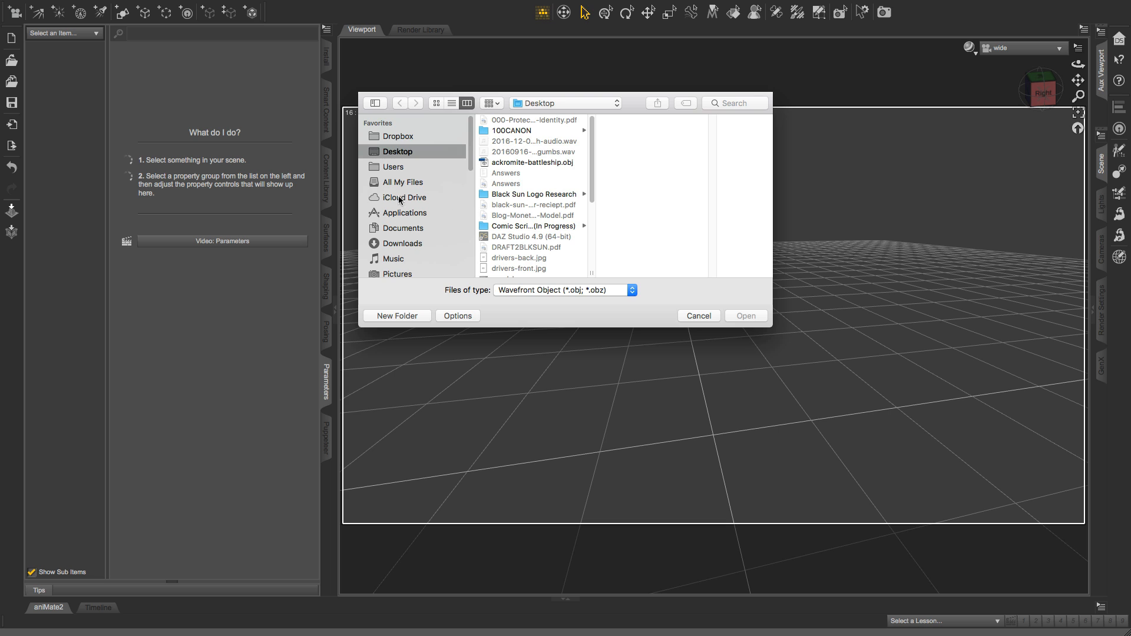
click(403, 229)
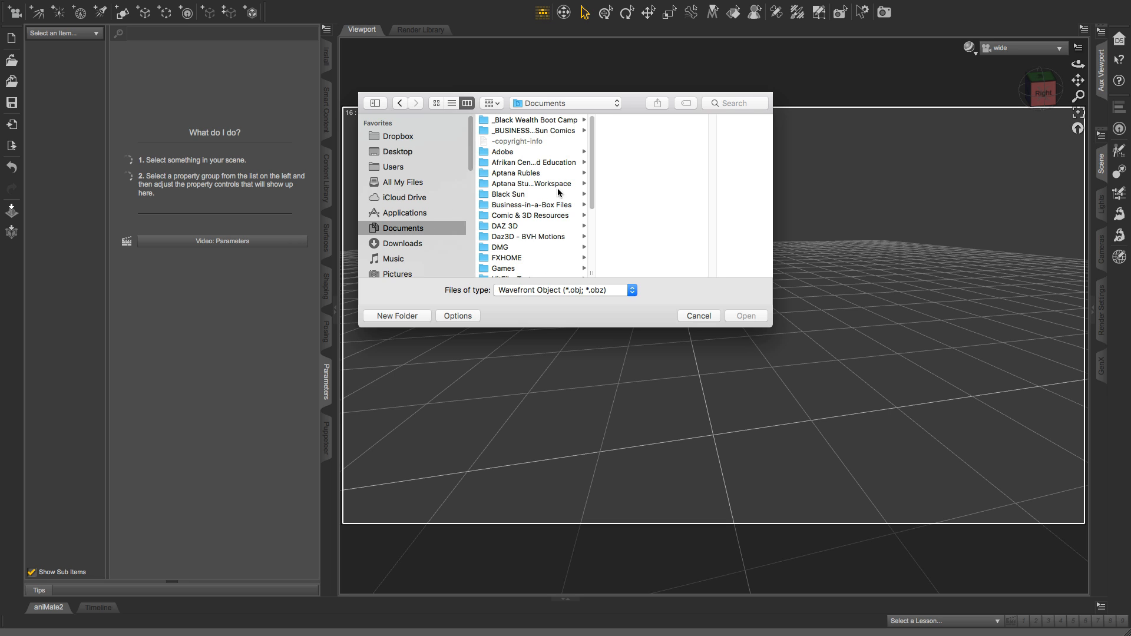
click(531, 215)
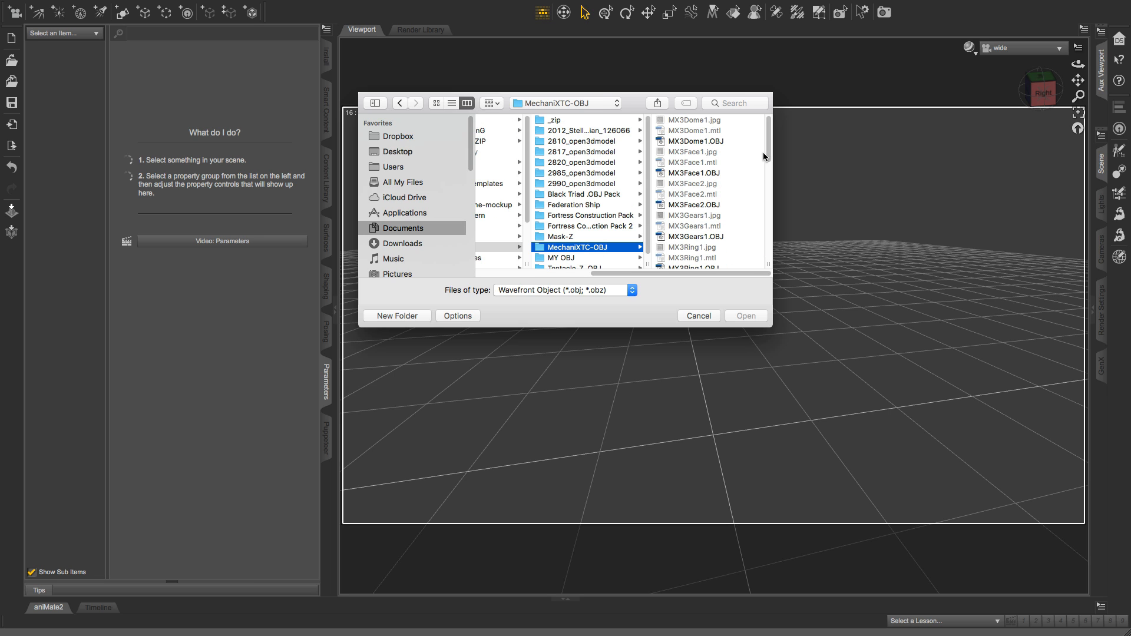
Step: Select MX3Ring1.OBJ and open it to reach the OBJ import options
scroll(down, 3)
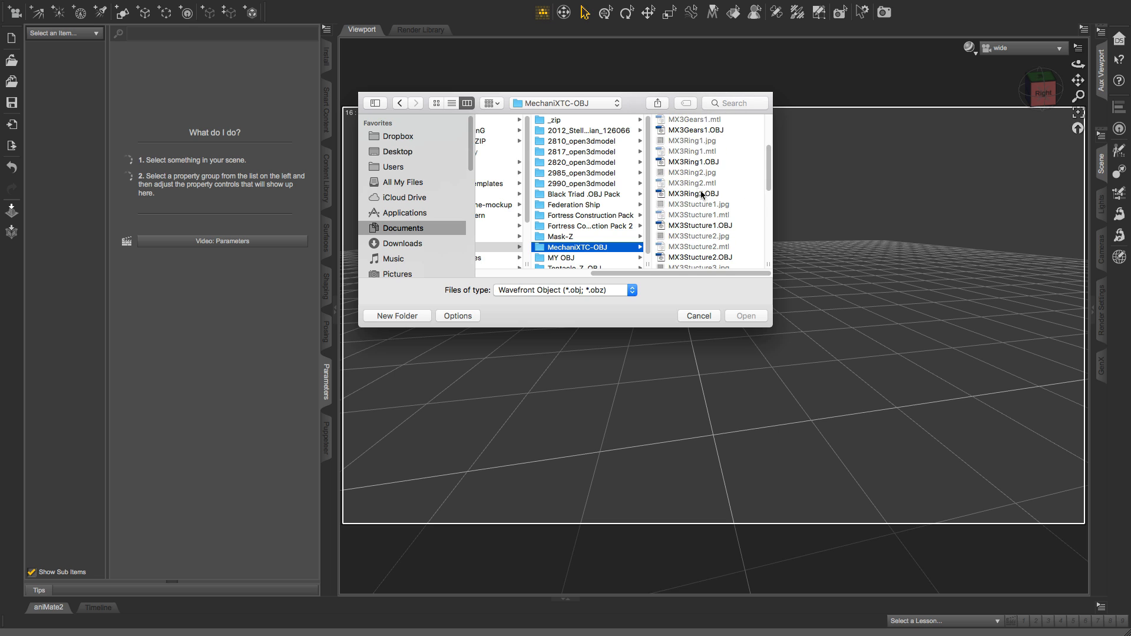
click(563, 161)
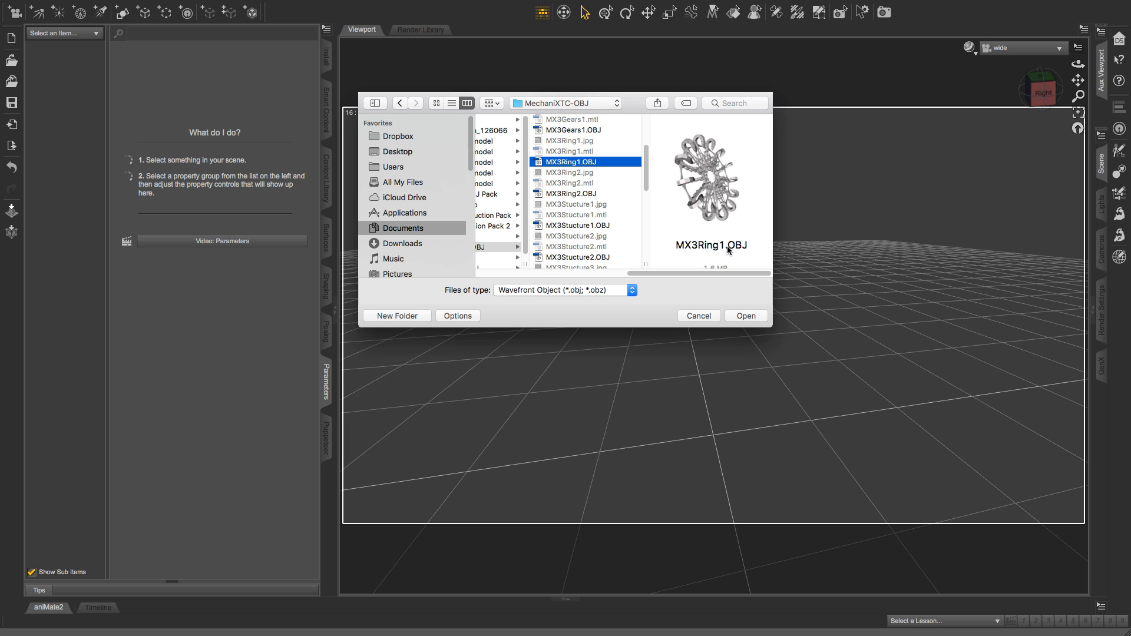
click(745, 316)
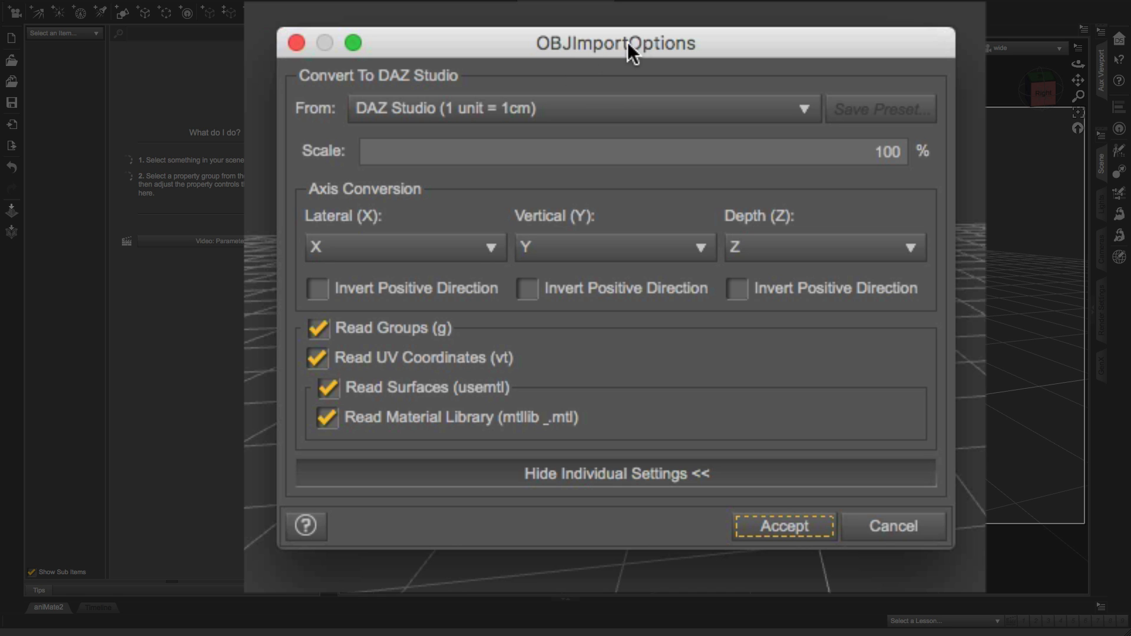
mouse_move(627, 84)
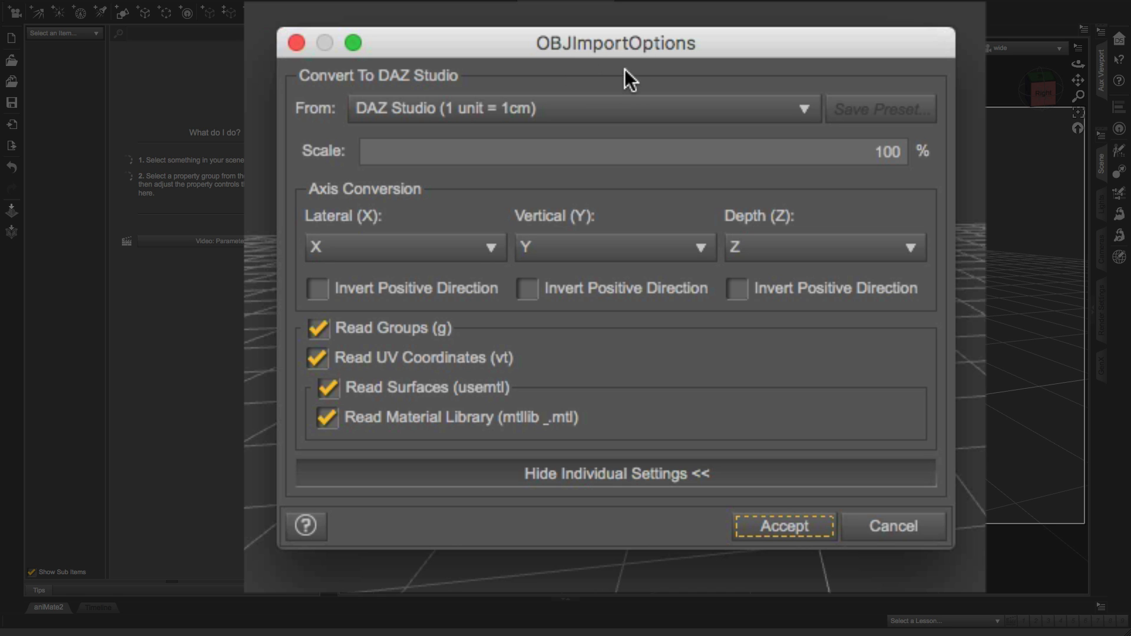
mouse_move(373, 139)
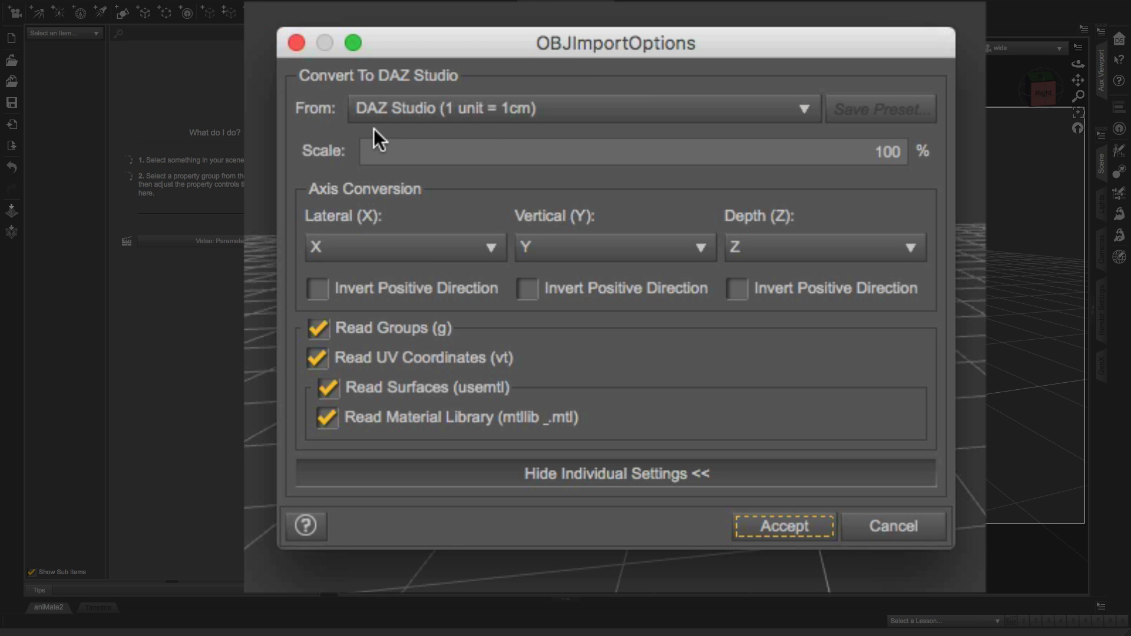
Step: Import MX3Ring1 with the DAZ Studio (1 unit = 1cm) preset left at 100% scale
click(804, 109)
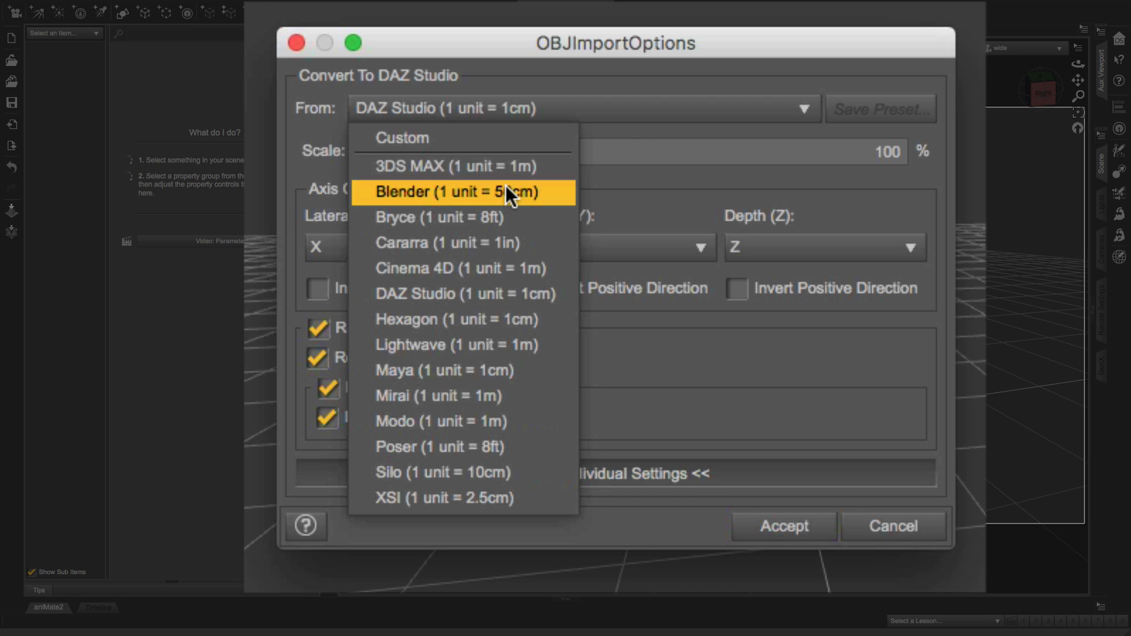
mouse_move(502, 356)
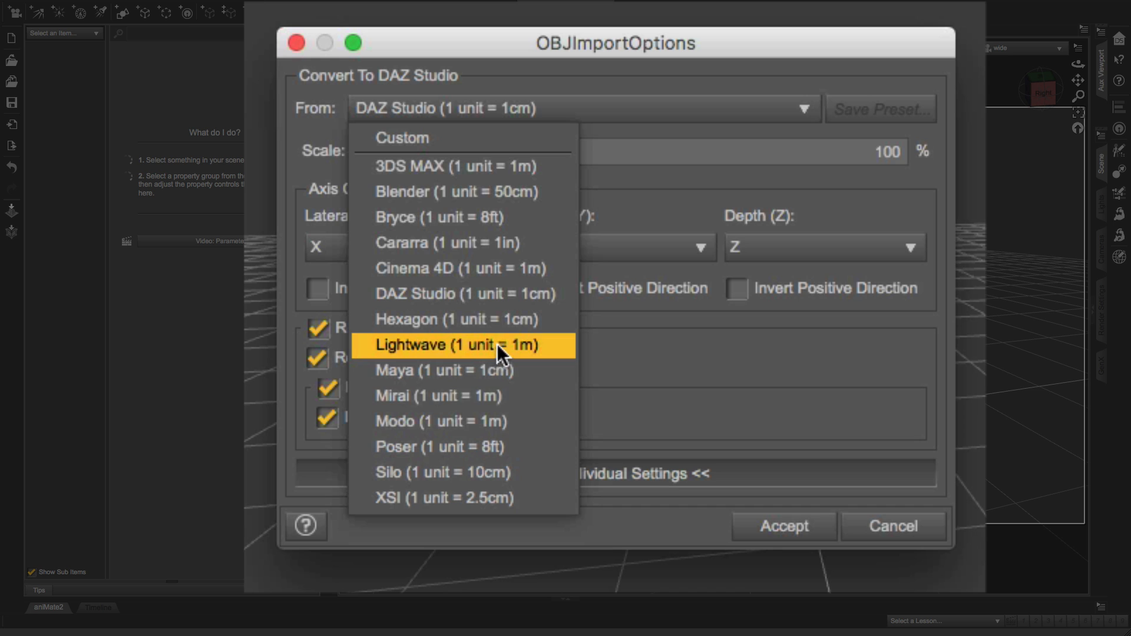
mouse_move(488, 464)
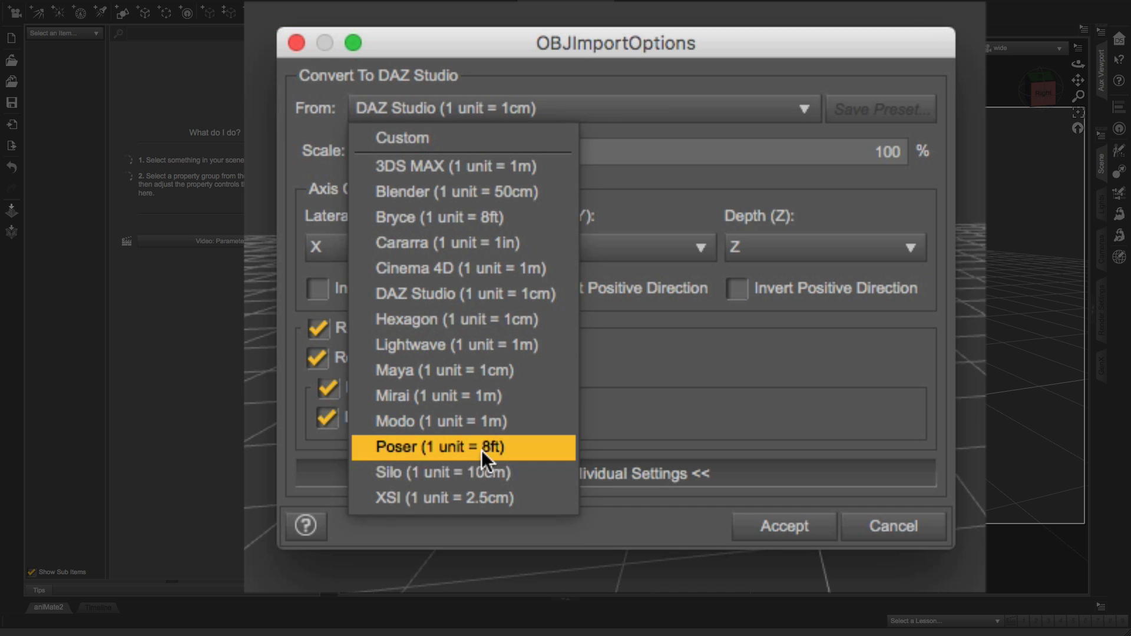
mouse_move(479, 165)
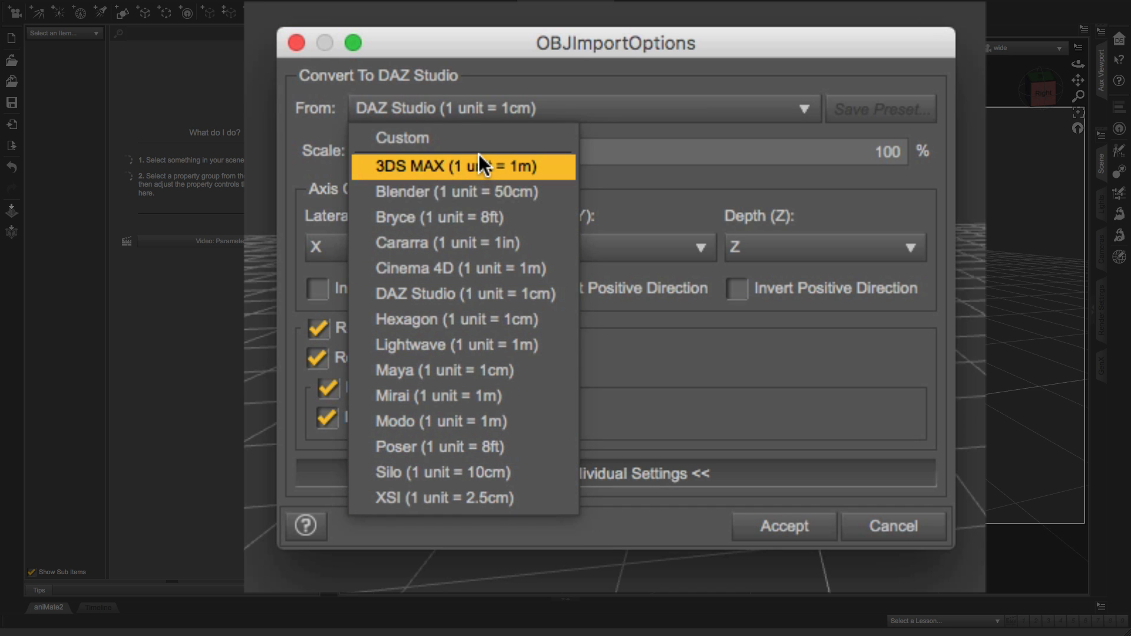
mouse_move(495, 81)
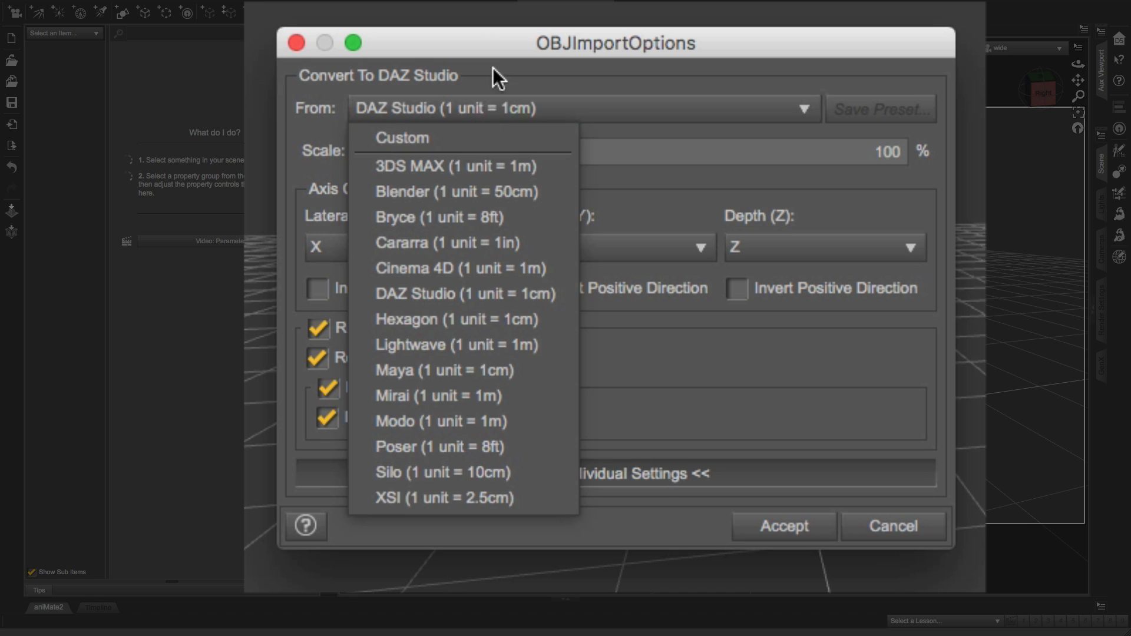
click(464, 293)
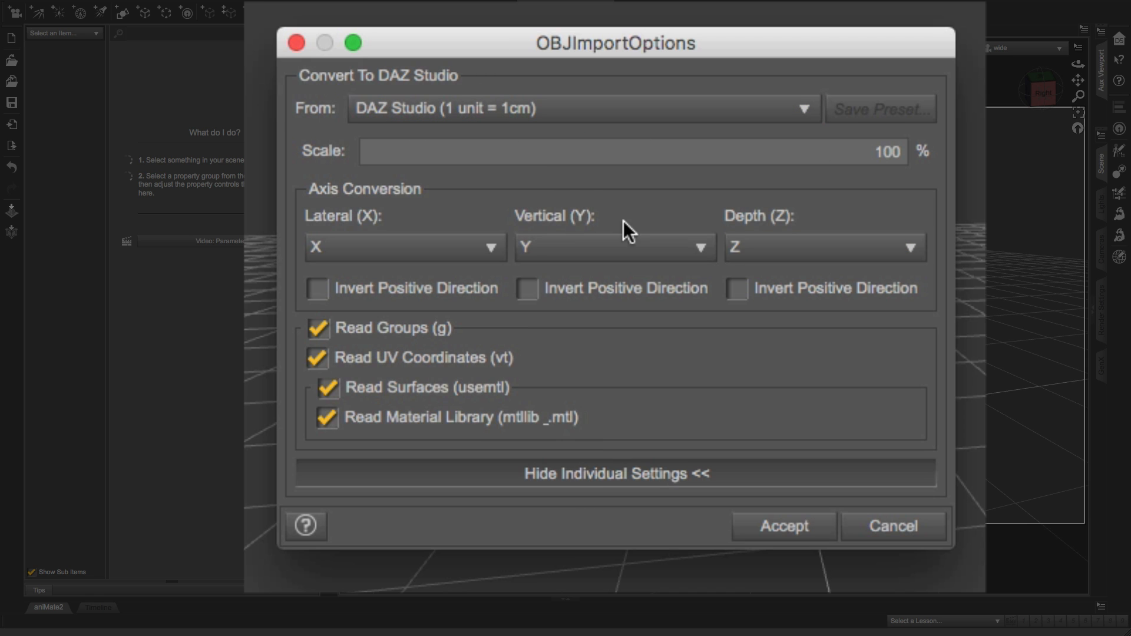
mouse_move(669, 583)
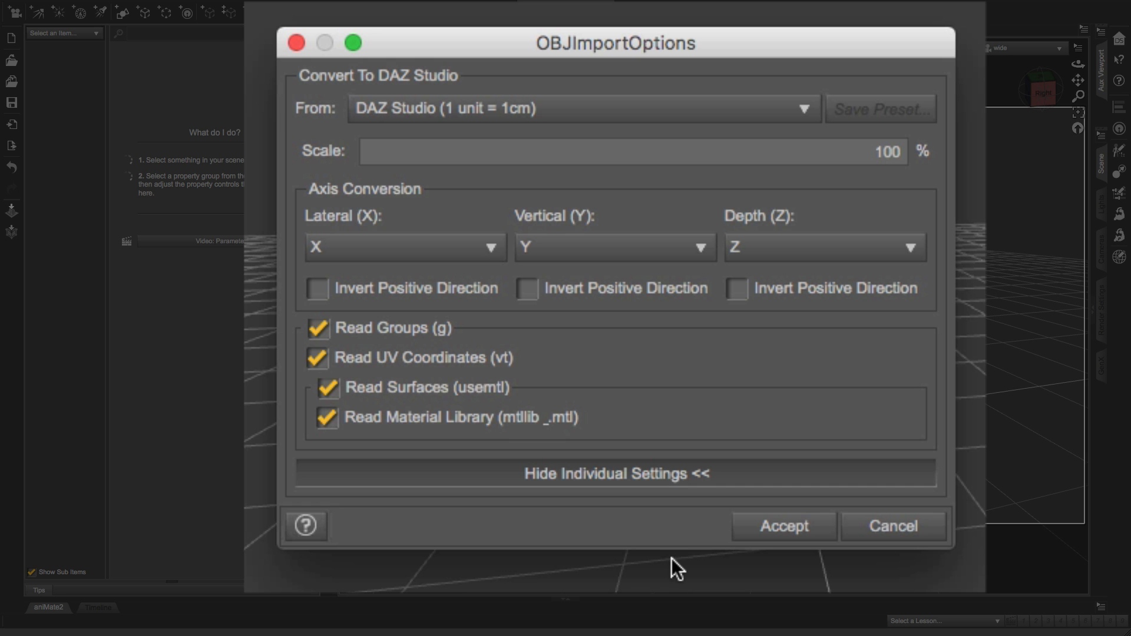
mouse_move(795, 544)
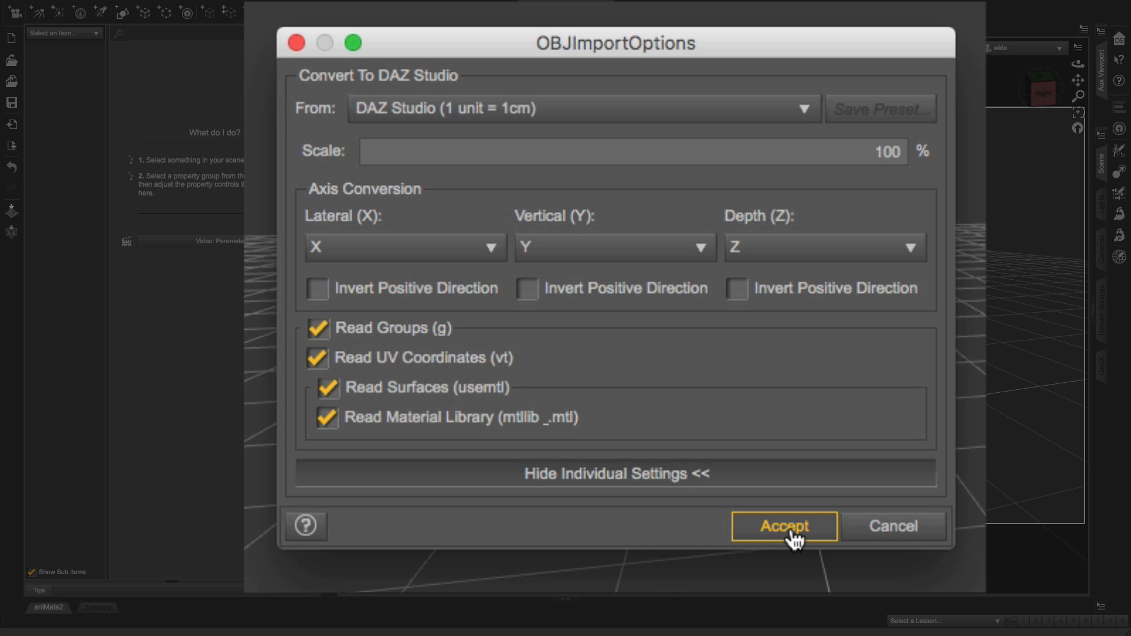
click(785, 526)
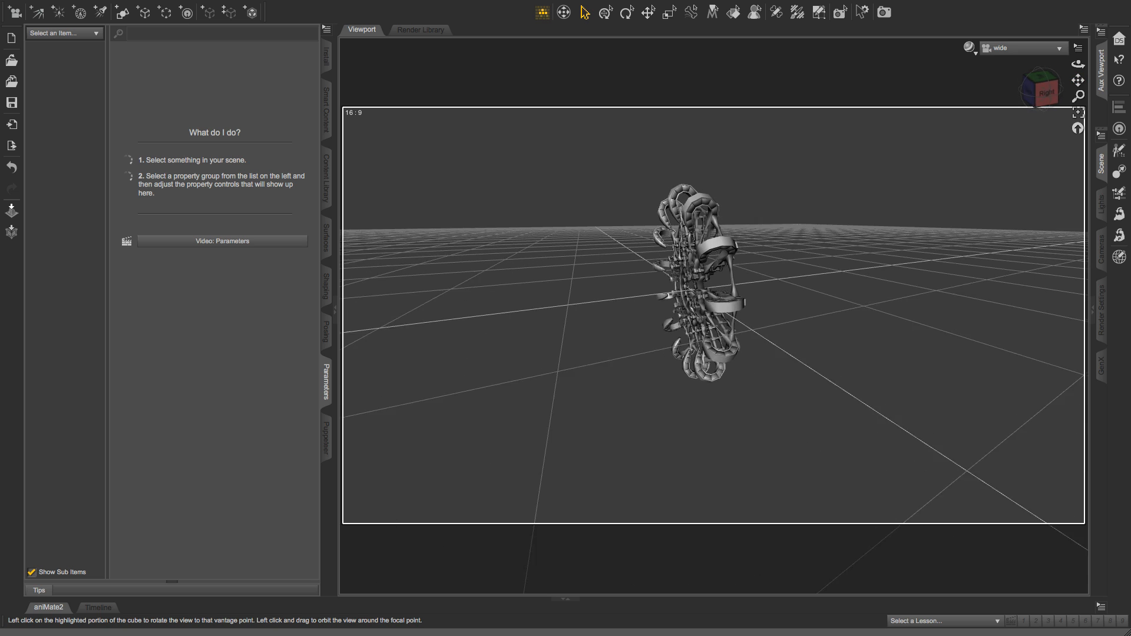
Step: Select the imported MX3Ring1 node in the Scene pane
click(1042, 89)
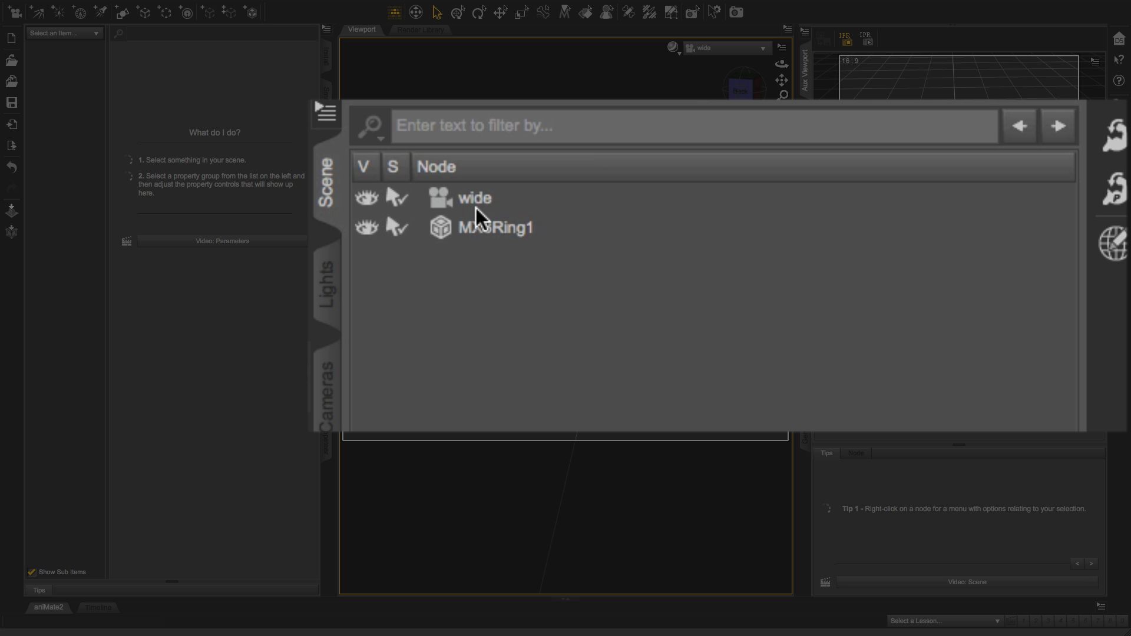
click(495, 228)
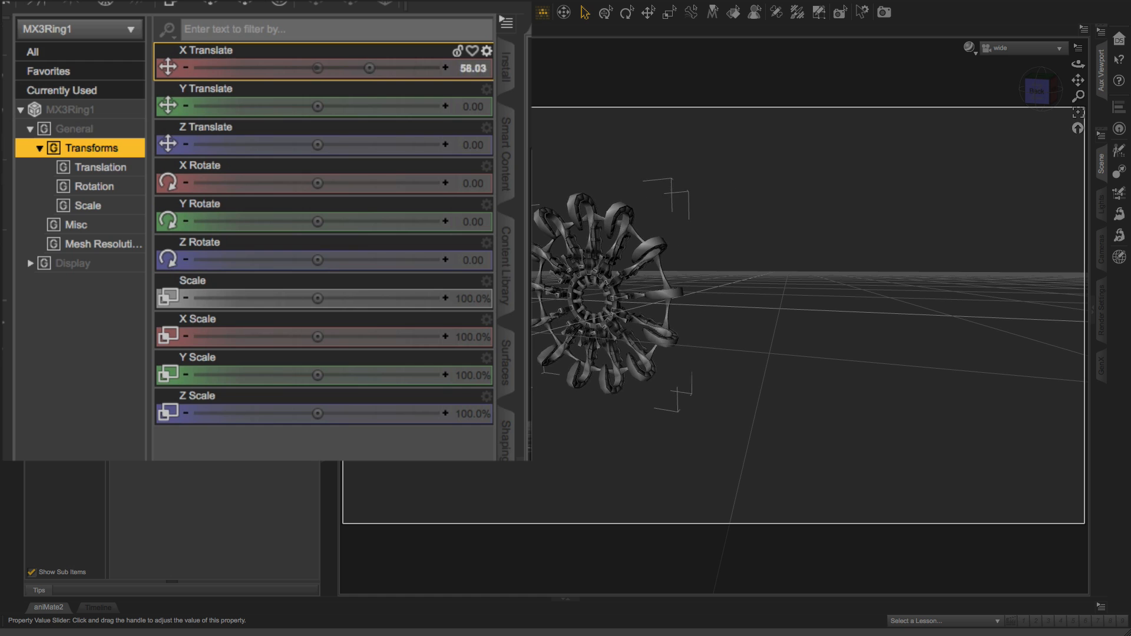
Step: Move MX3Ring1 to about 8.35/7.75/19.14 and tilt it 28.37 around X
drag(369, 67, 316, 67)
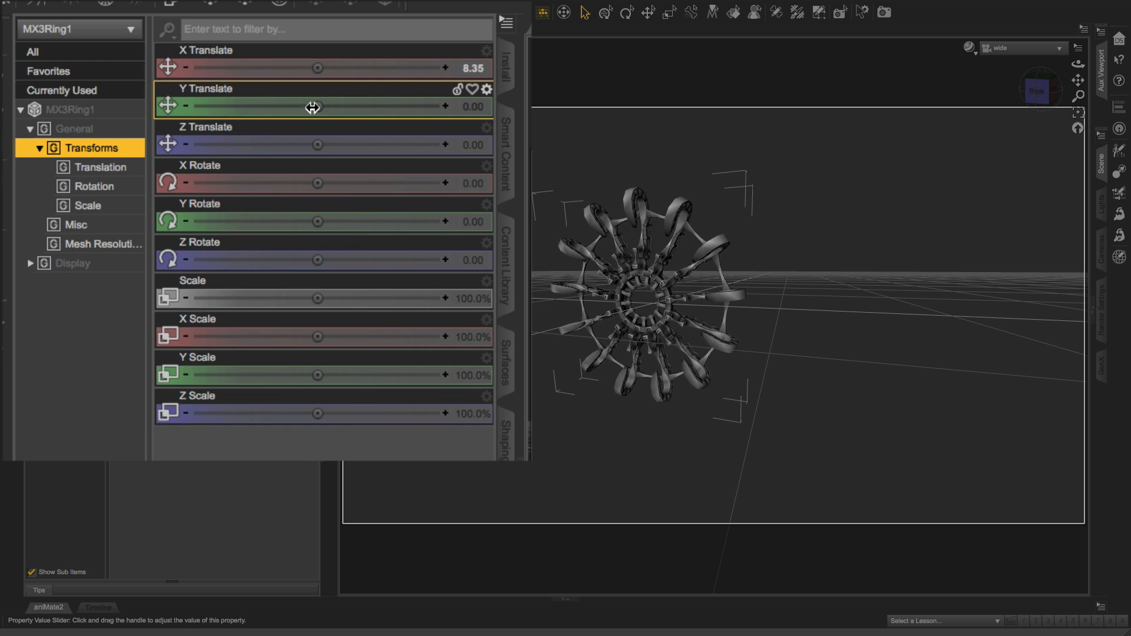
drag(314, 106, 333, 106)
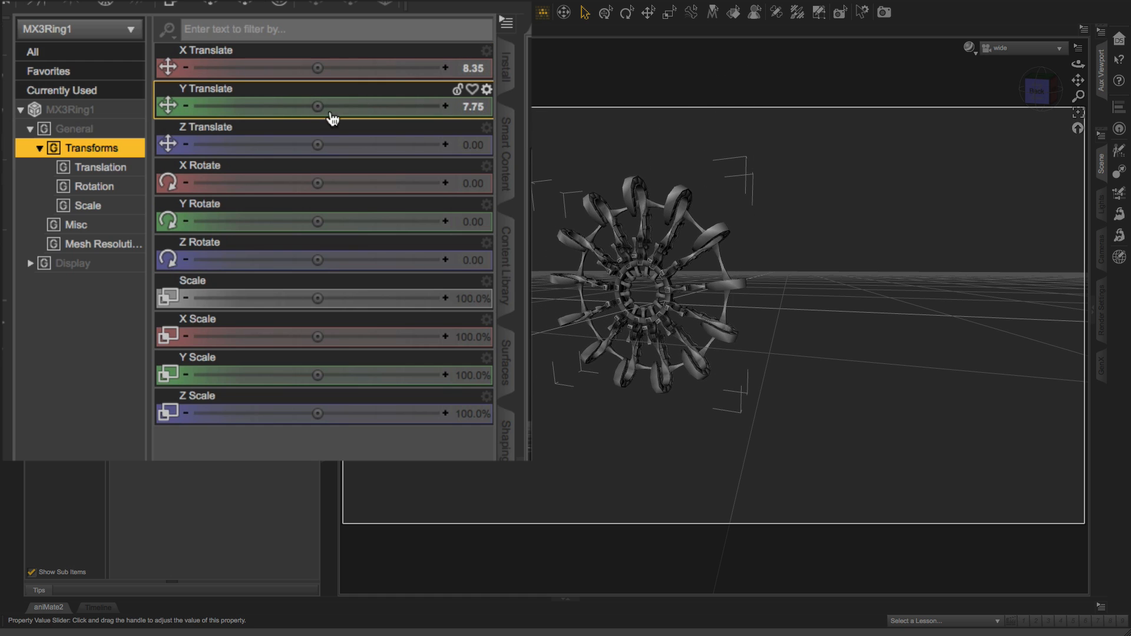
drag(317, 143, 289, 144)
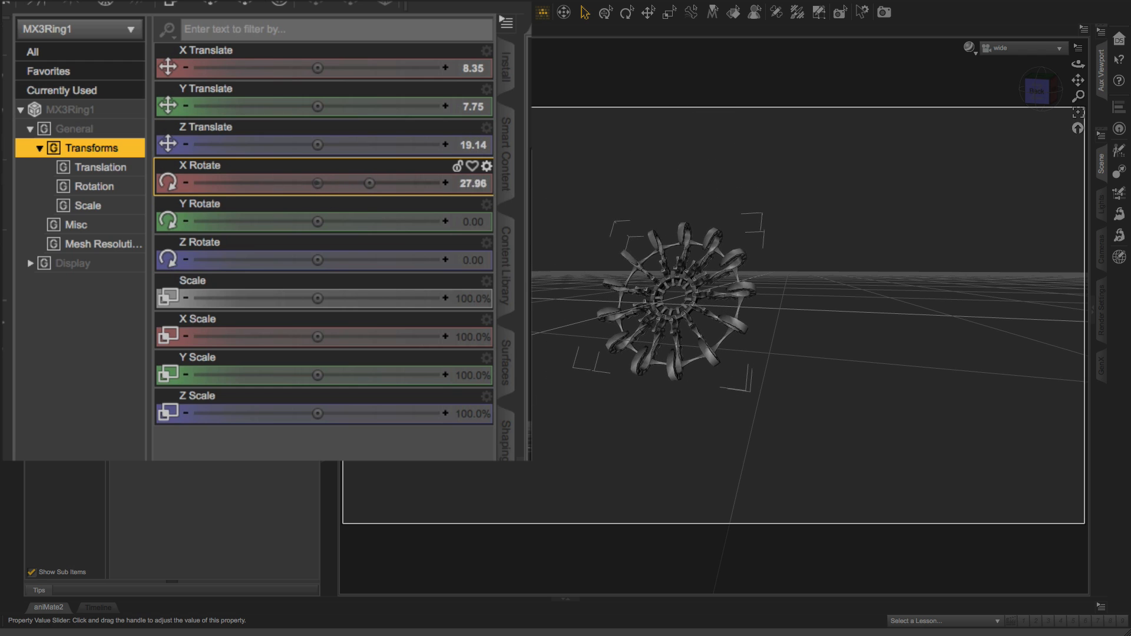
drag(317, 259, 368, 259)
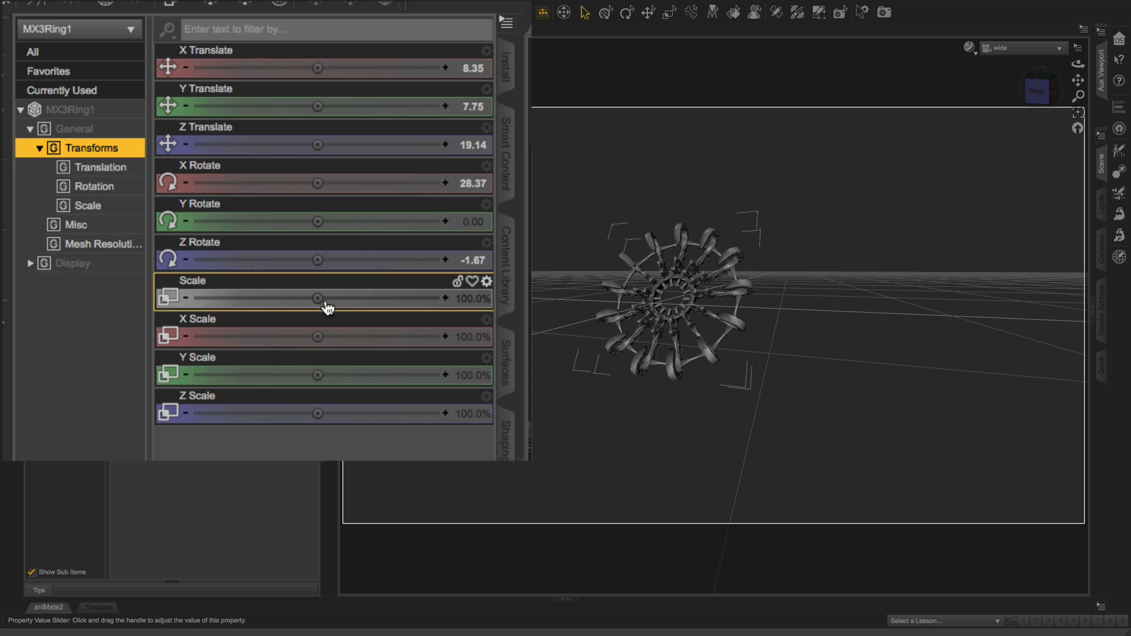
Step: Scale the ring to about 129% overall and stretch it along Y and Z
drag(316, 298, 354, 298)
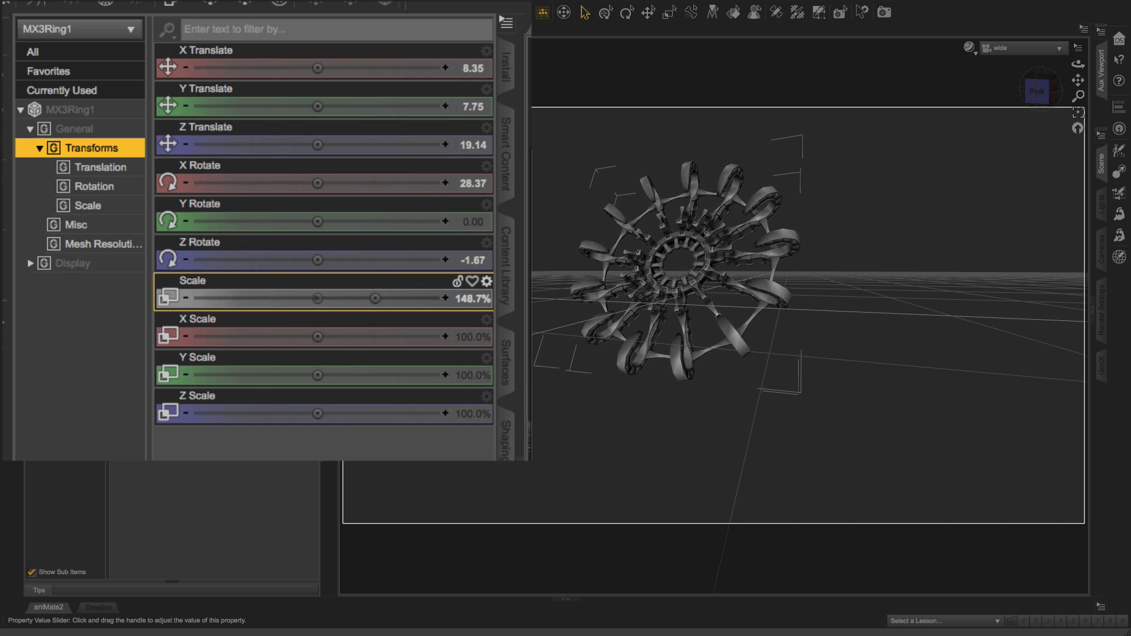
drag(375, 298, 317, 298)
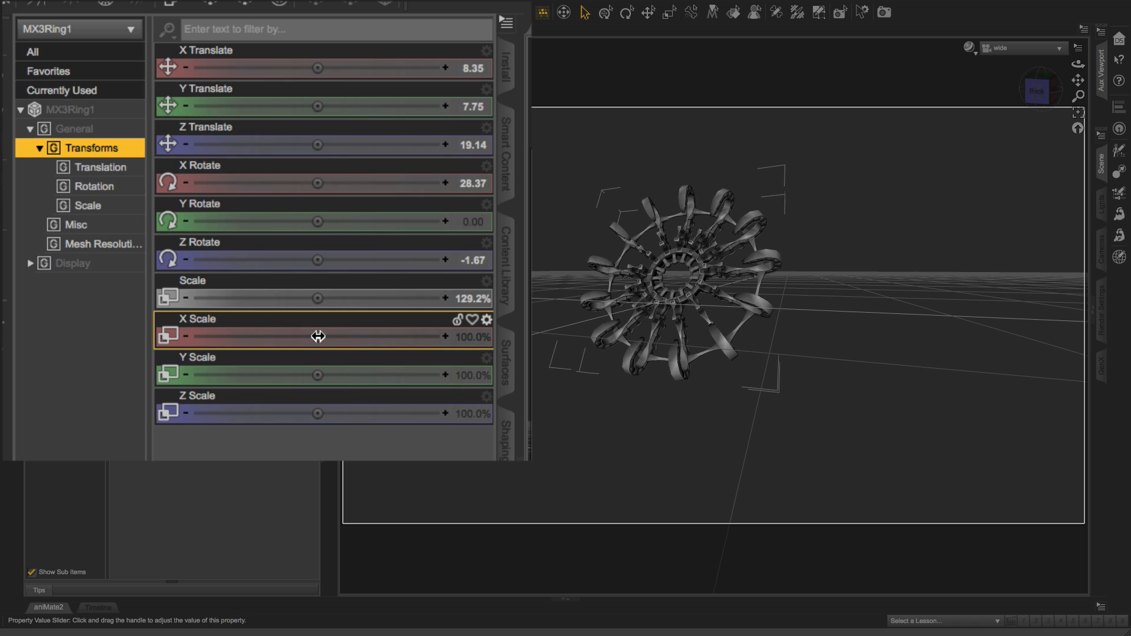
drag(317, 336, 381, 336)
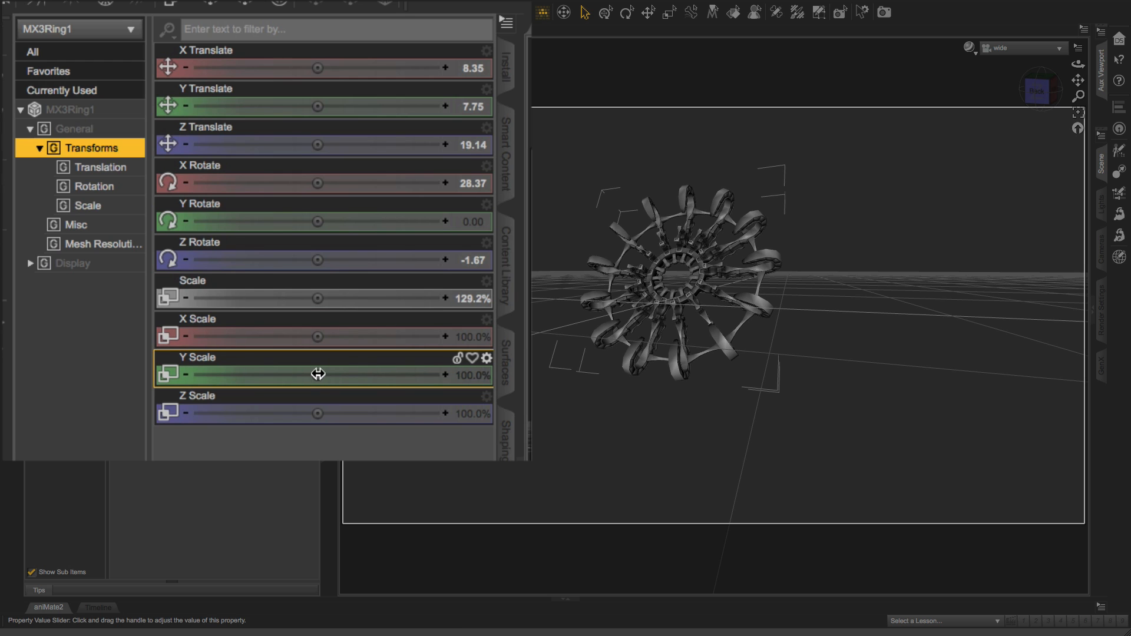
drag(317, 375, 354, 375)
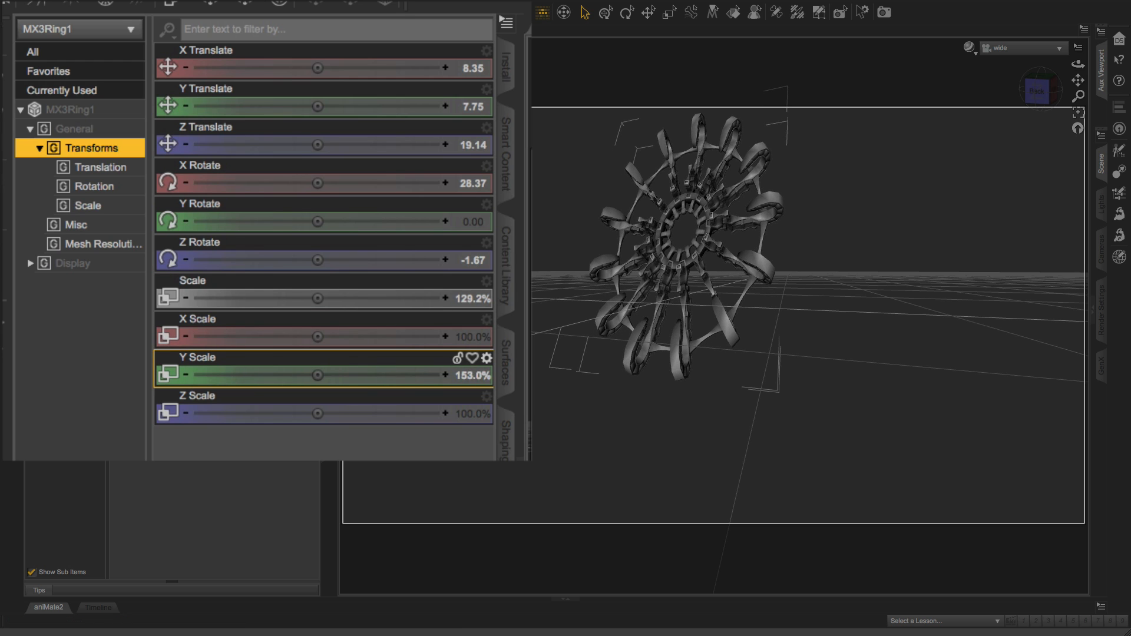
drag(317, 414, 353, 414)
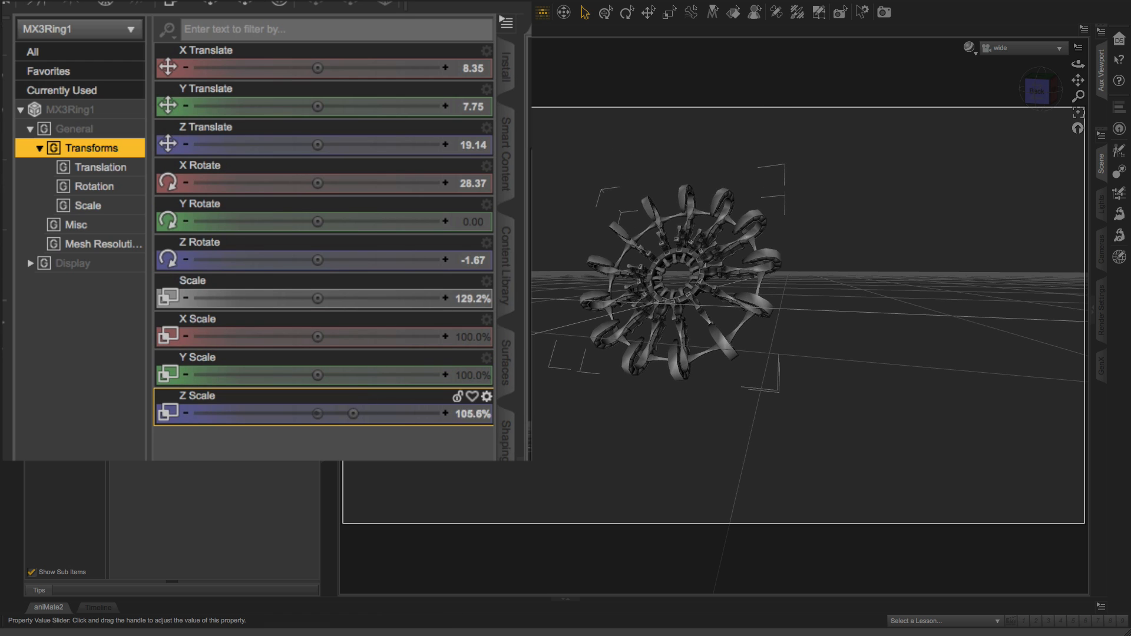
drag(352, 414, 352, 414)
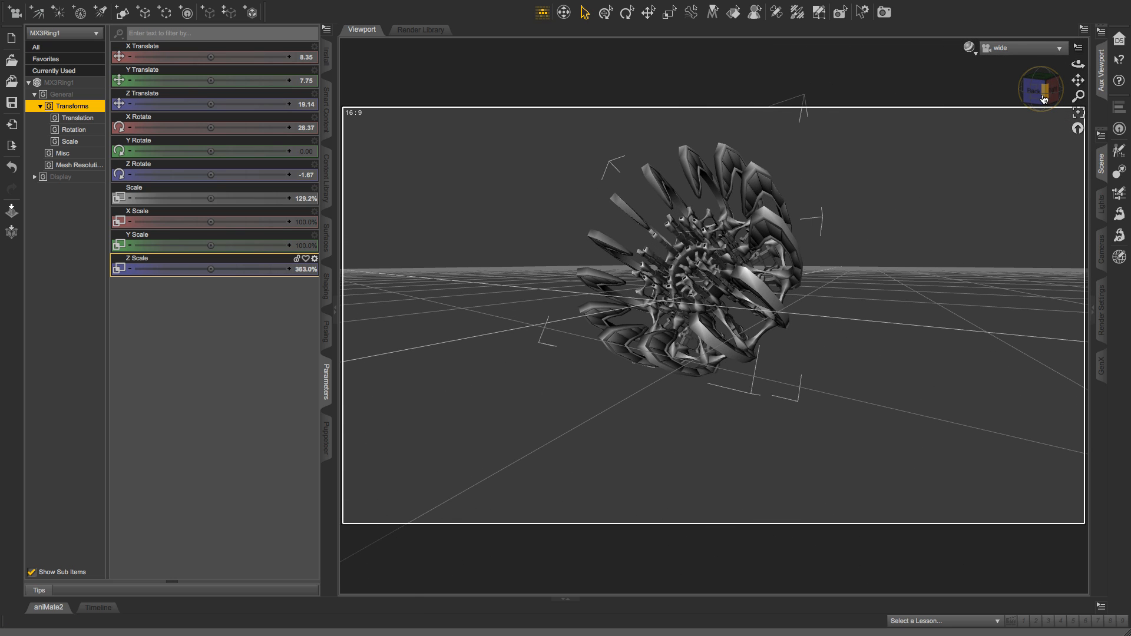
mouse_move(1045, 94)
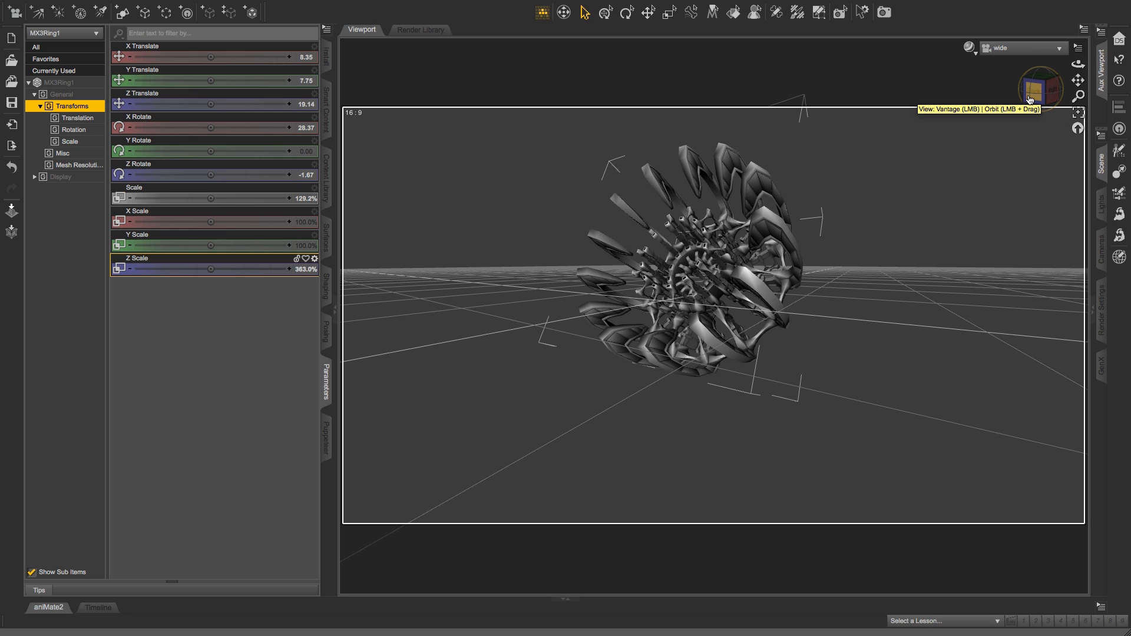
mouse_move(807, 247)
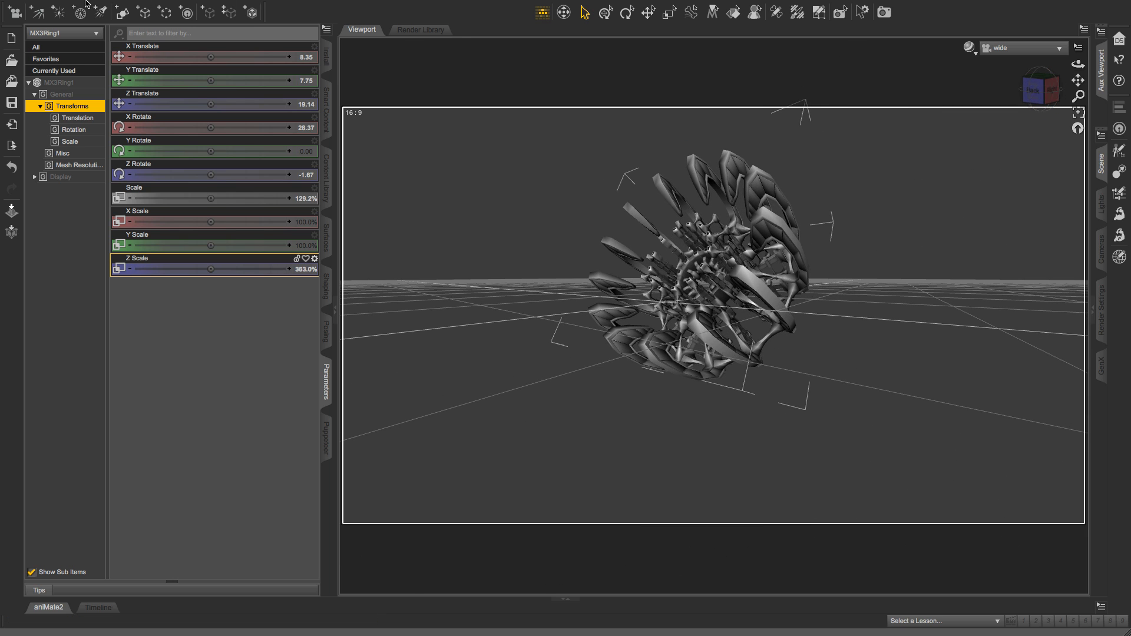
Step: Start importing another OBJ part from the MechaniXTC-OBJ folder
click(99, 5)
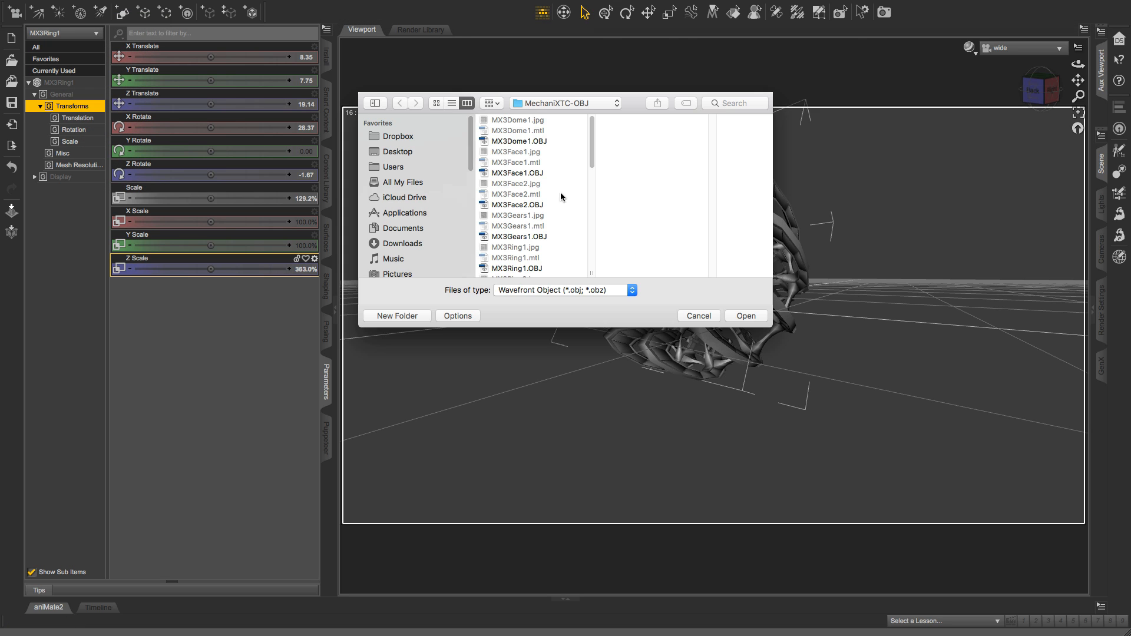
Step: Preview MX3Stucture6 and MX3Stucture5, then choose MX3Stucture4.OBJ and open it
scroll(down, 3)
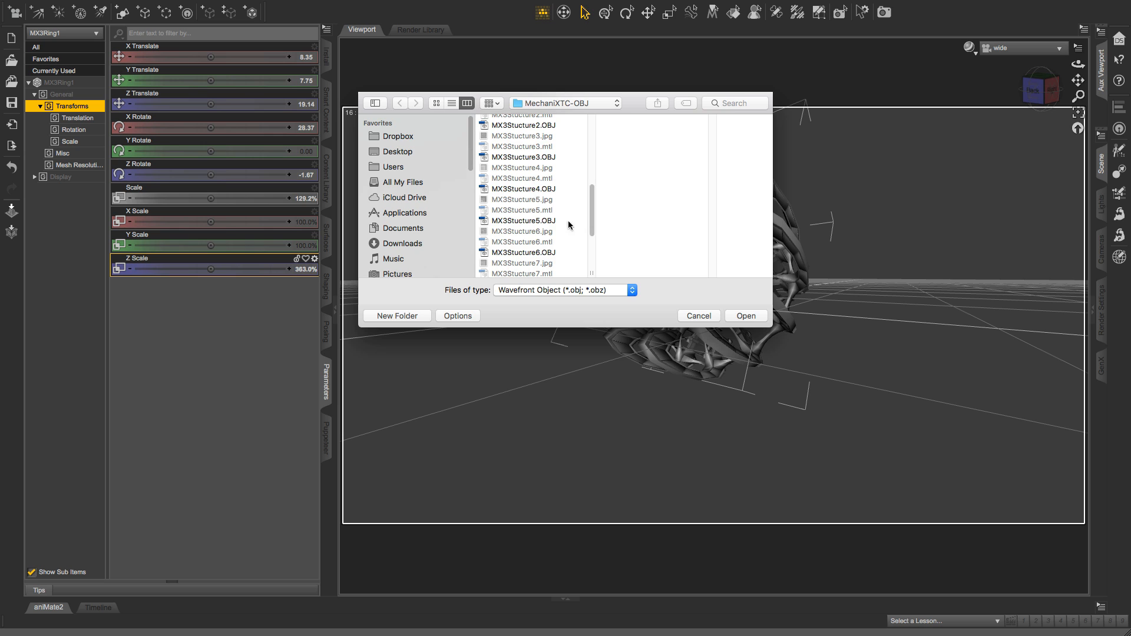
click(523, 252)
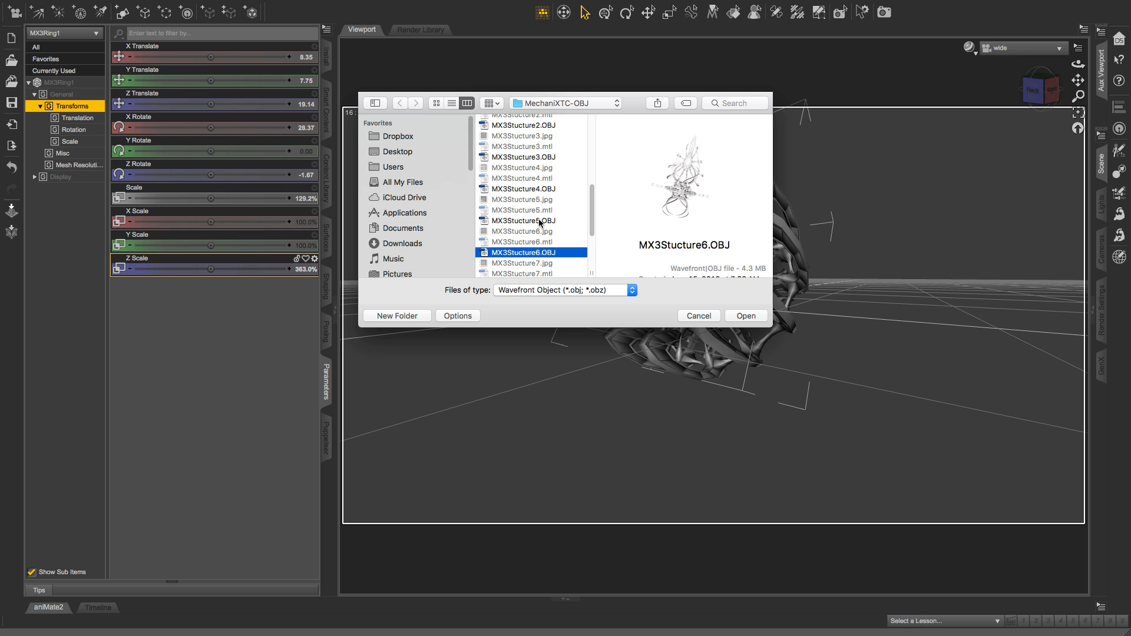
click(524, 220)
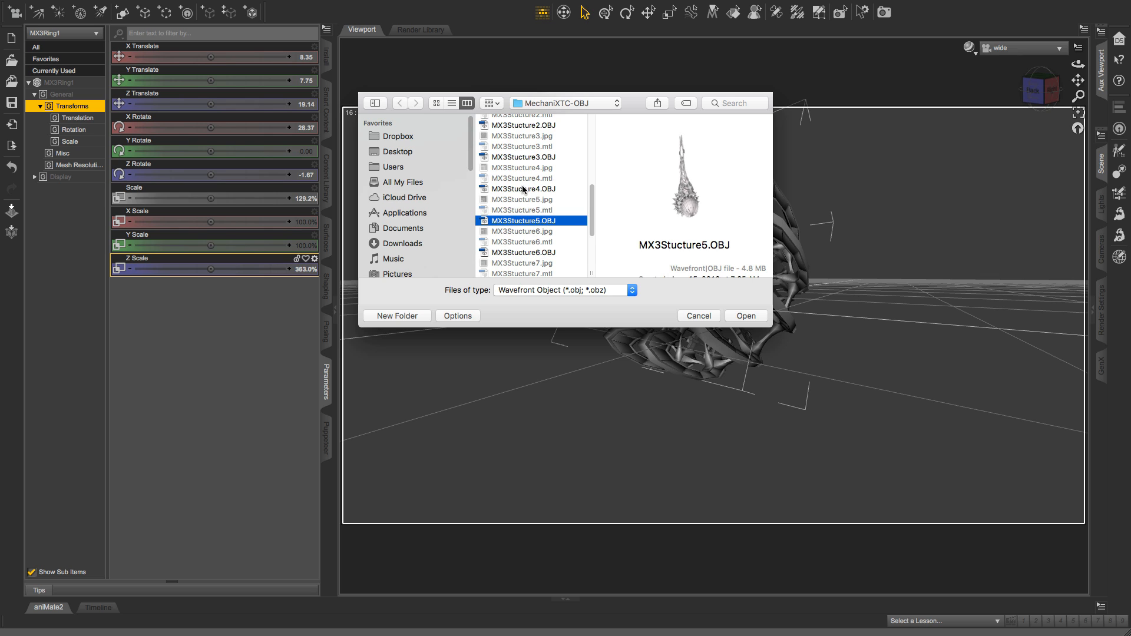
click(523, 188)
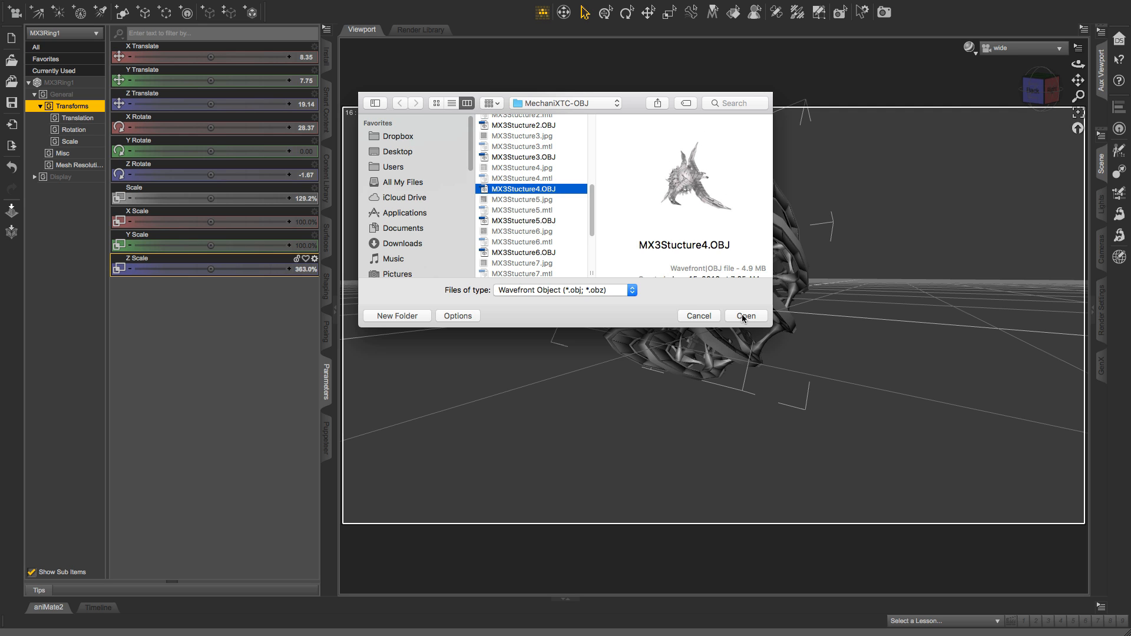
click(746, 316)
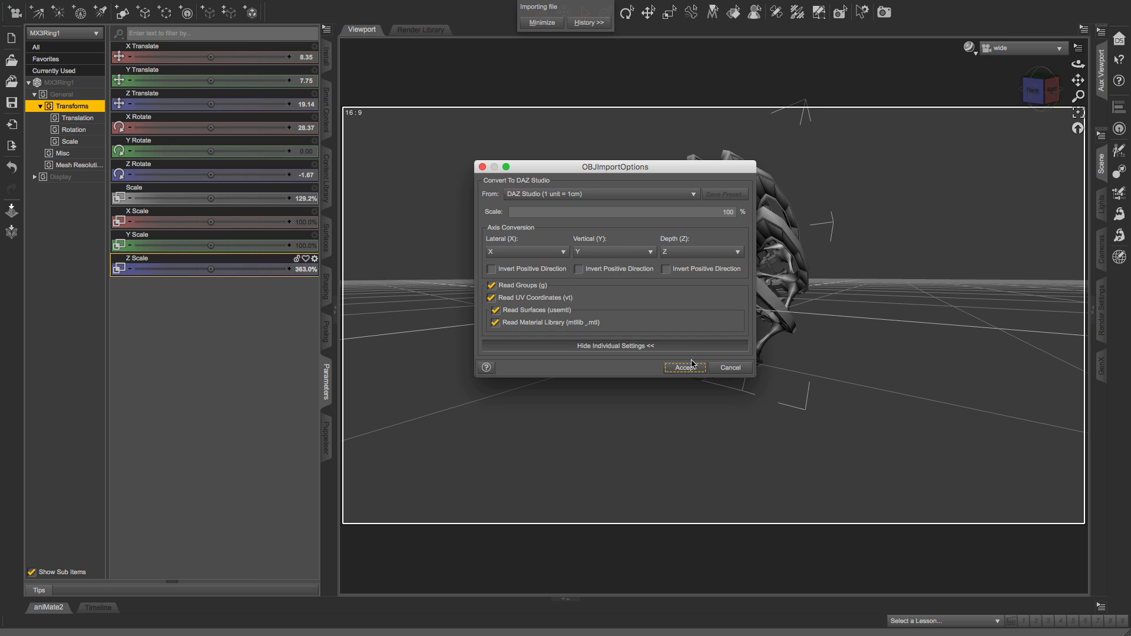
Step: Accept the default OBJ import settings to load MX3Stucture4 into the scene
click(685, 368)
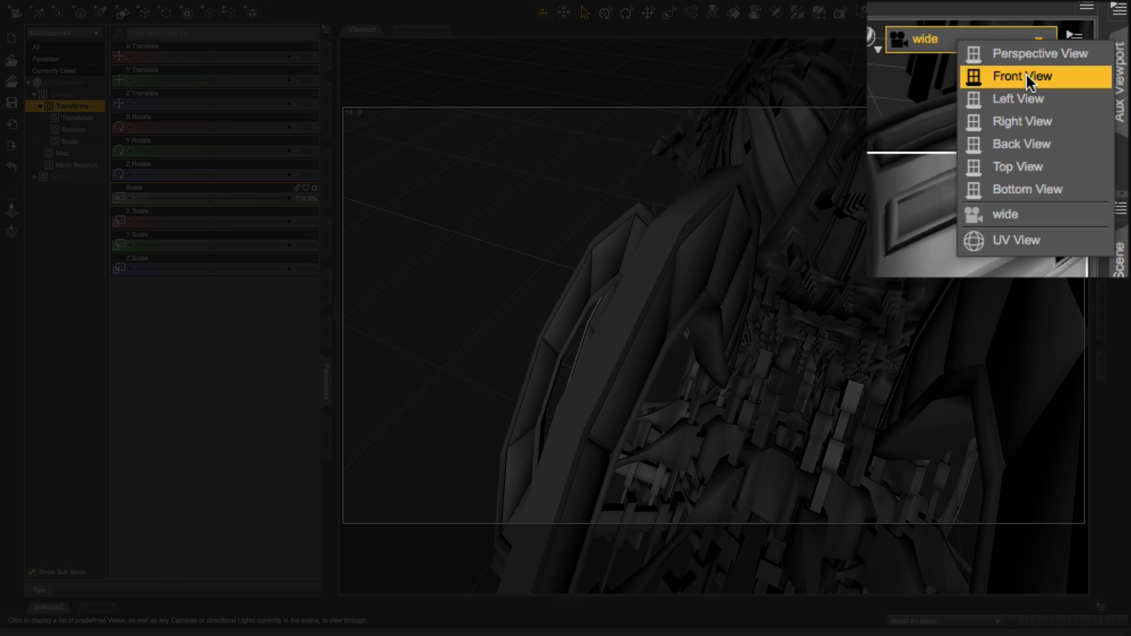
Step: Check MX3Stucture4 from Front View, then scale it 719.6% with Z Scale 144.3% and push it back to 12.63/-28.15/60.24
click(1023, 77)
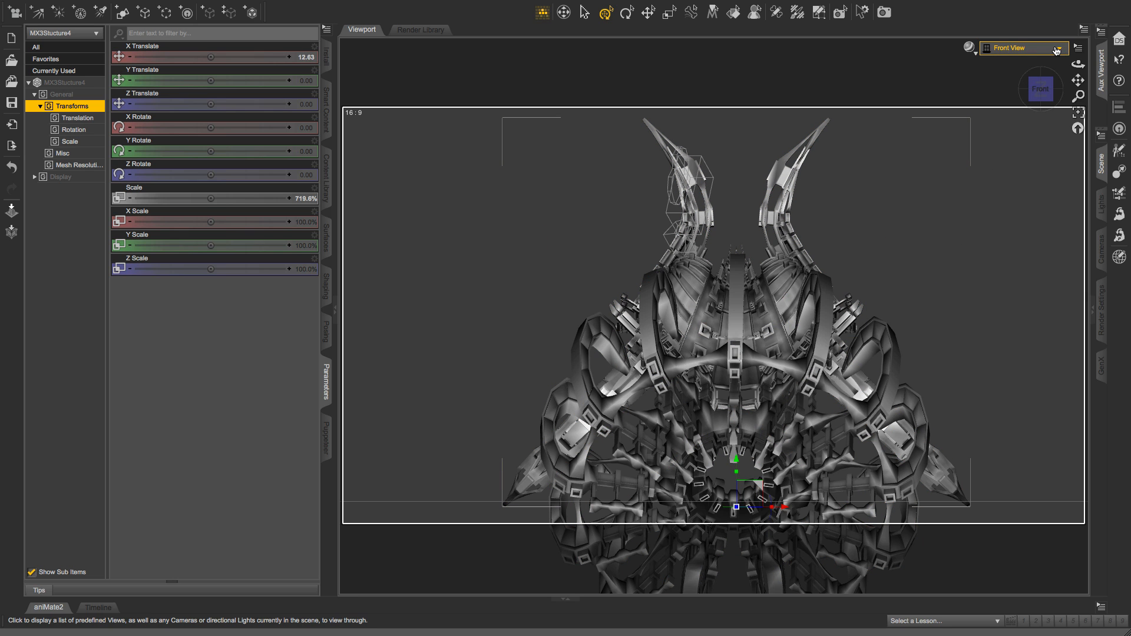
click(1056, 48)
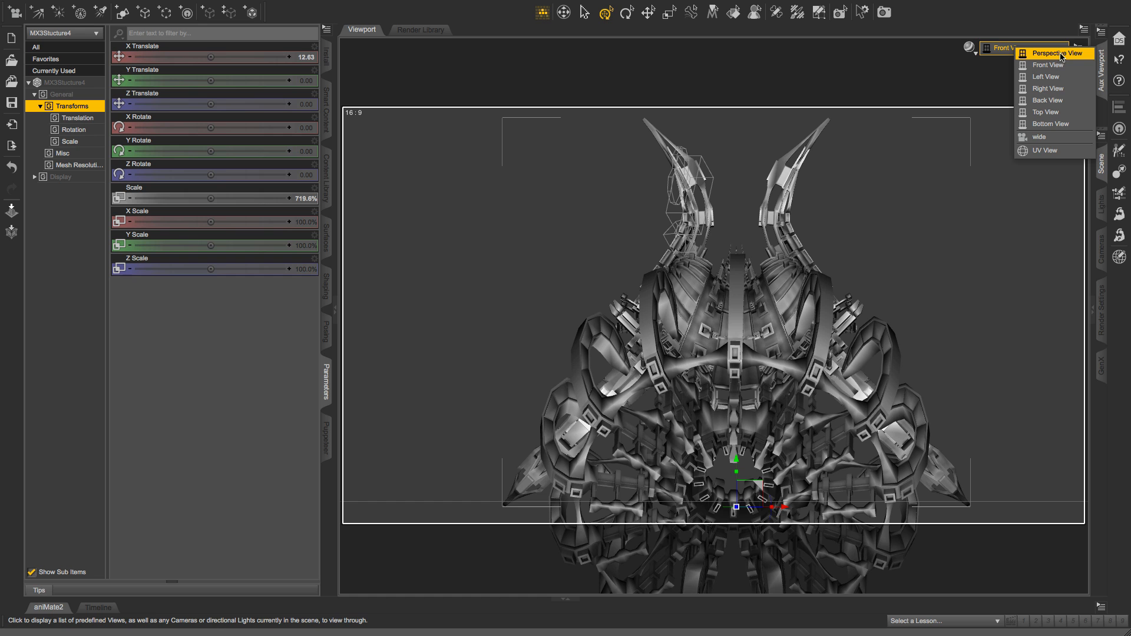
click(1039, 136)
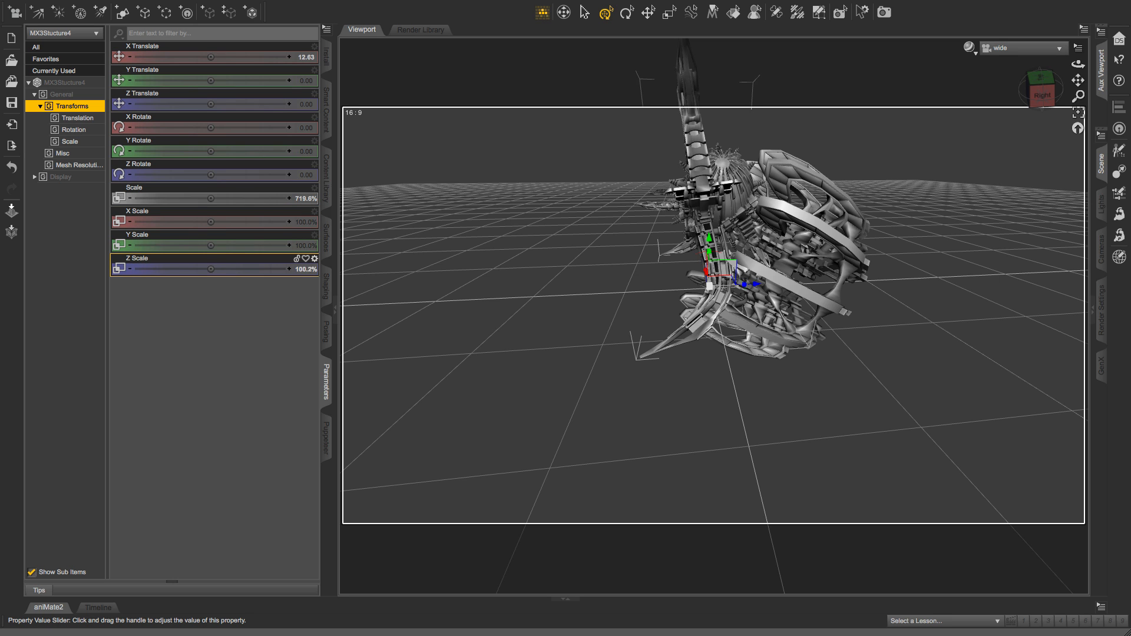
drag(210, 269, 249, 269)
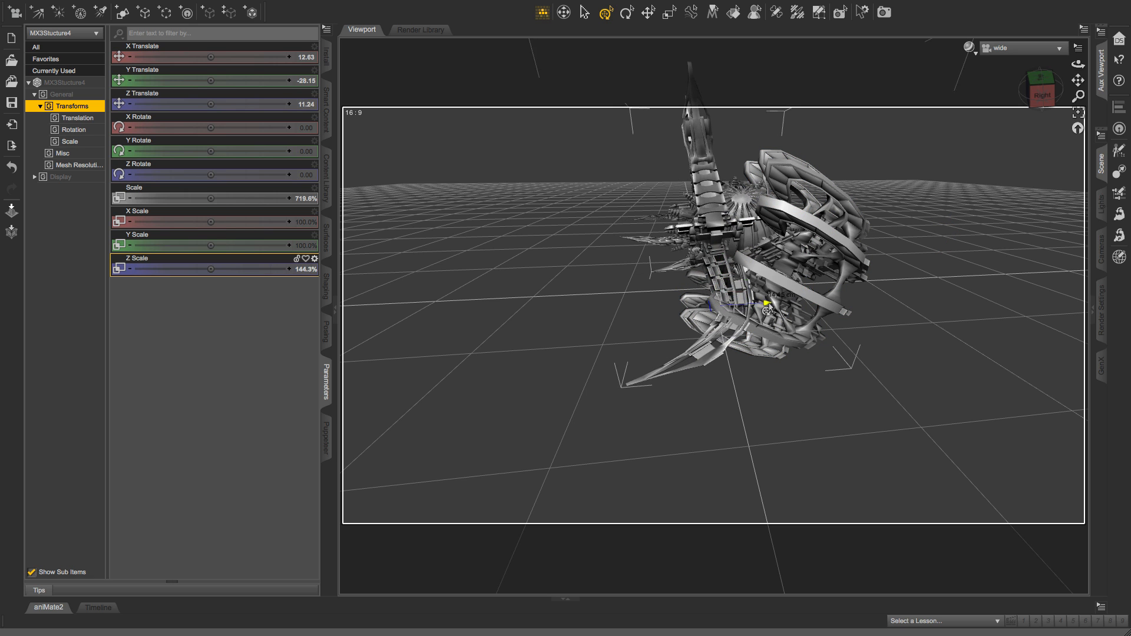
drag(767, 306, 798, 303)
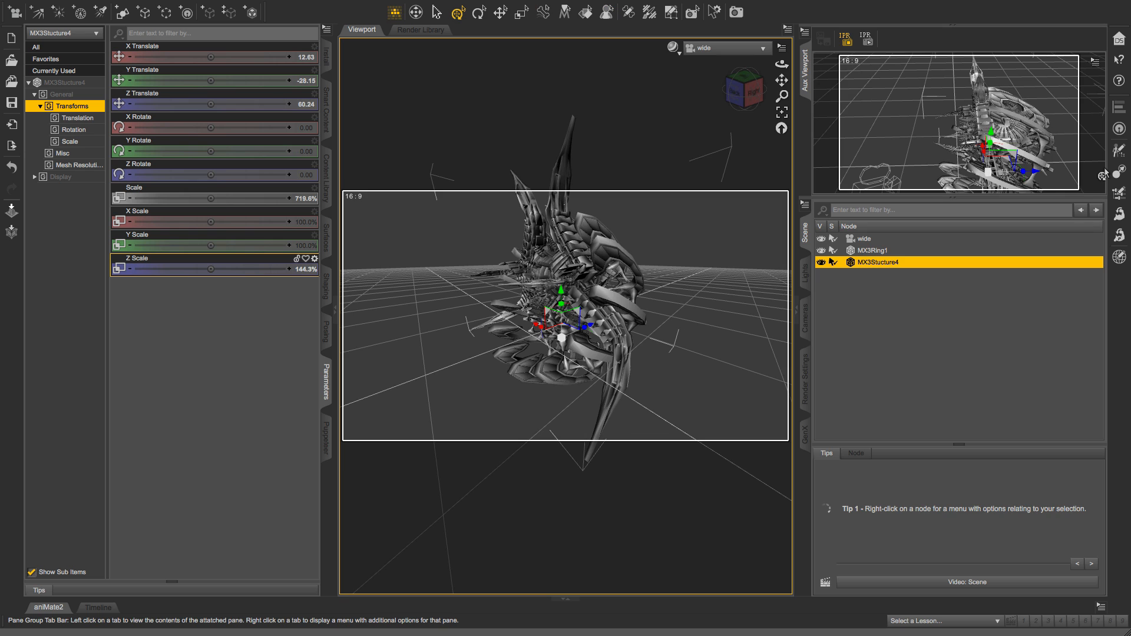
mouse_move(866, 268)
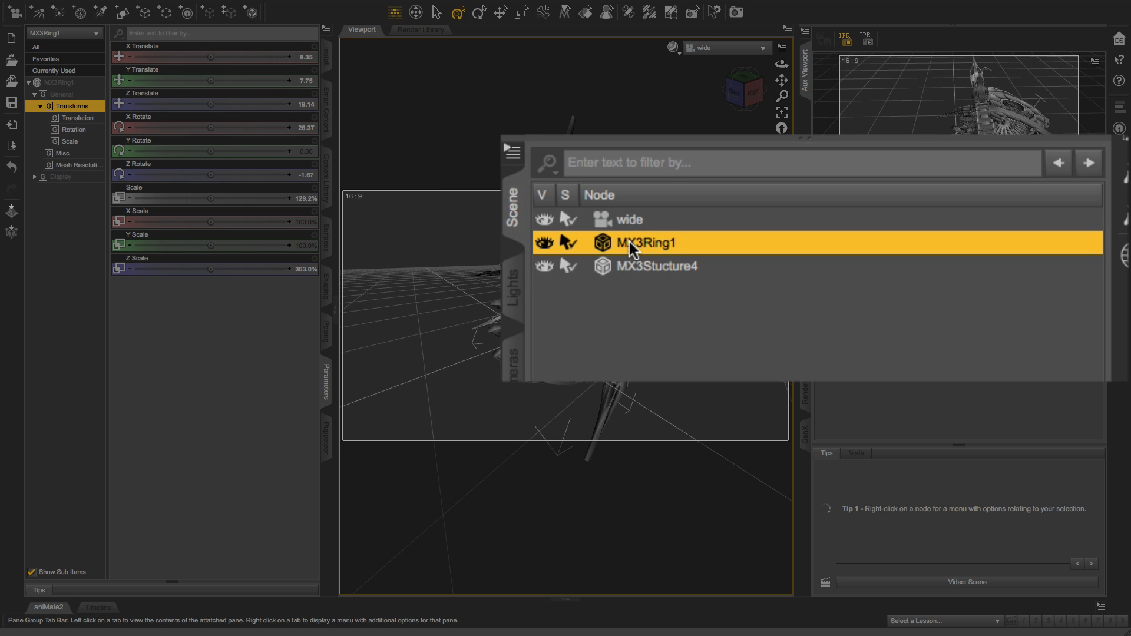
mouse_move(631, 275)
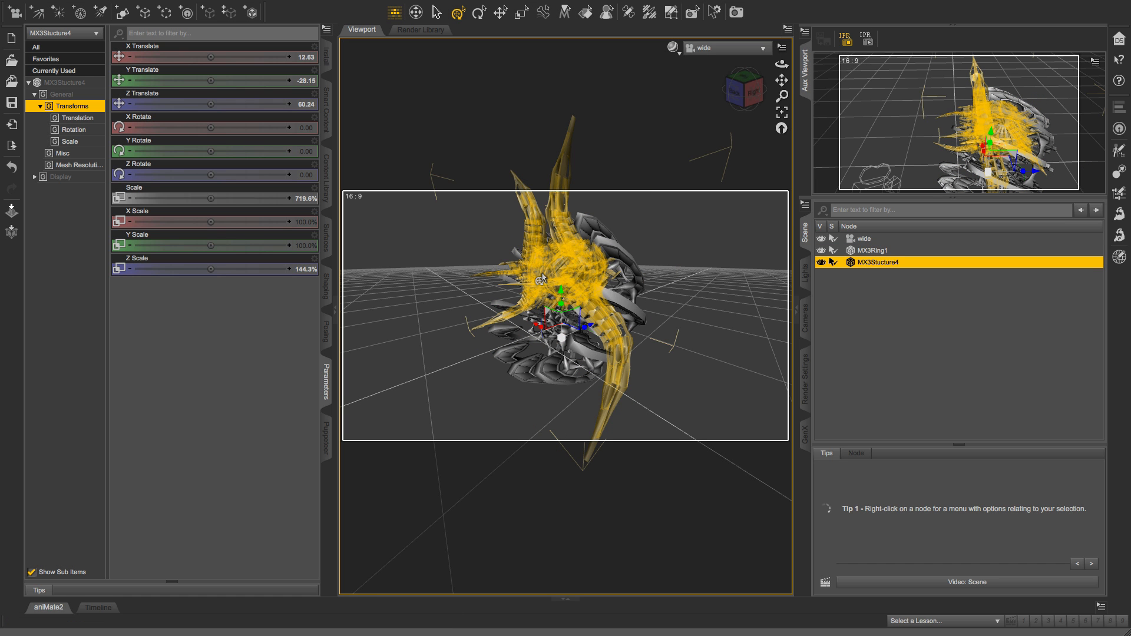
Step: Change MX3Stucture4's parent to MX3Ring1 via the right-click menu, parenting in place
right_click(542, 280)
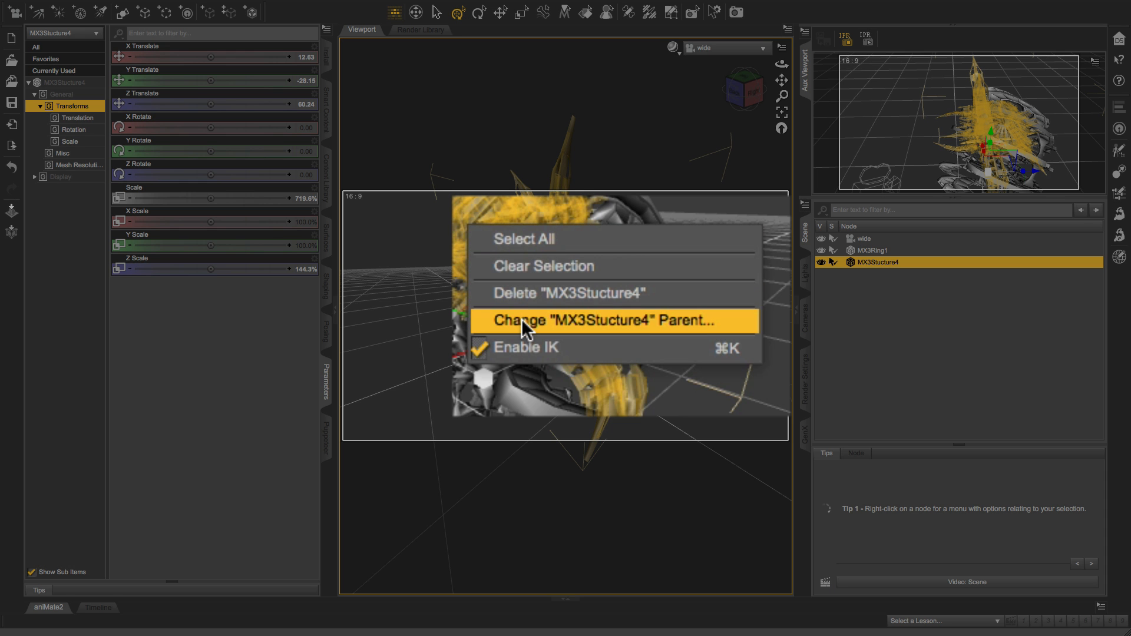
mouse_move(553, 334)
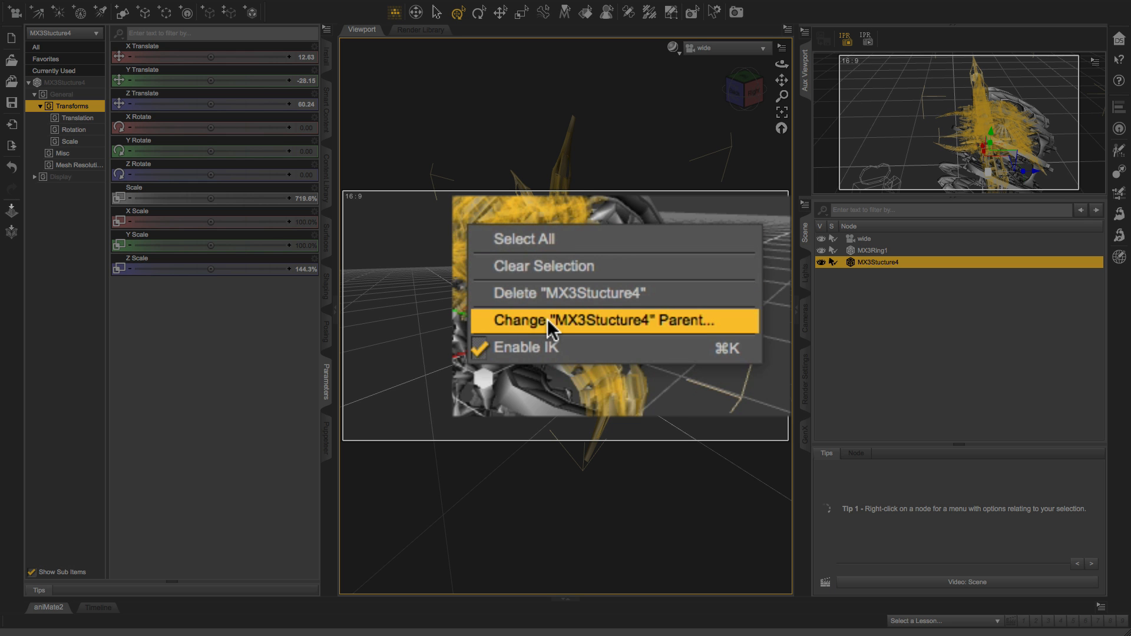
click(609, 321)
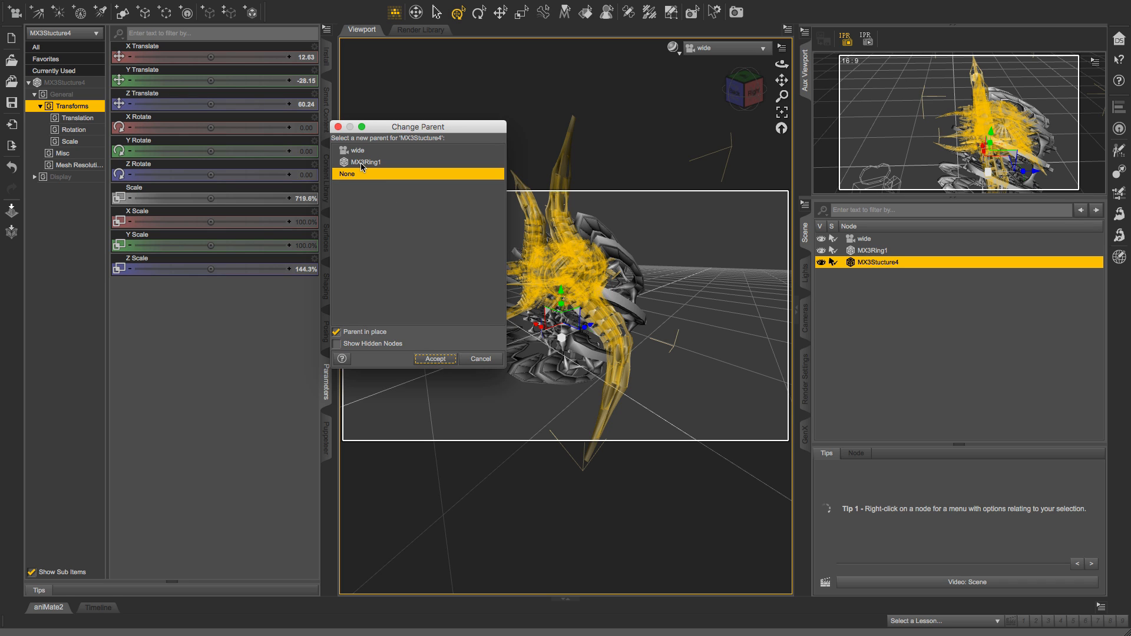
click(365, 162)
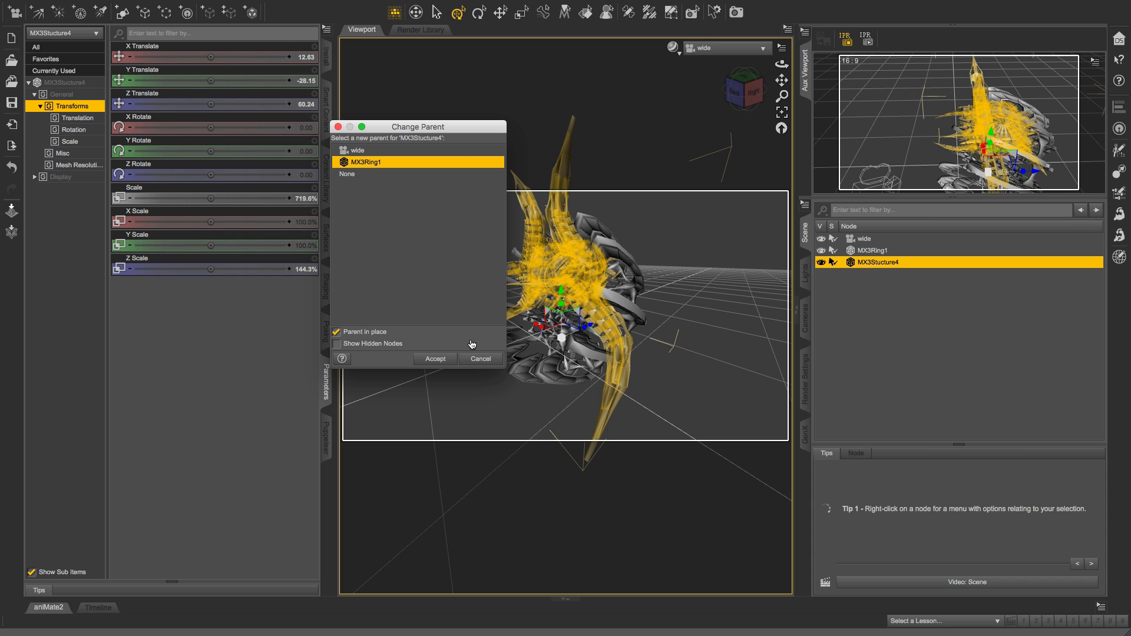
click(435, 358)
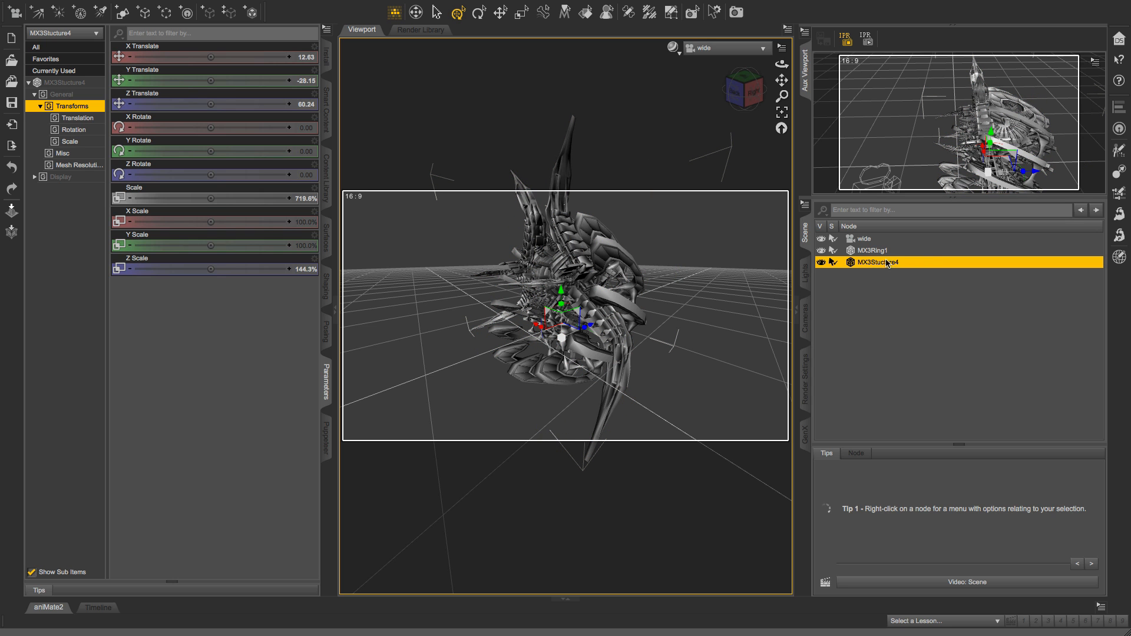
mouse_move(867, 264)
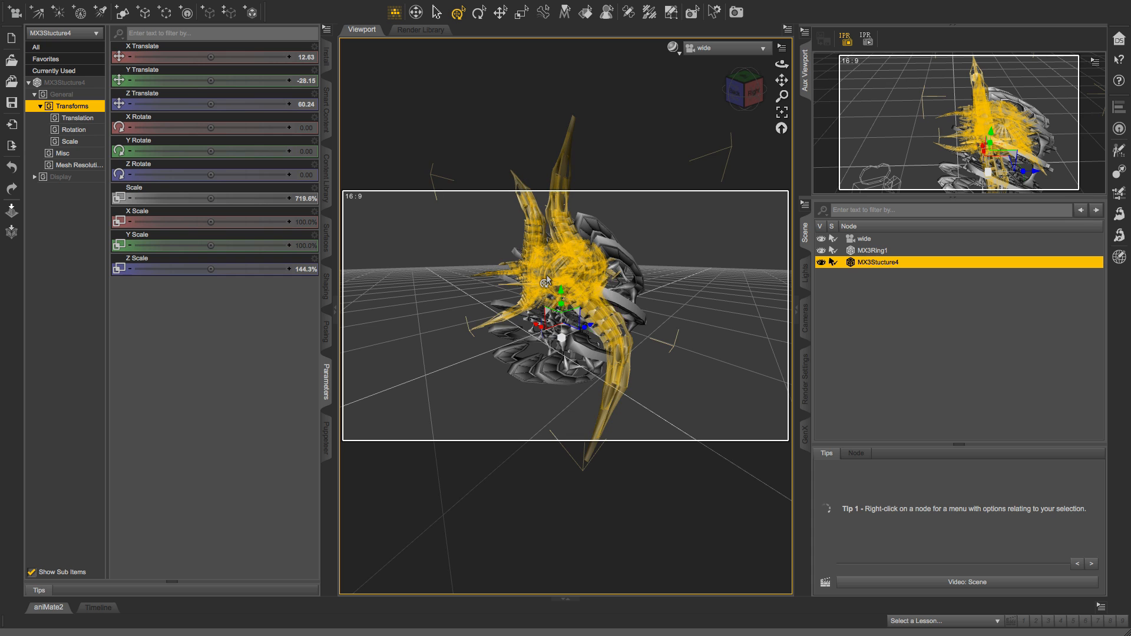
Step: Repeat Change Parent on MX3Stucture4, confirming MX3Ring1 as parent with Parent in place checked
right_click(546, 282)
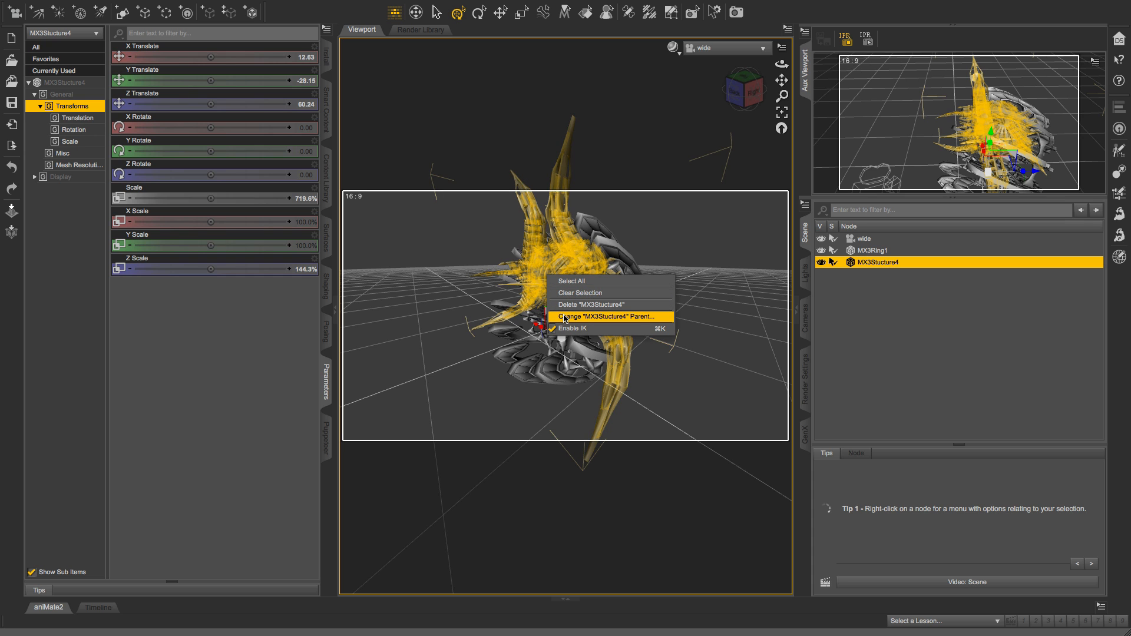
click(610, 316)
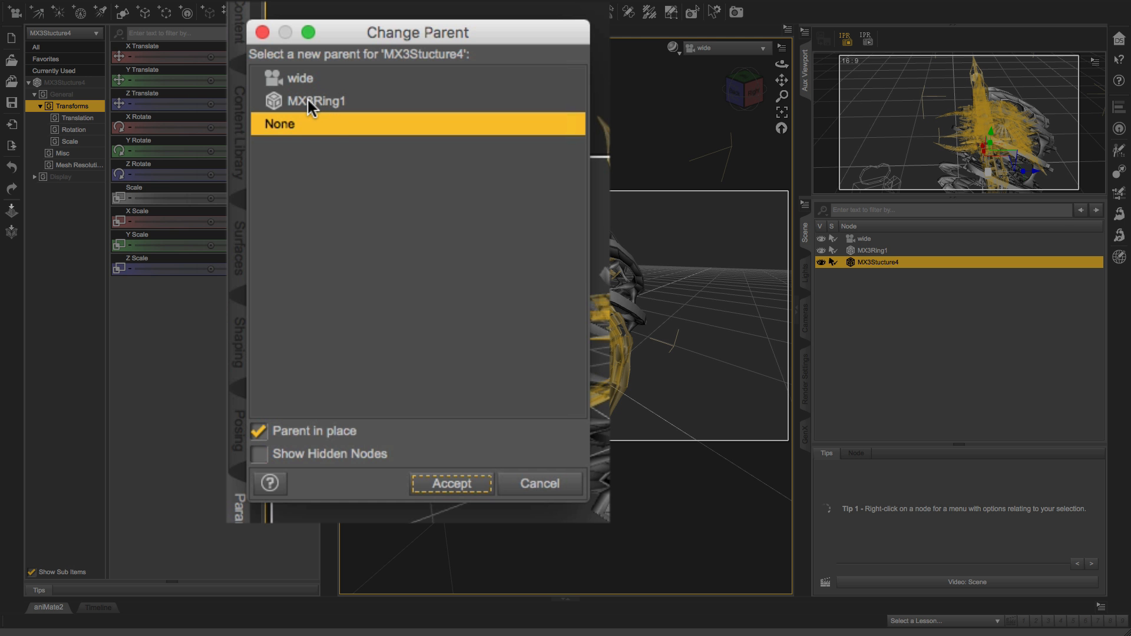
click(317, 101)
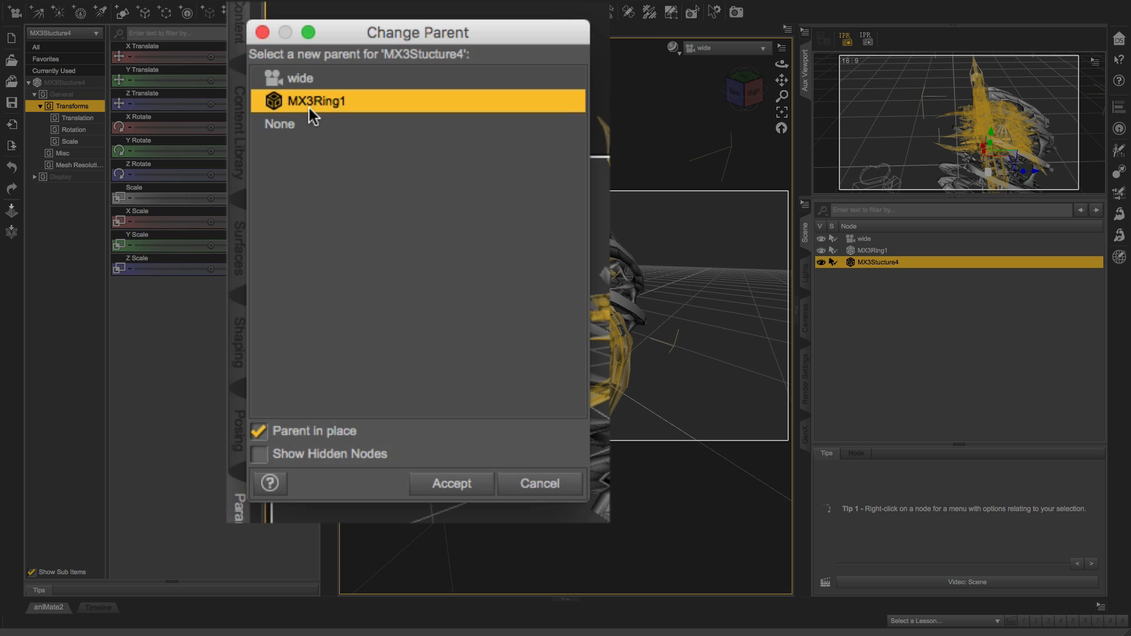
click(450, 483)
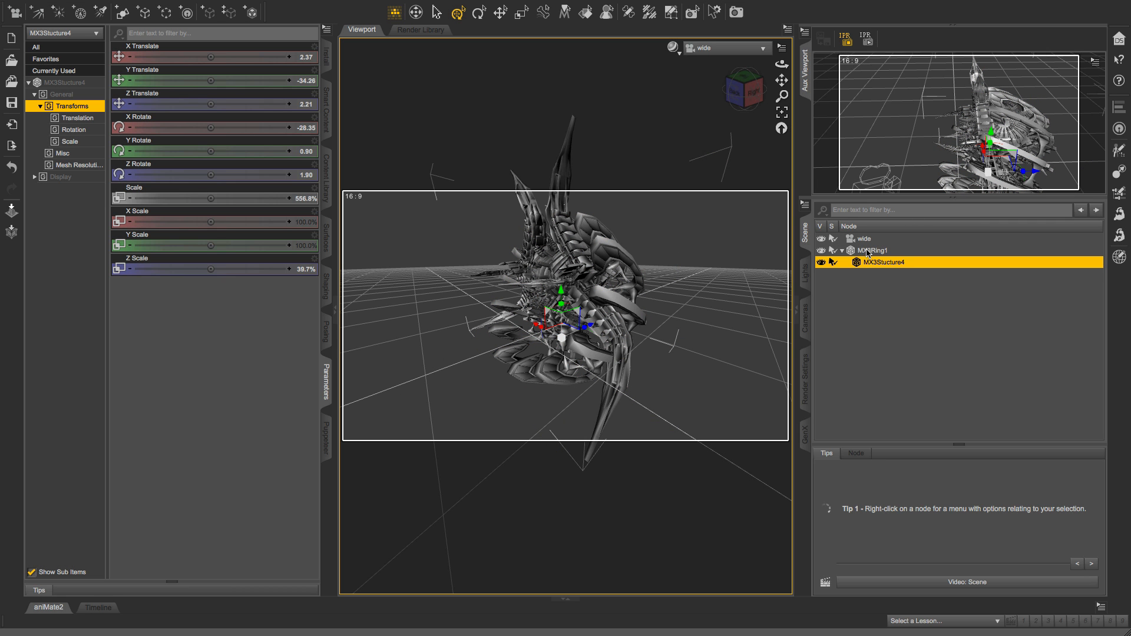
Step: Select MX3Ring1 in the Scene pane and move it to 8.76/21.76/26.71, carrying its child structure
click(872, 250)
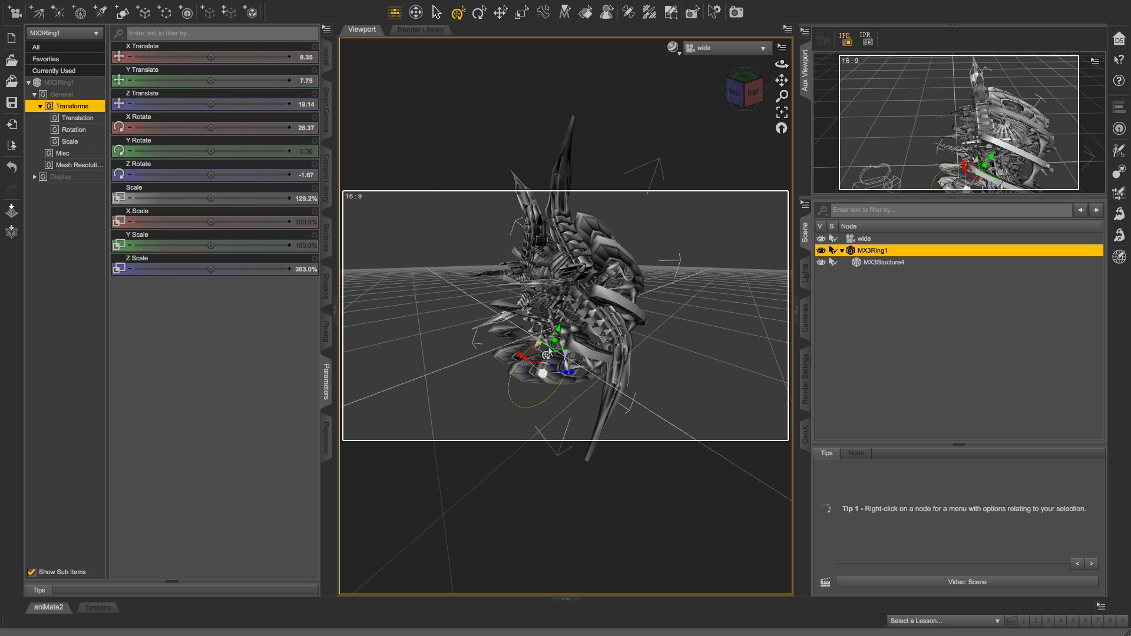
click(883, 262)
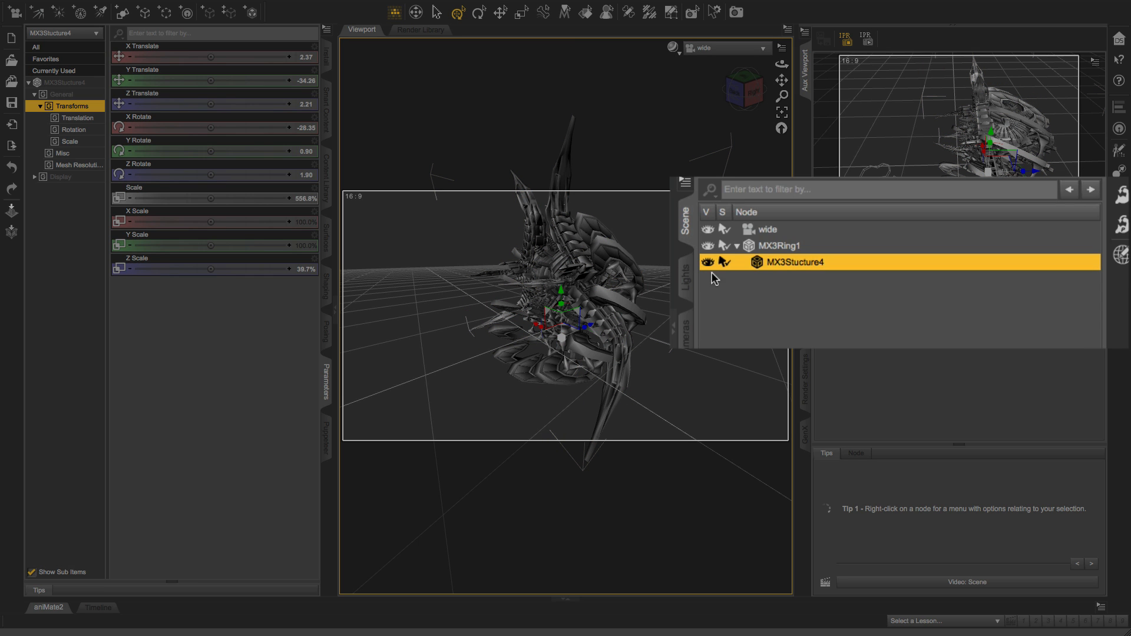
click(776, 245)
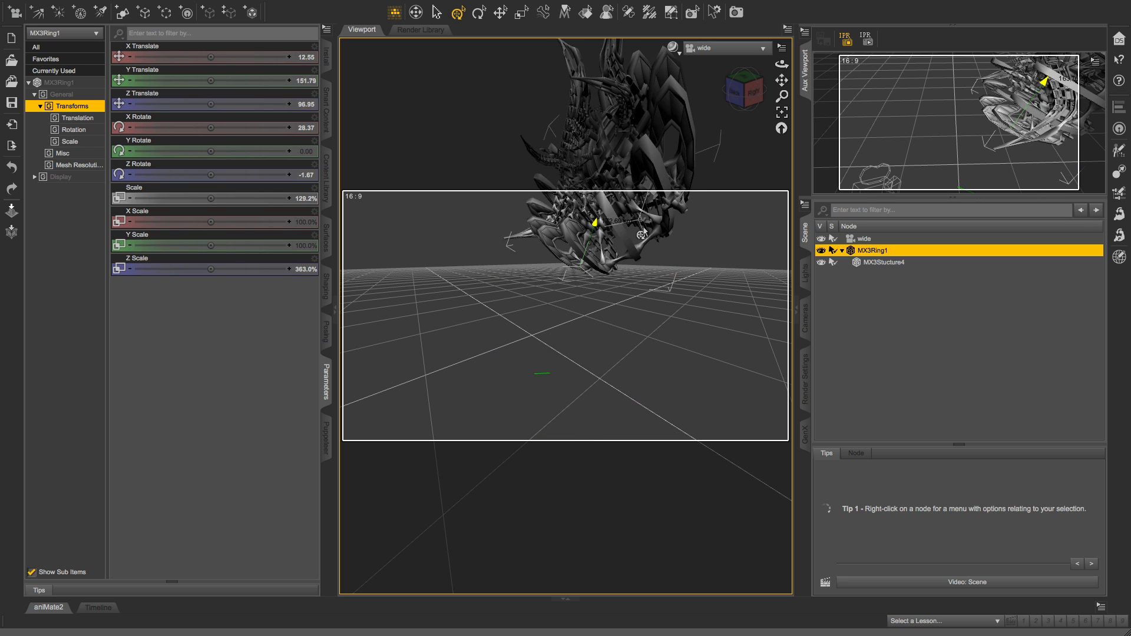
drag(595, 220, 558, 325)
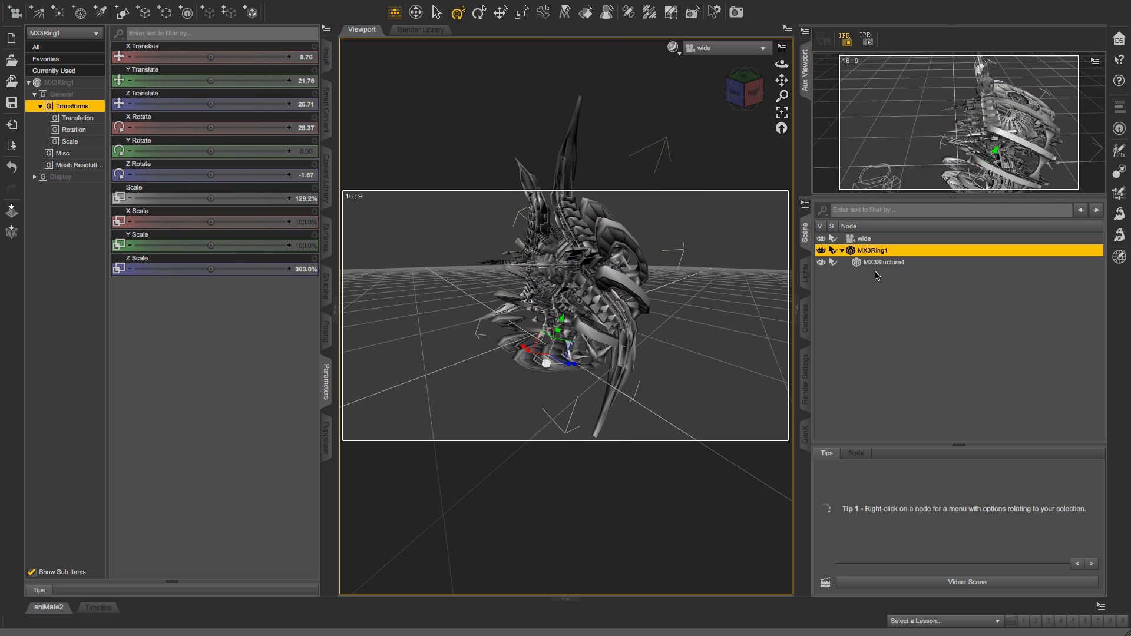
click(884, 262)
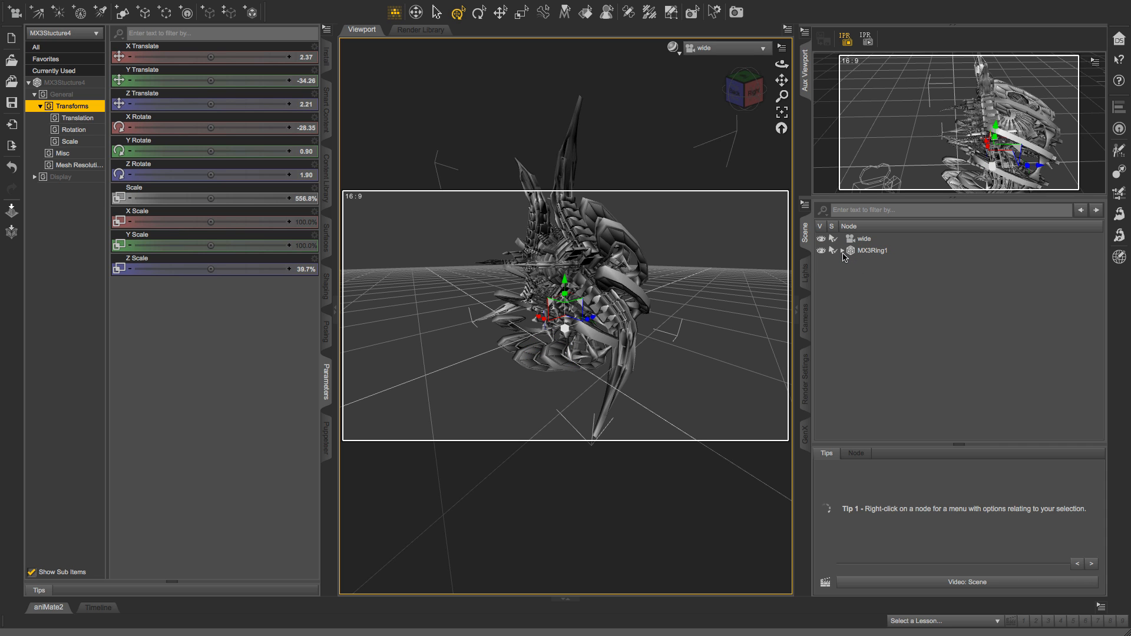
click(871, 250)
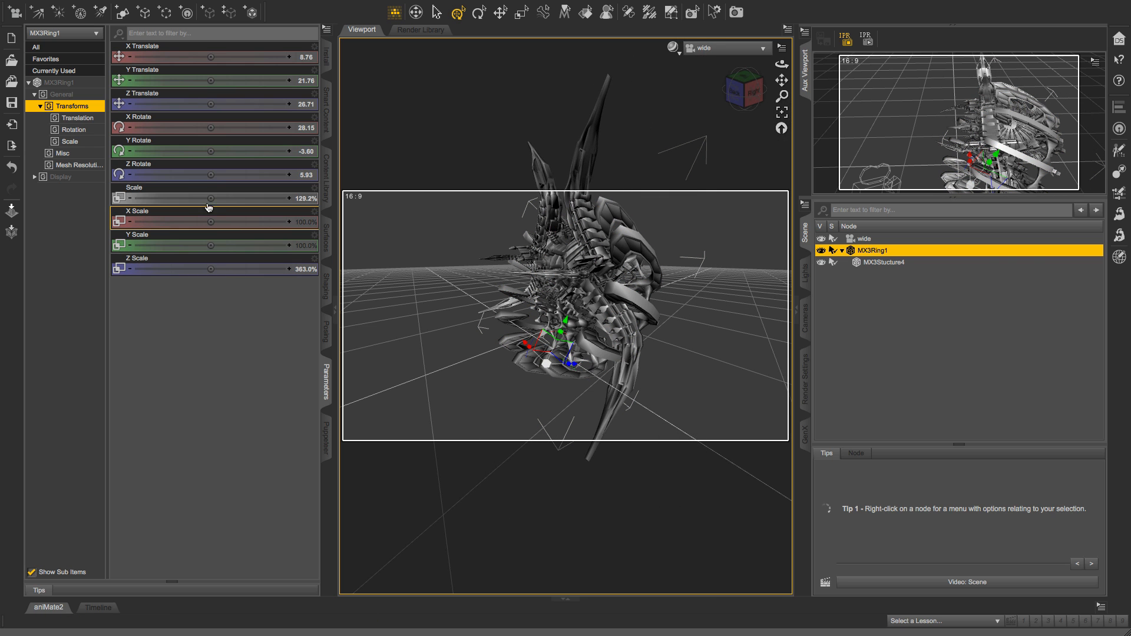
Step: Scale the MX3Ring1 group to 136.2% with Y Scale 113.7% and Z Scale 332.9%
drag(191, 198, 256, 198)
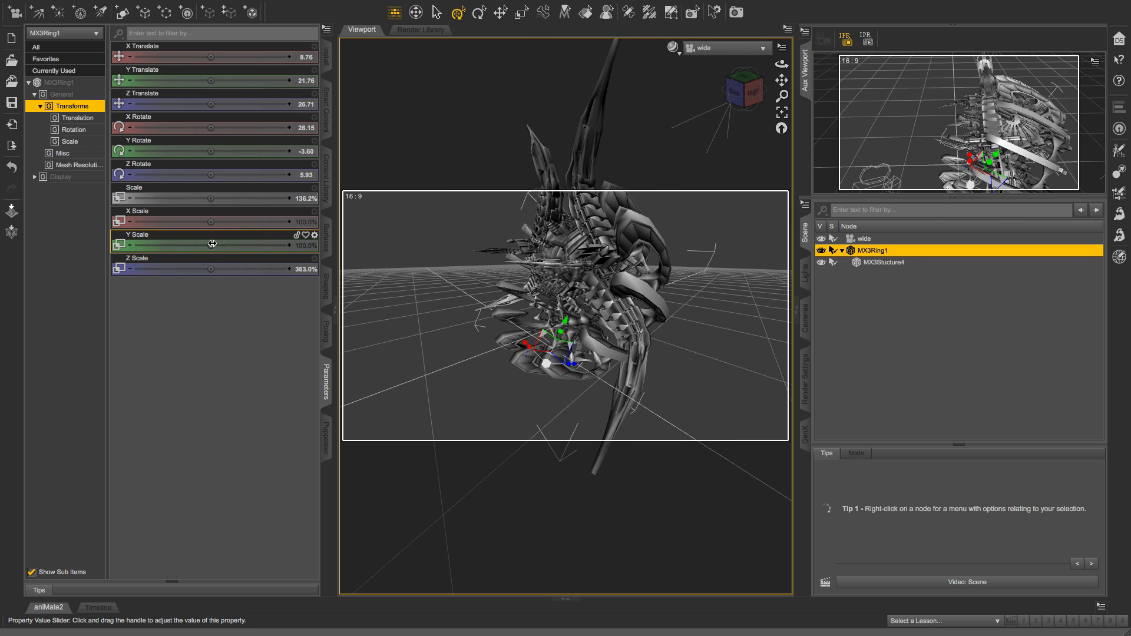
drag(211, 245, 244, 246)
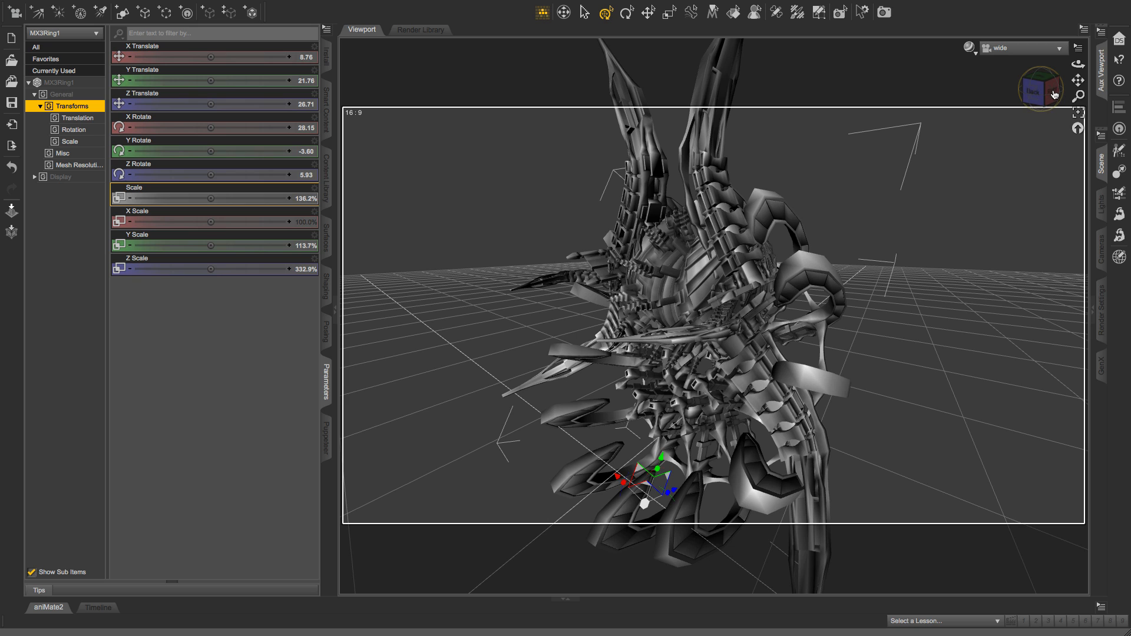
mouse_move(1055, 92)
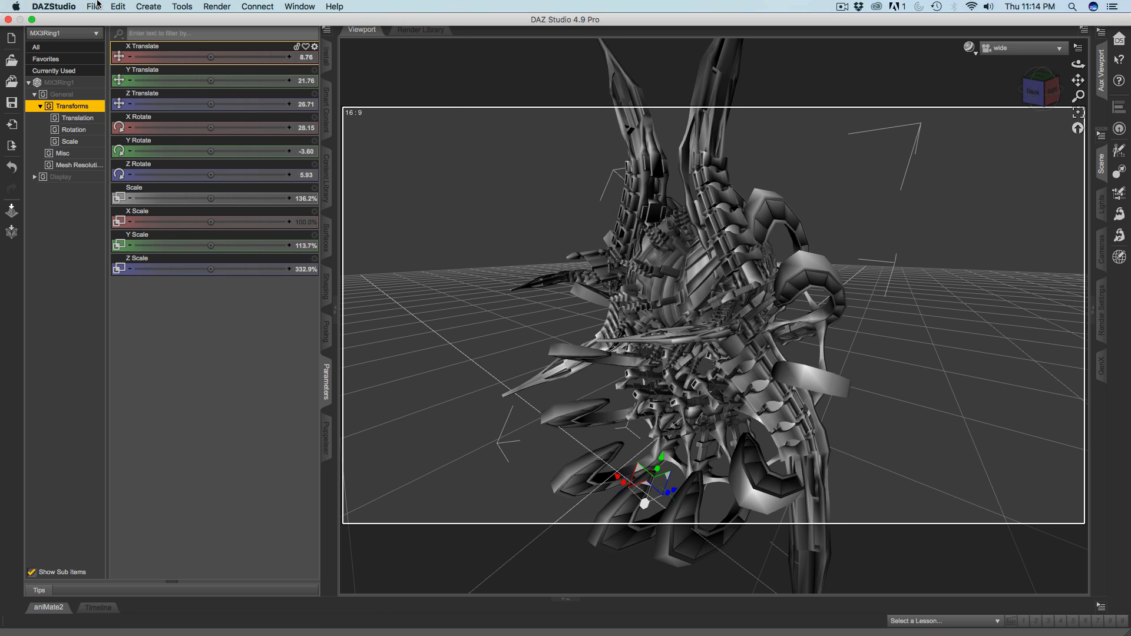
Step: Export the spaceship to the Desktop as test.obj using the DAZ Studio (1 unit = 1cm) preset
click(93, 9)
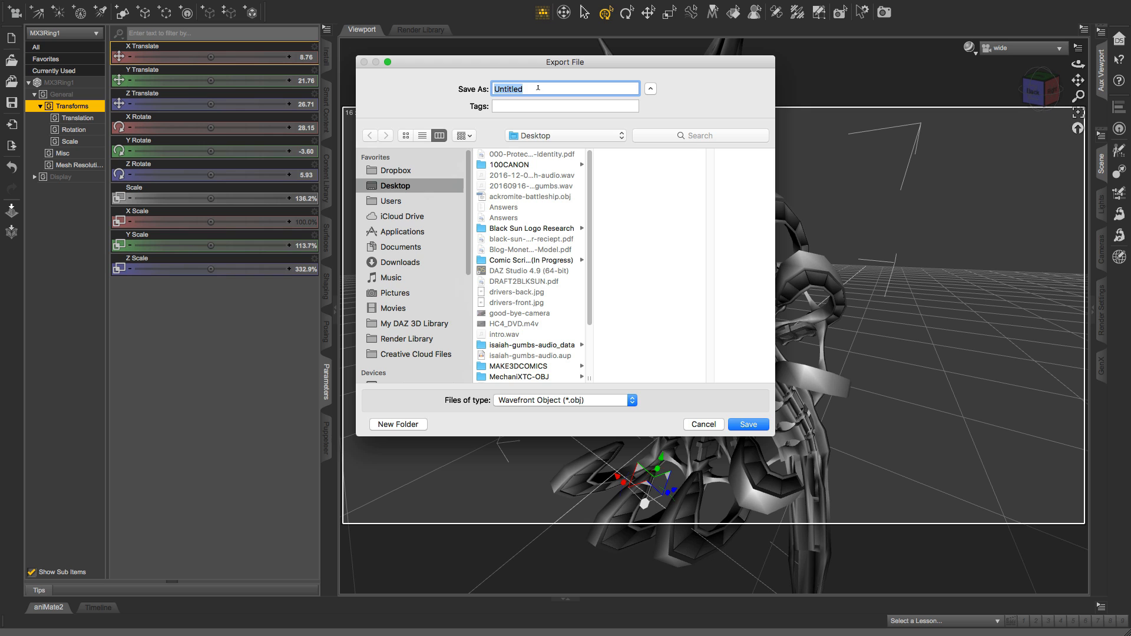
text(test)
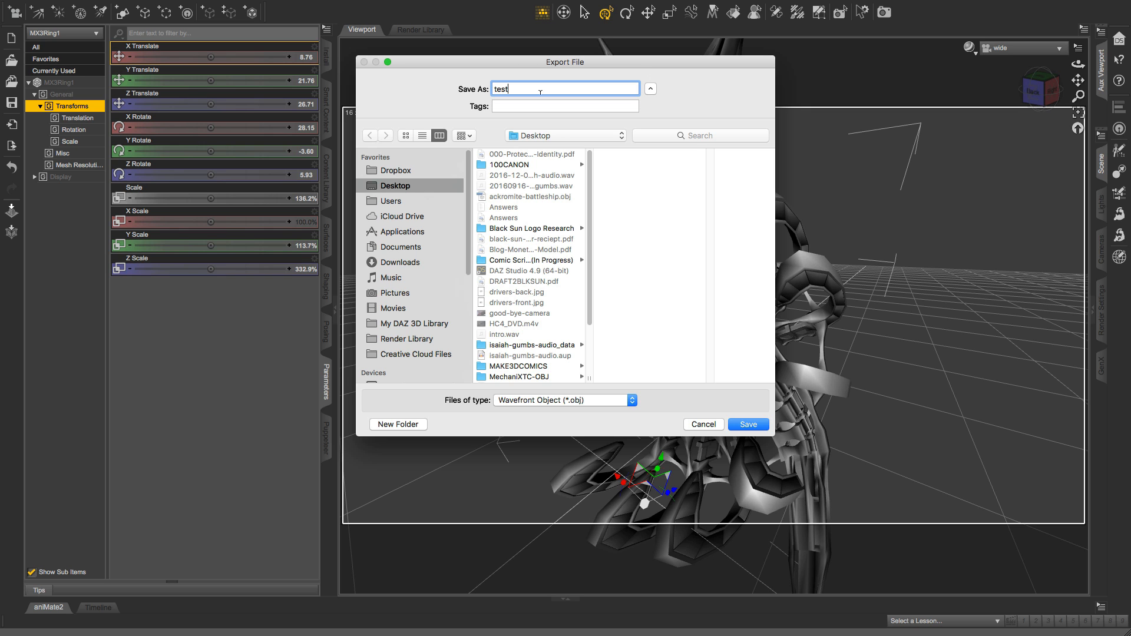
click(748, 424)
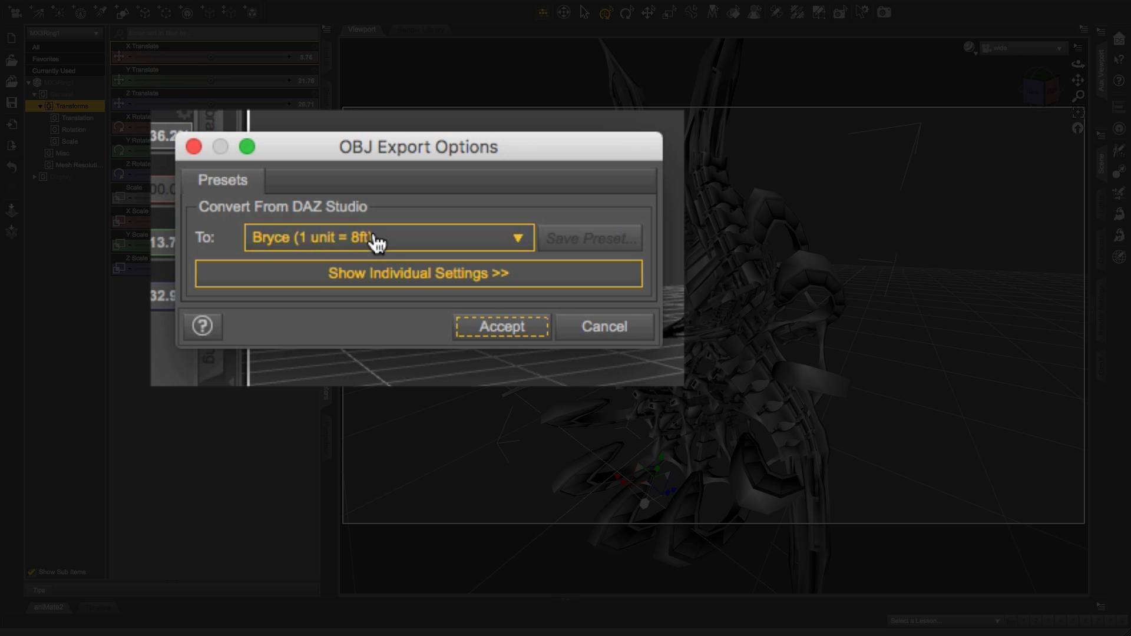
click(384, 238)
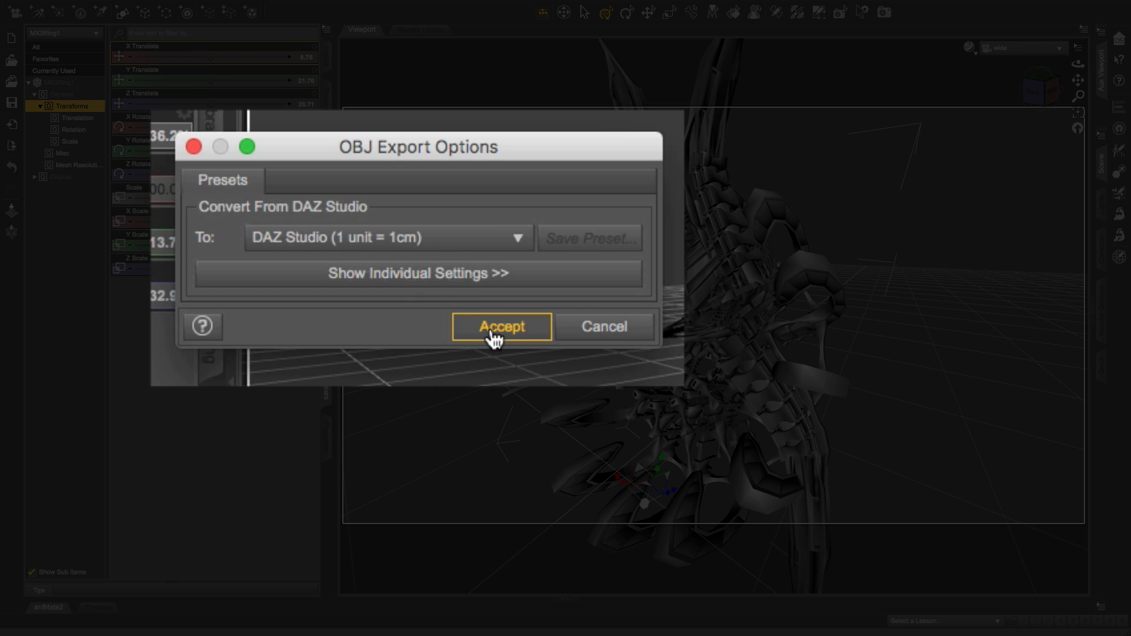
mouse_move(372, 258)
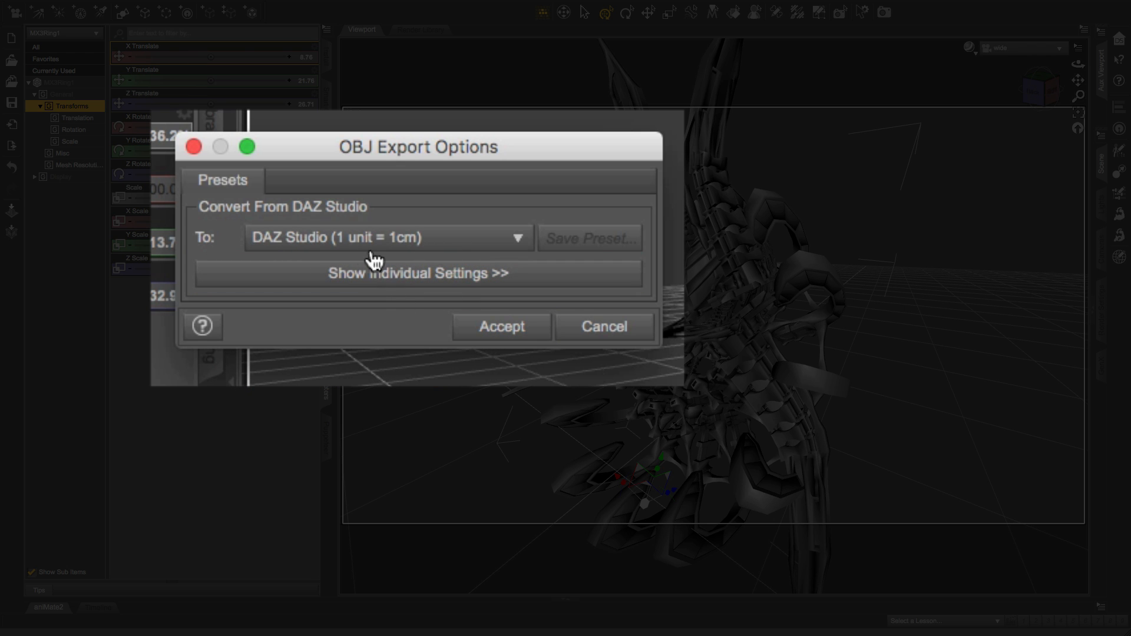
mouse_move(504, 332)
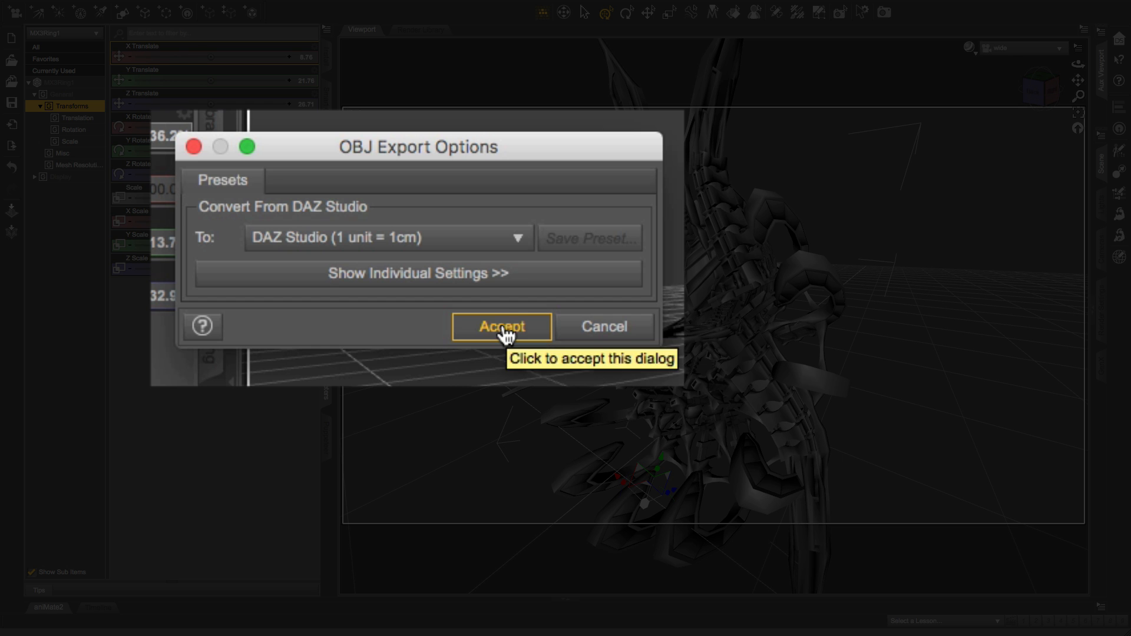
click(501, 328)
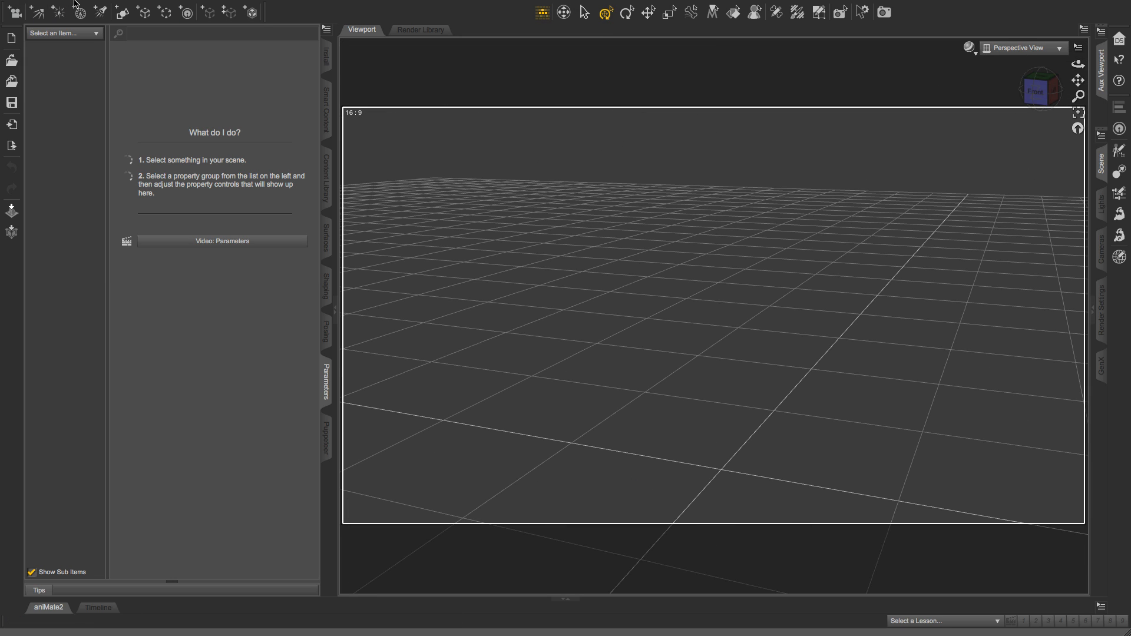
Step: Import test.obj from the Desktop with default OBJ options so the combined spaceship appears
click(92, 4)
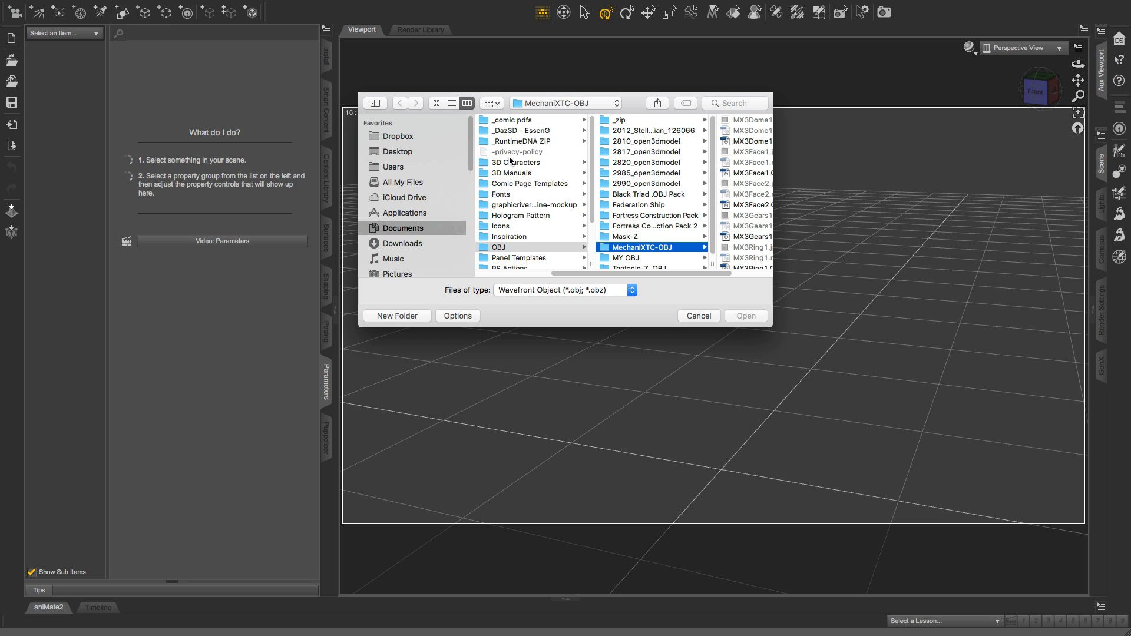
click(399, 151)
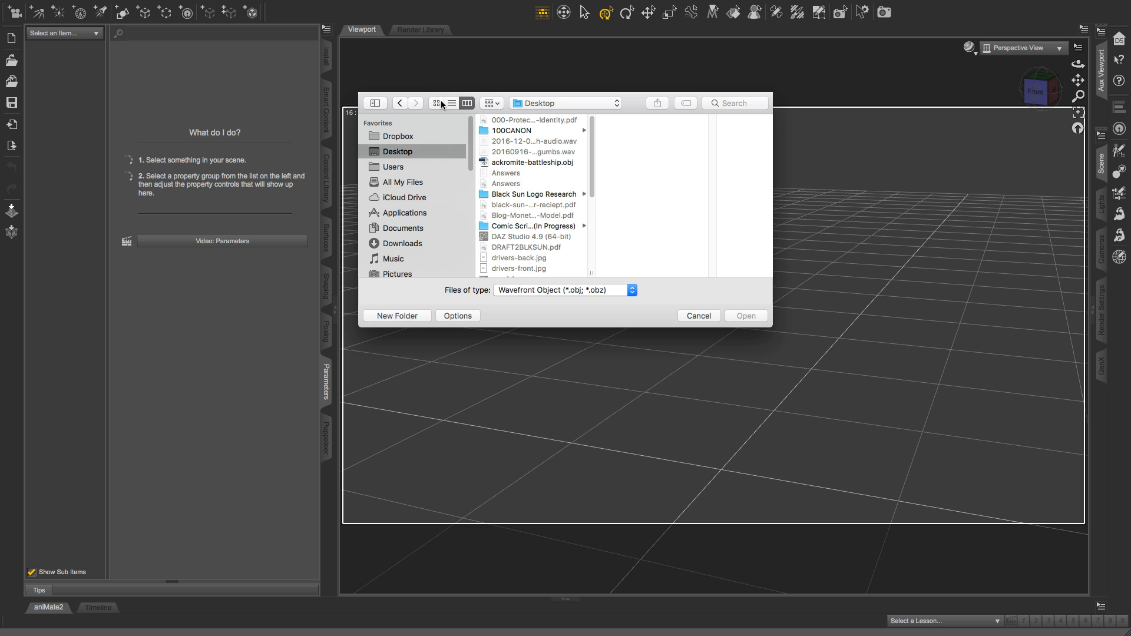
click(452, 104)
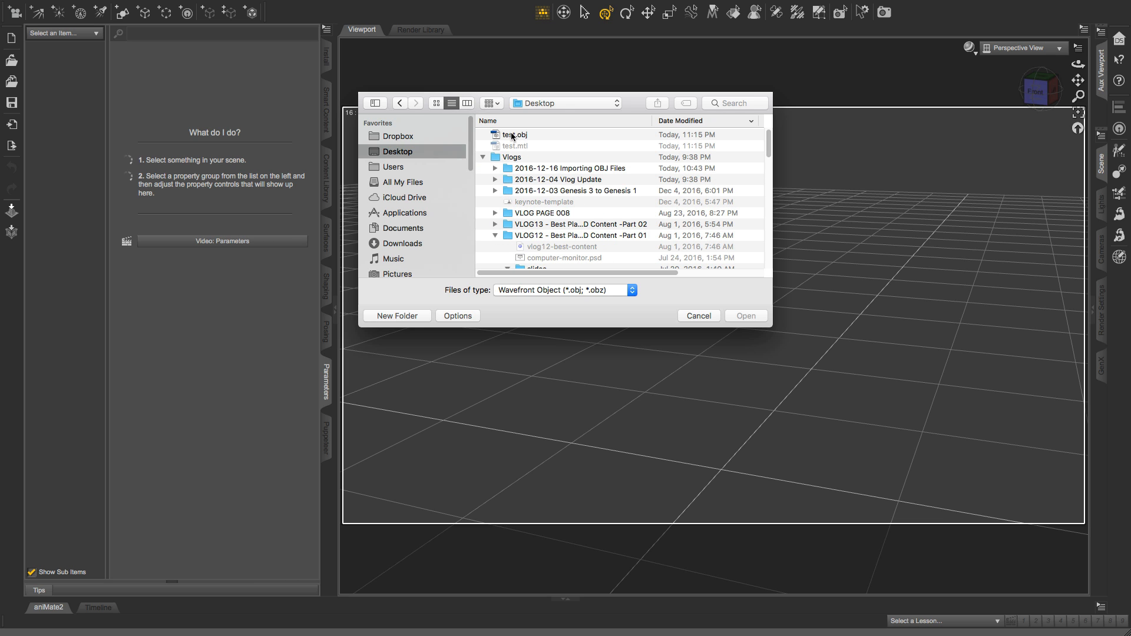
click(514, 134)
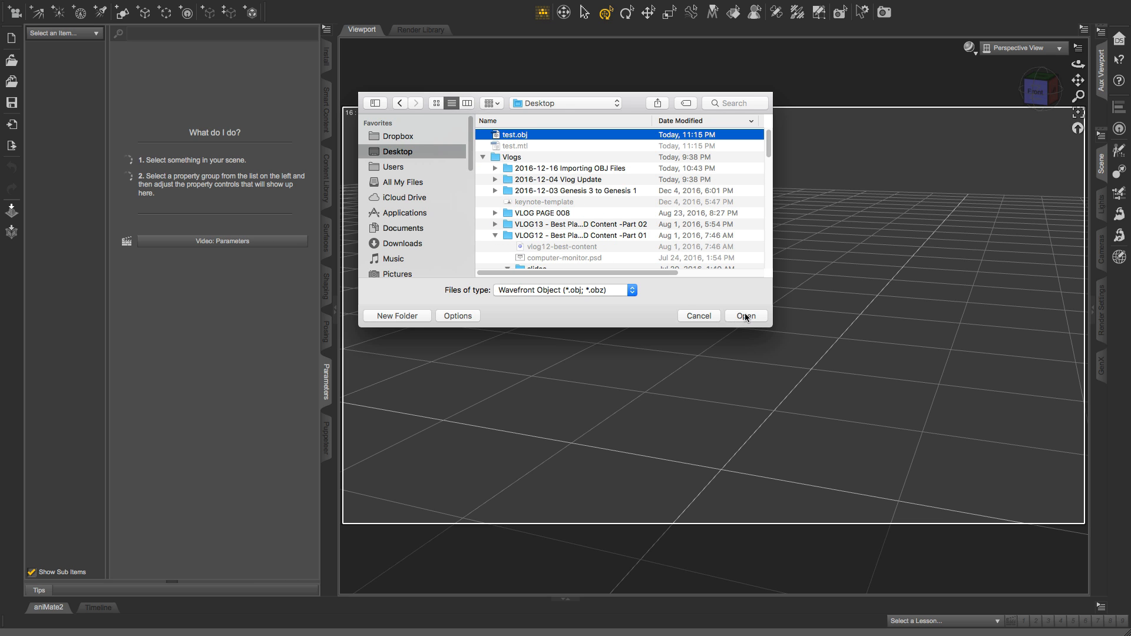
click(746, 315)
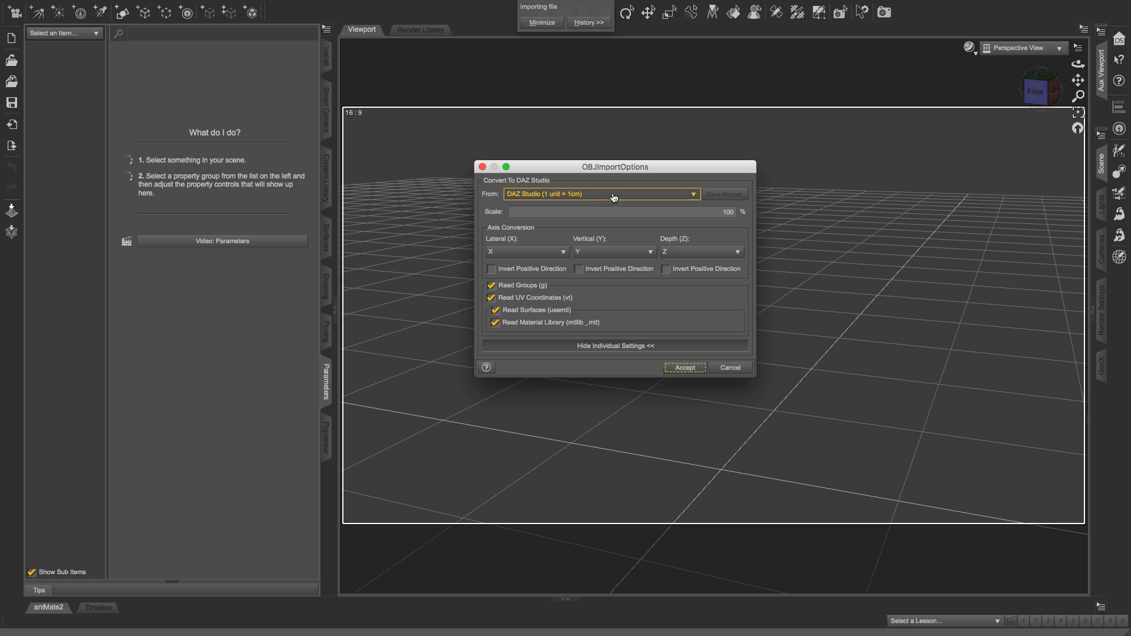
click(685, 368)
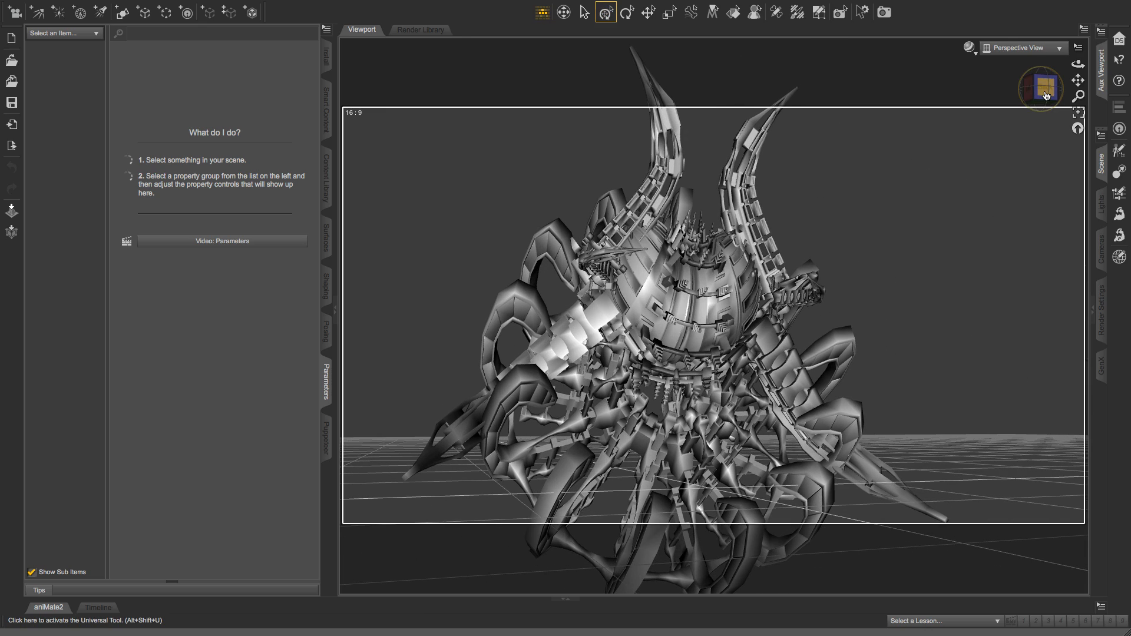
mouse_move(1048, 94)
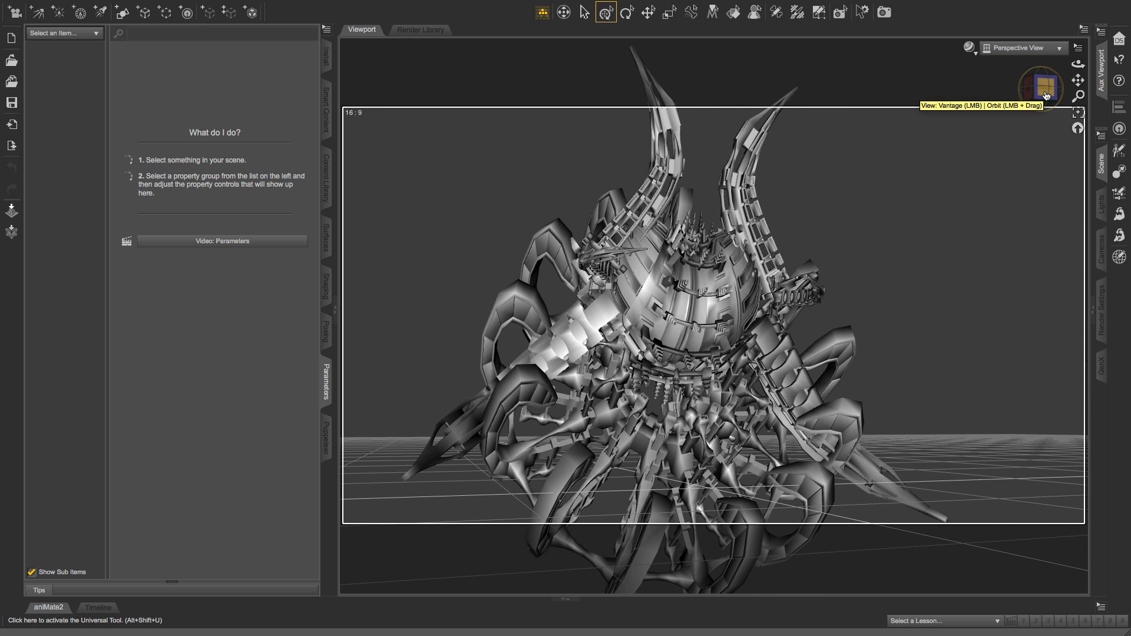